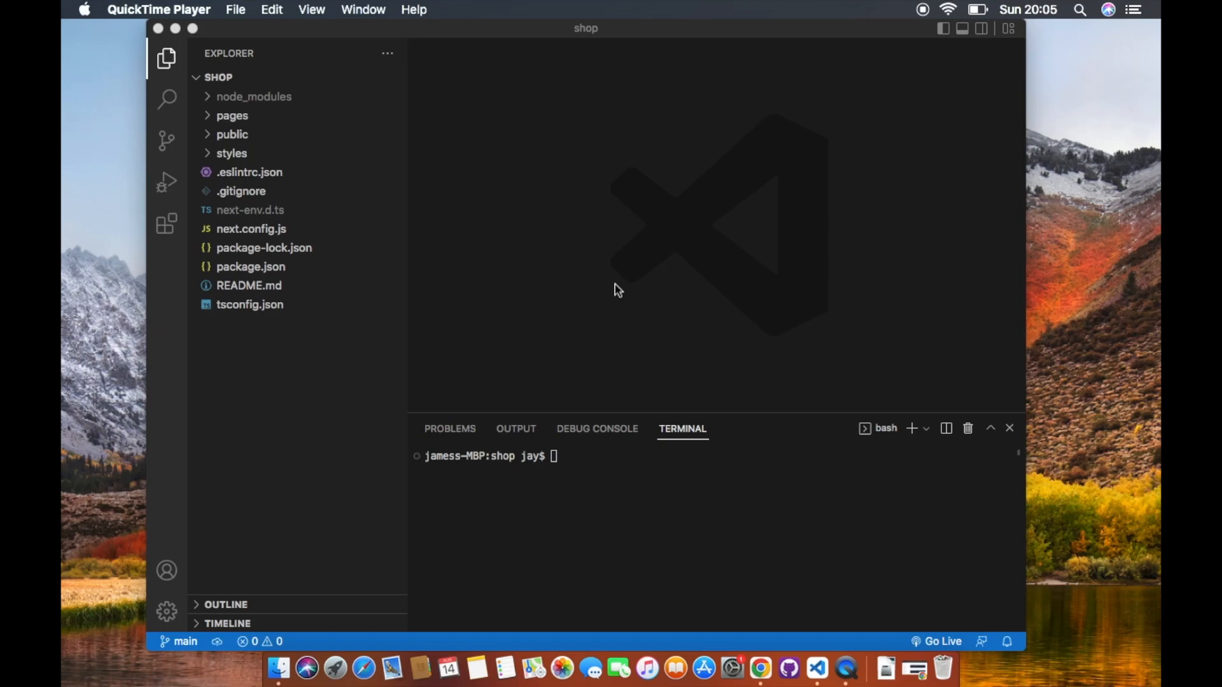
mouse_move(760, 669)
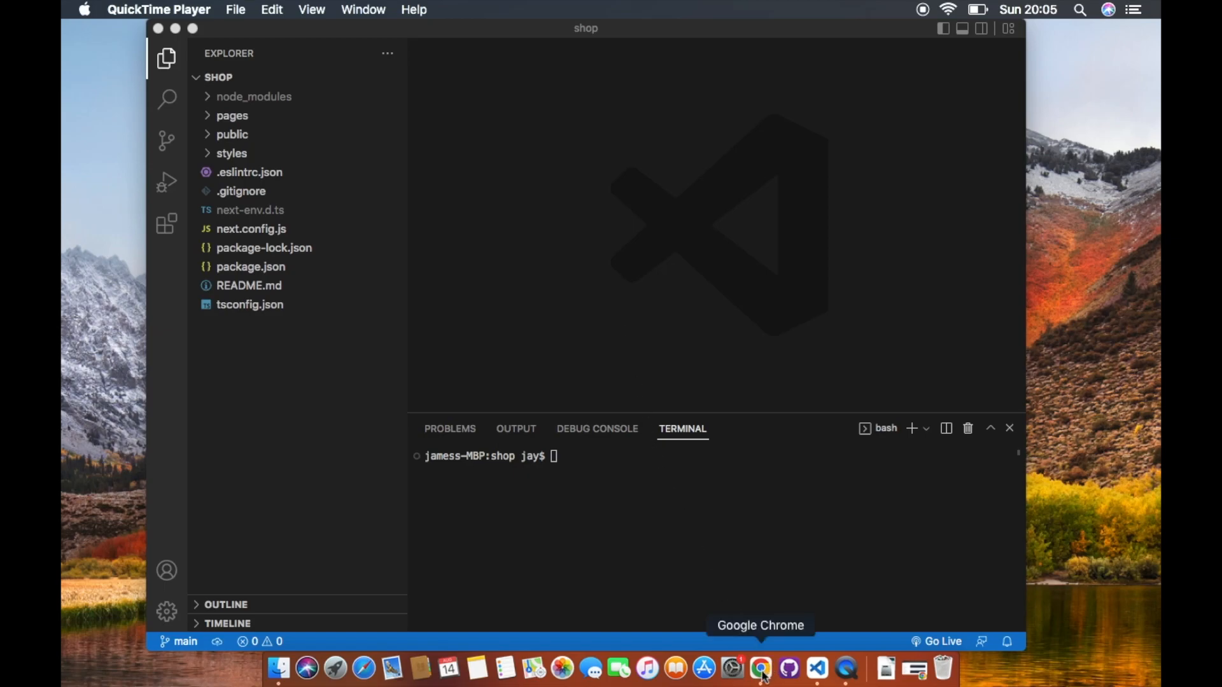
Scroll the Tailwind Next.js guide down to the step 2 install and init commands
left_click(760, 669)
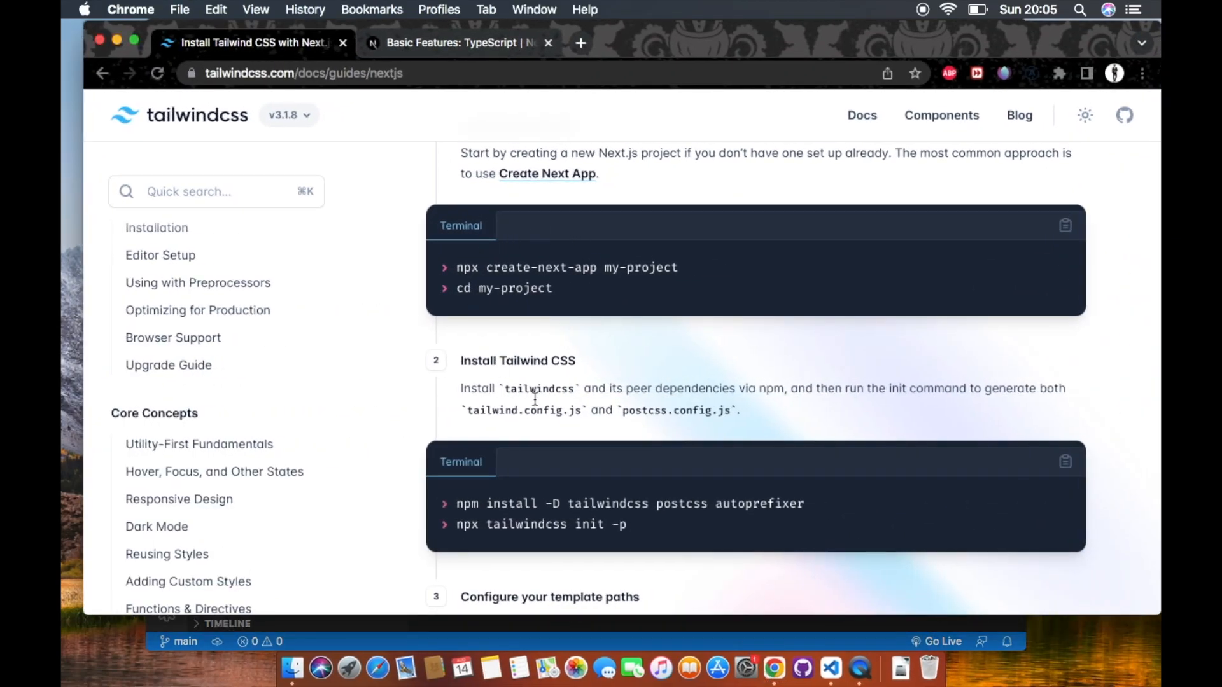
left_click(830, 669)
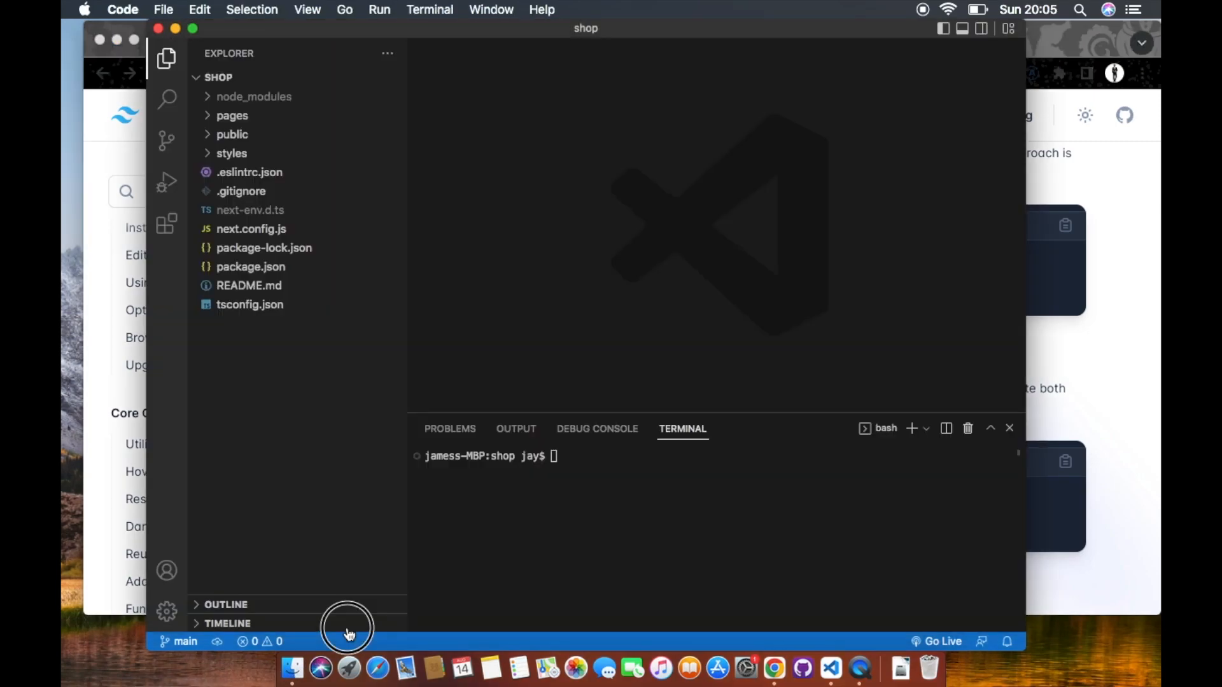
left_click(226, 624)
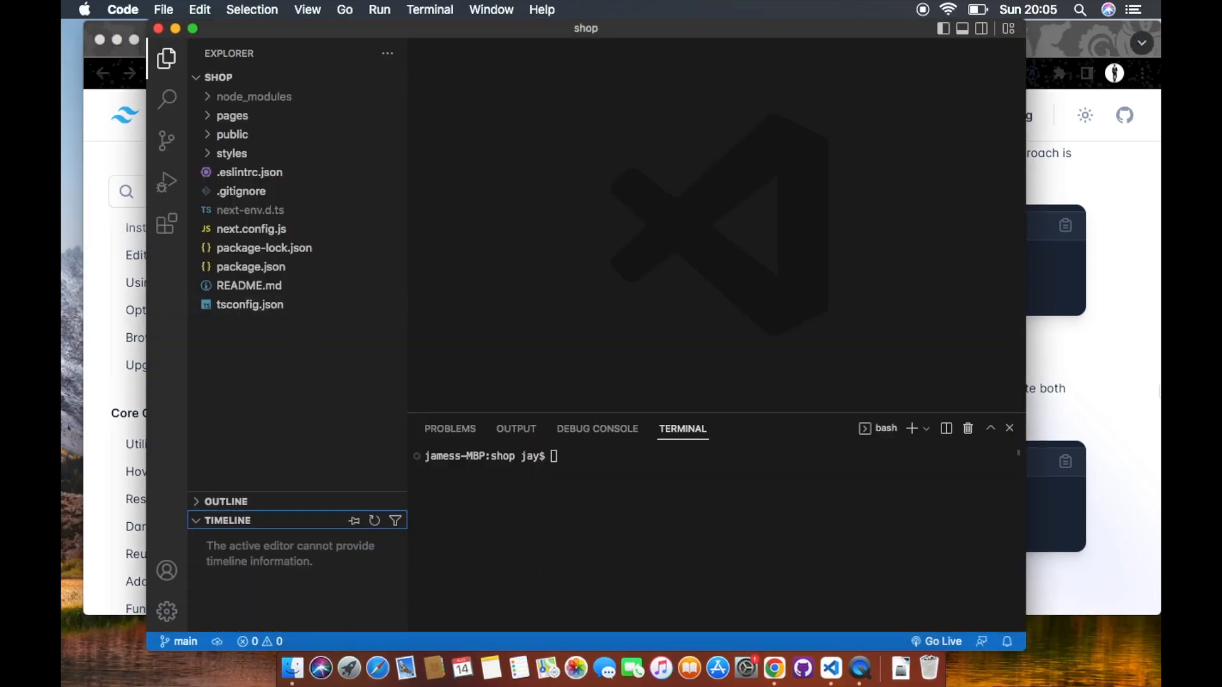
left_click(774, 669)
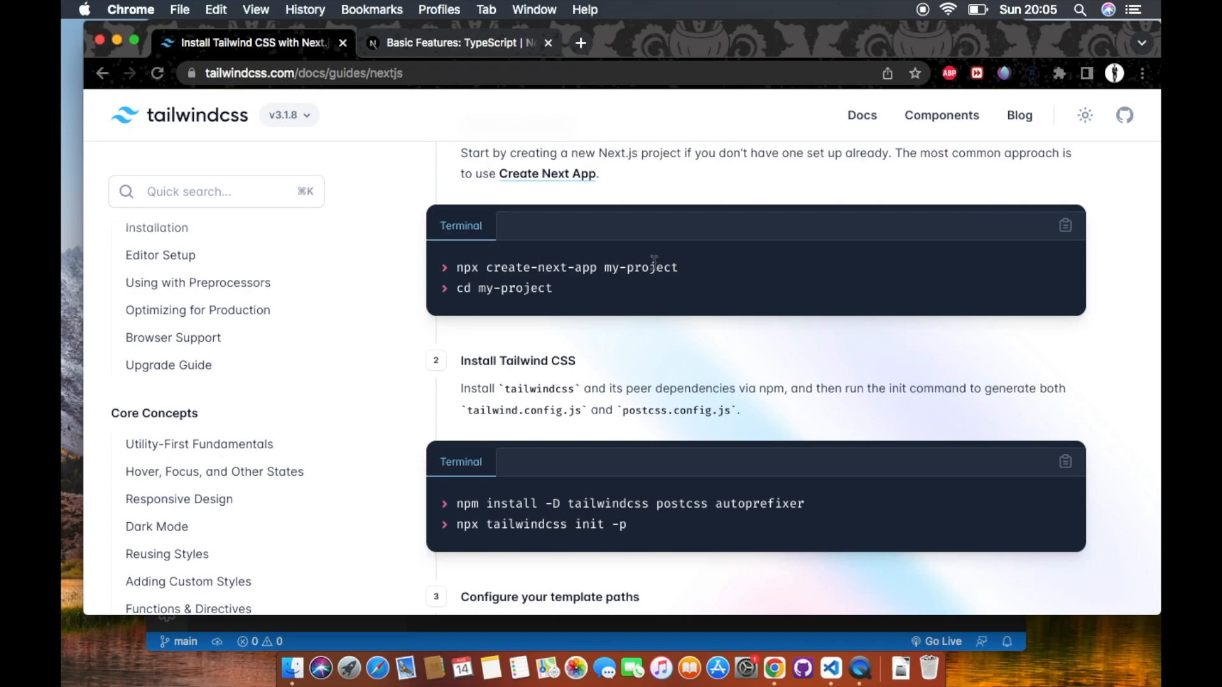
mouse_move(562, 271)
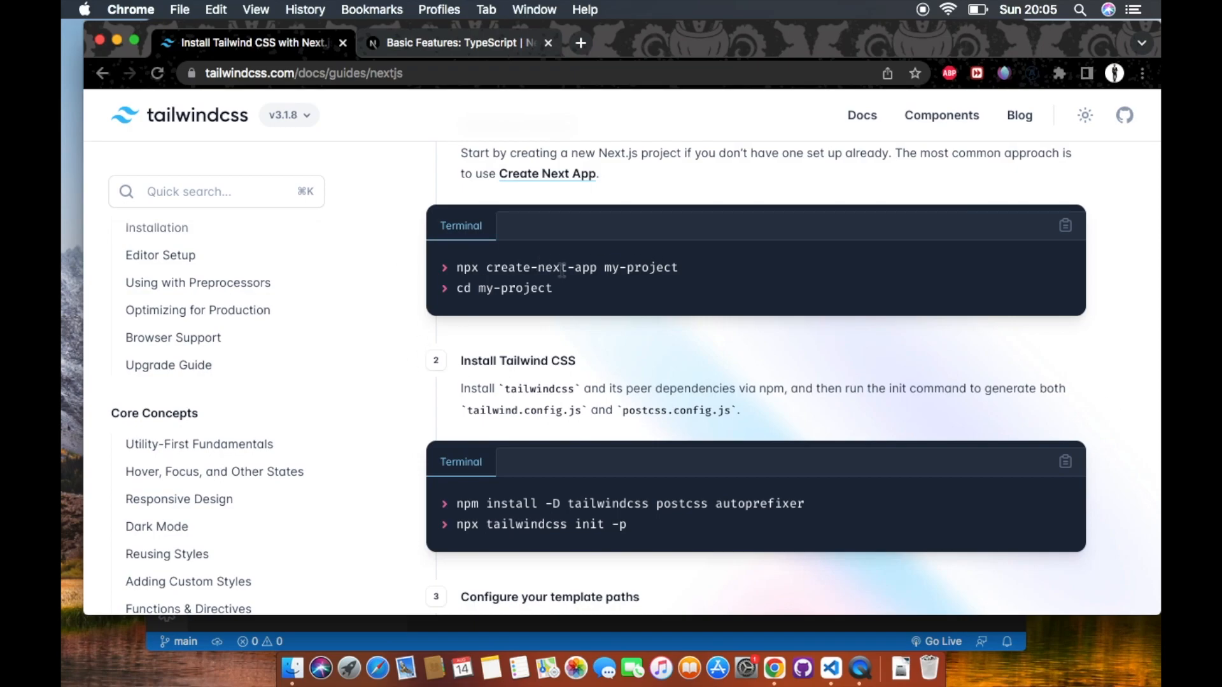
mouse_move(665, 550)
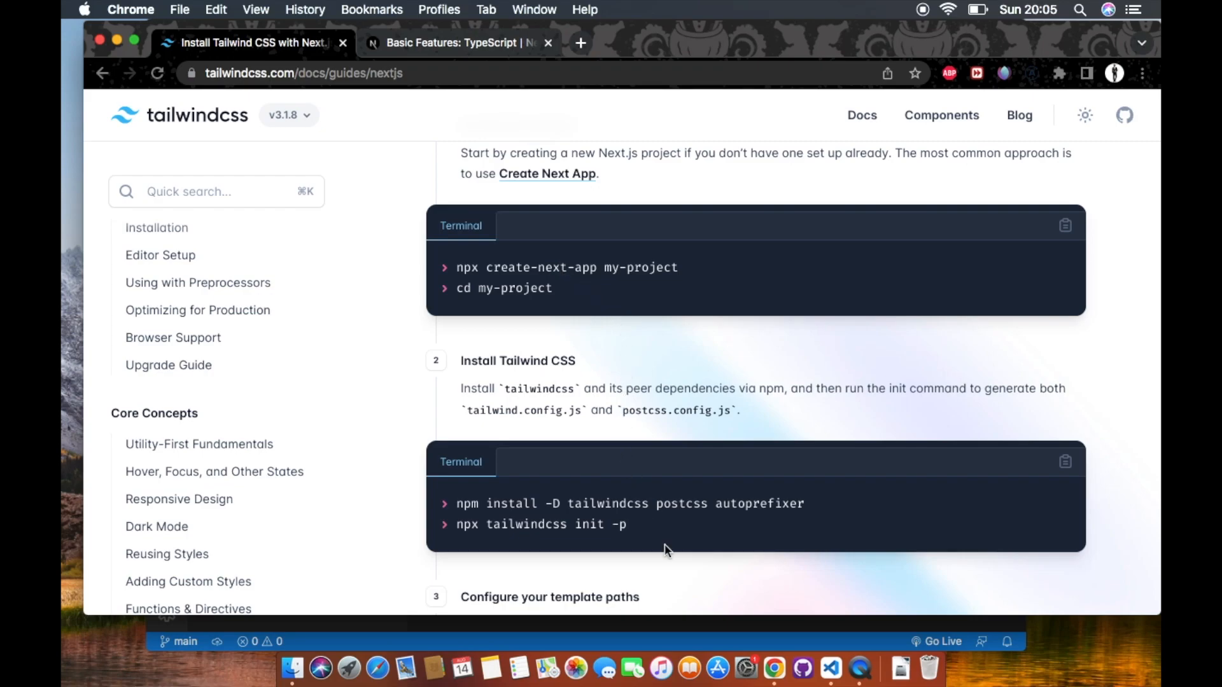
scroll("down", 3)
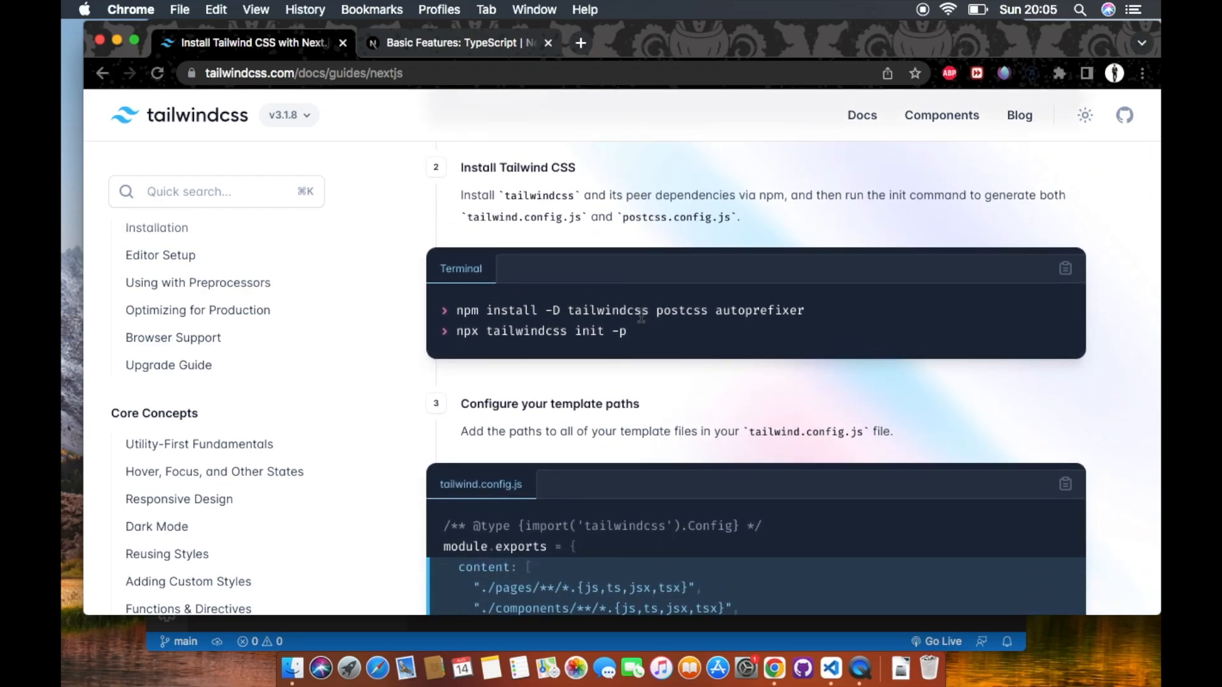
mouse_move(720, 333)
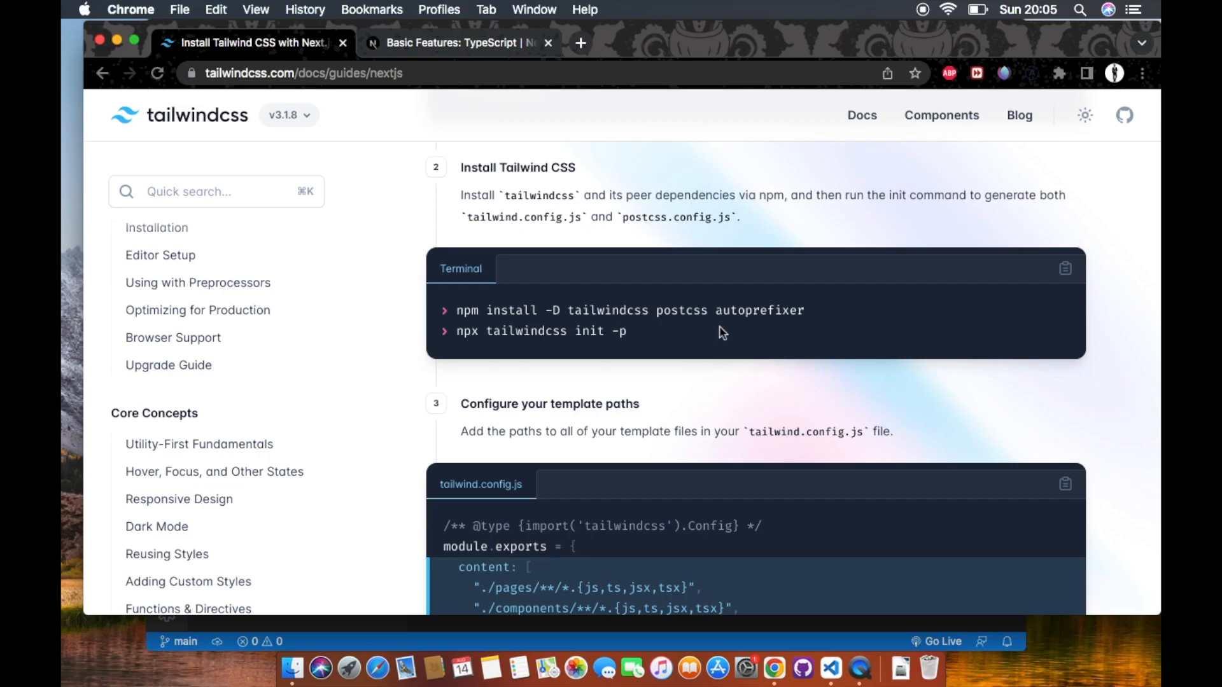
mouse_move(614, 334)
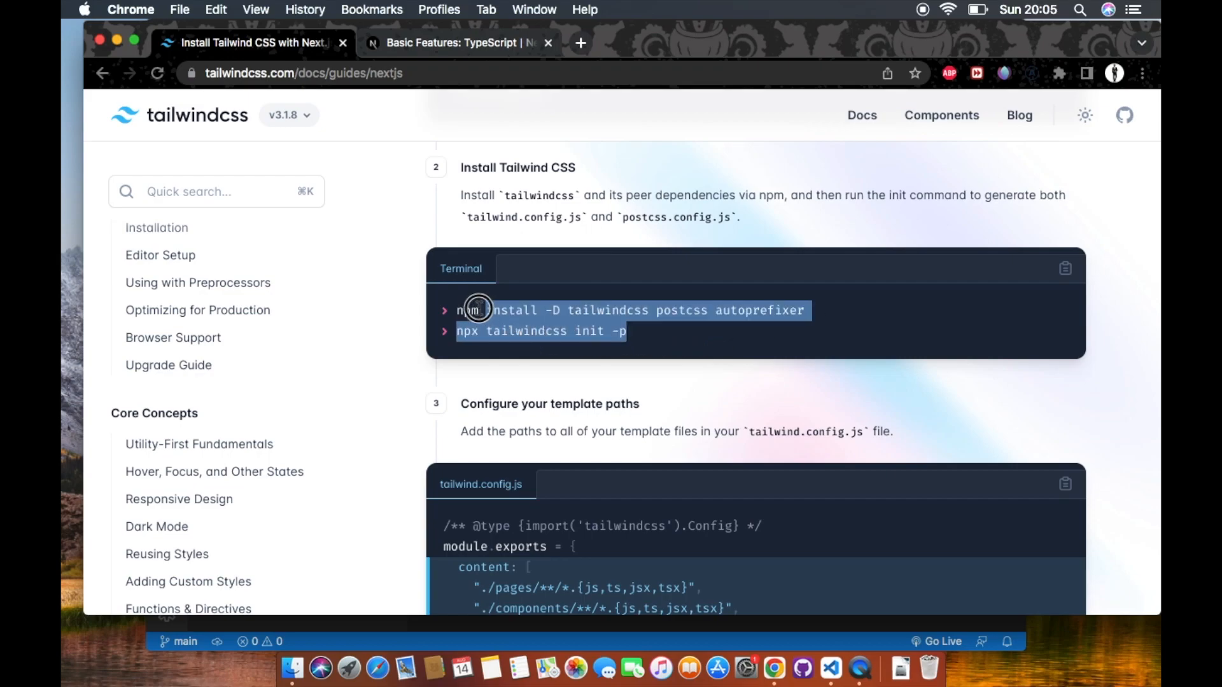
mouse_move(681, 212)
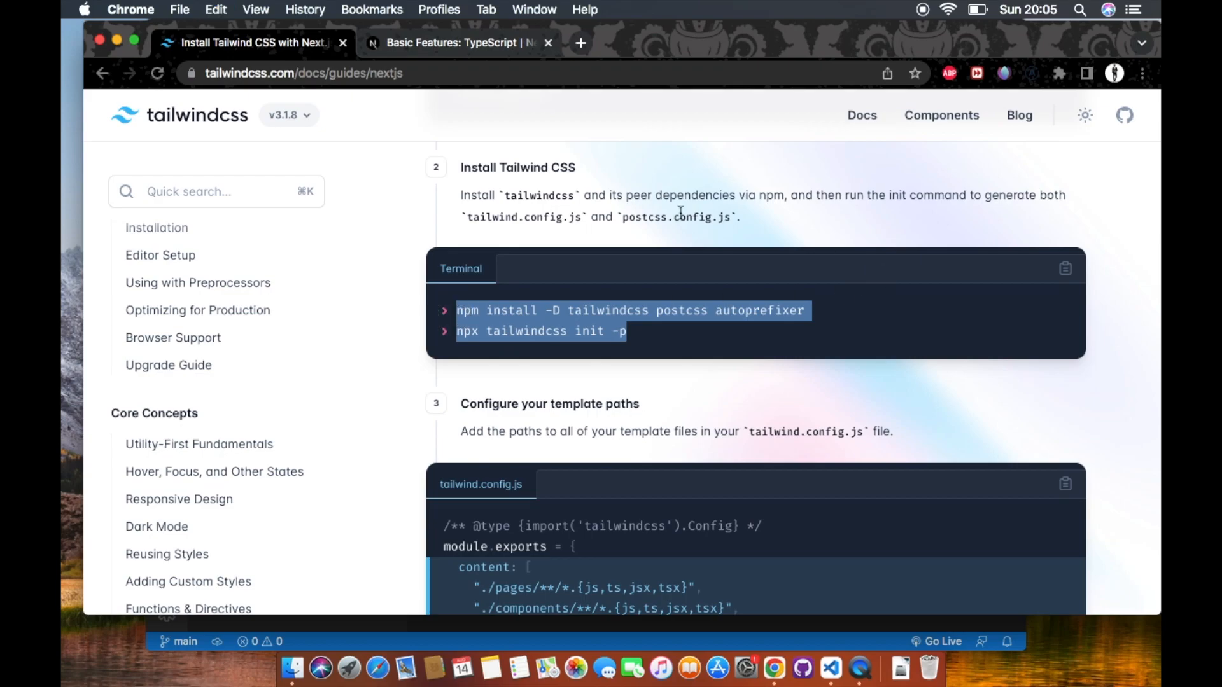
mouse_move(616, 381)
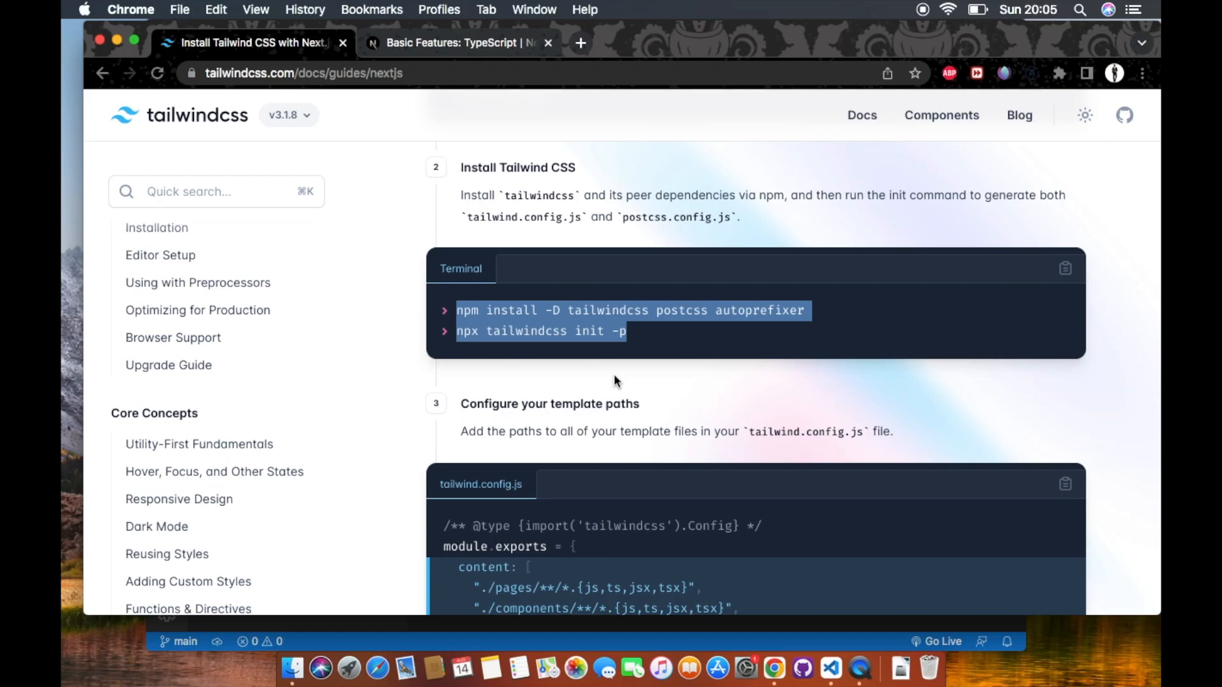
mouse_move(615, 382)
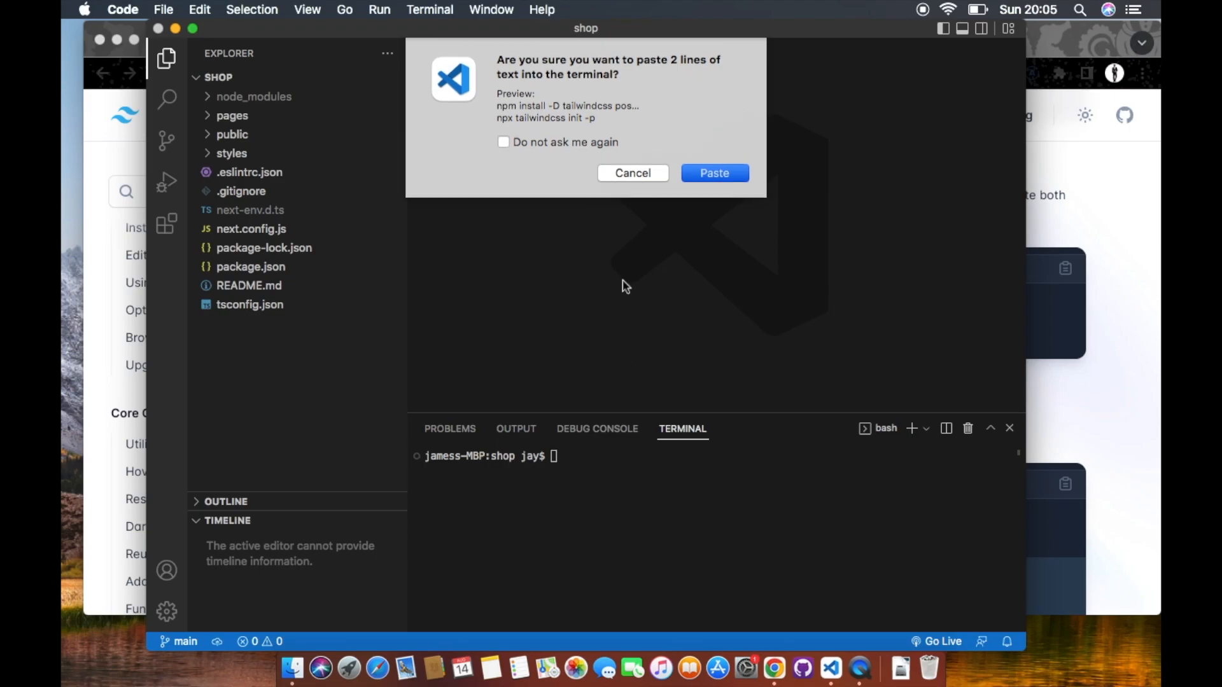
Paste the tailwindcss, postcss, autoprefixer install and Tailwind init commands into the terminal
left_click(712, 173)
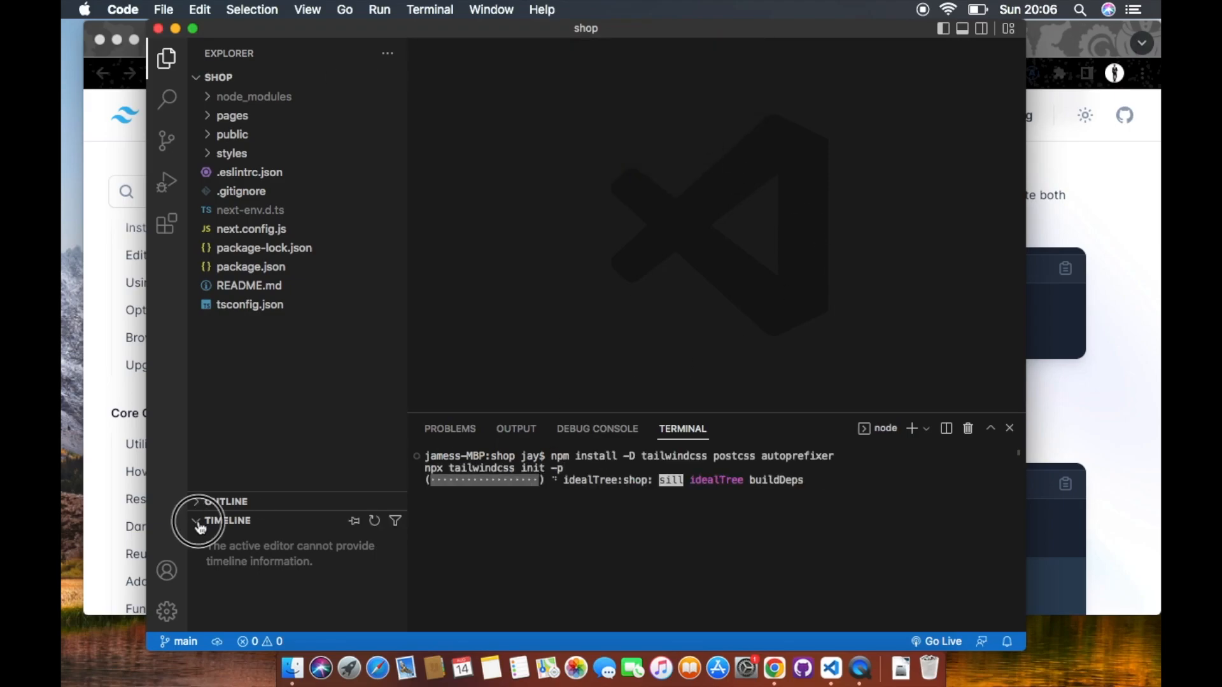
left_click(227, 521)
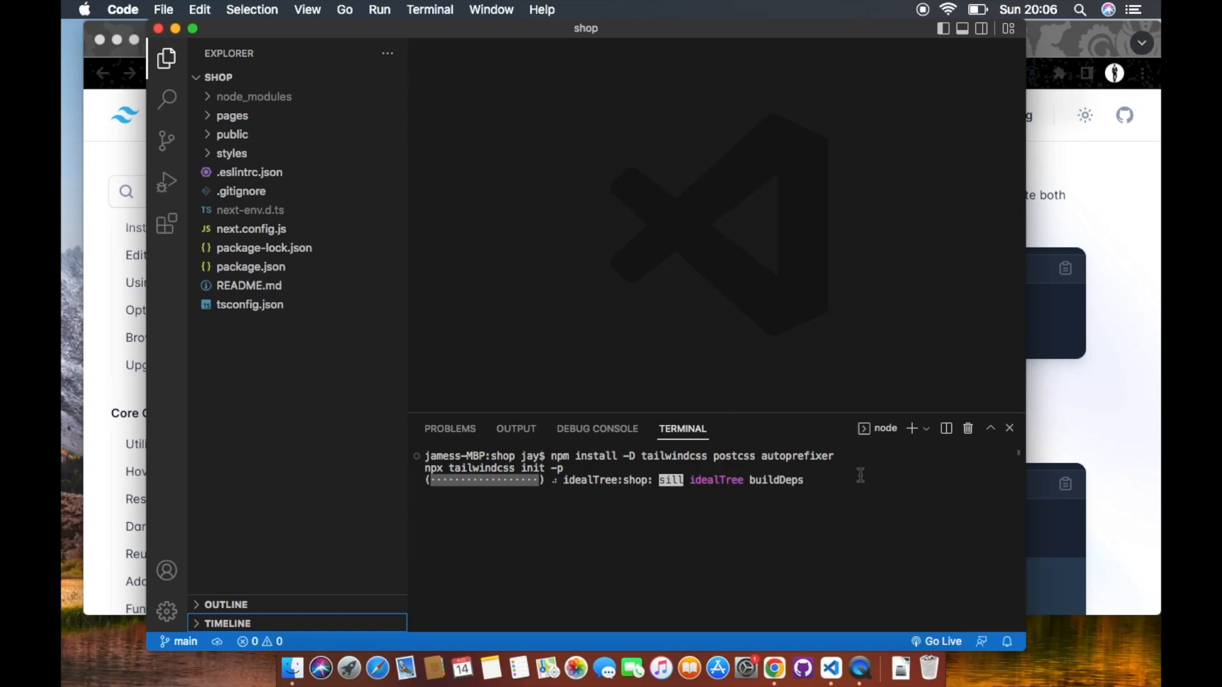
mouse_move(779, 409)
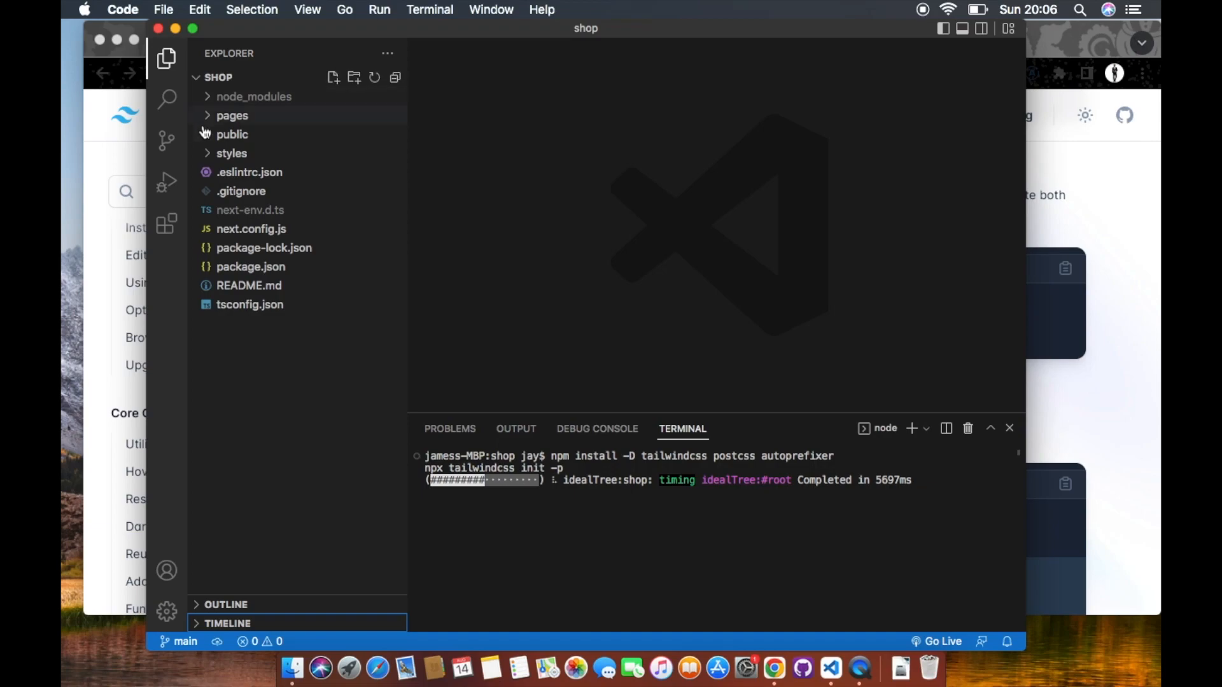
mouse_move(312, 314)
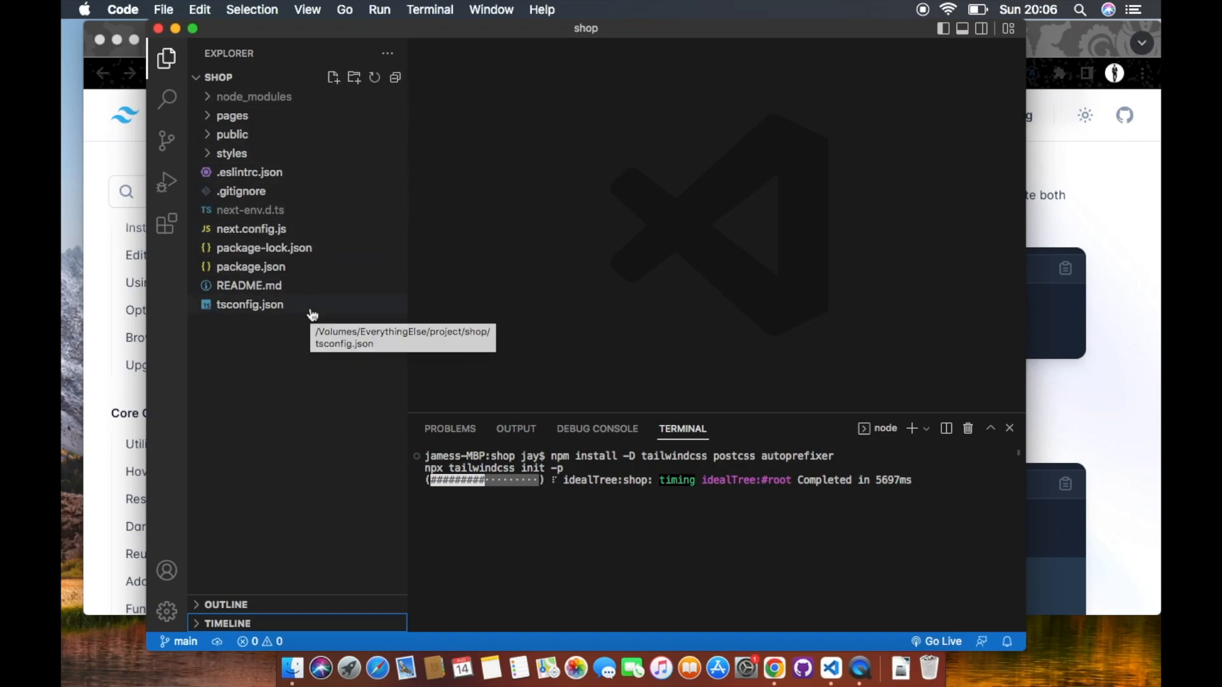
Scroll the Tailwind guide to step 3, Configure your template paths
left_click(774, 668)
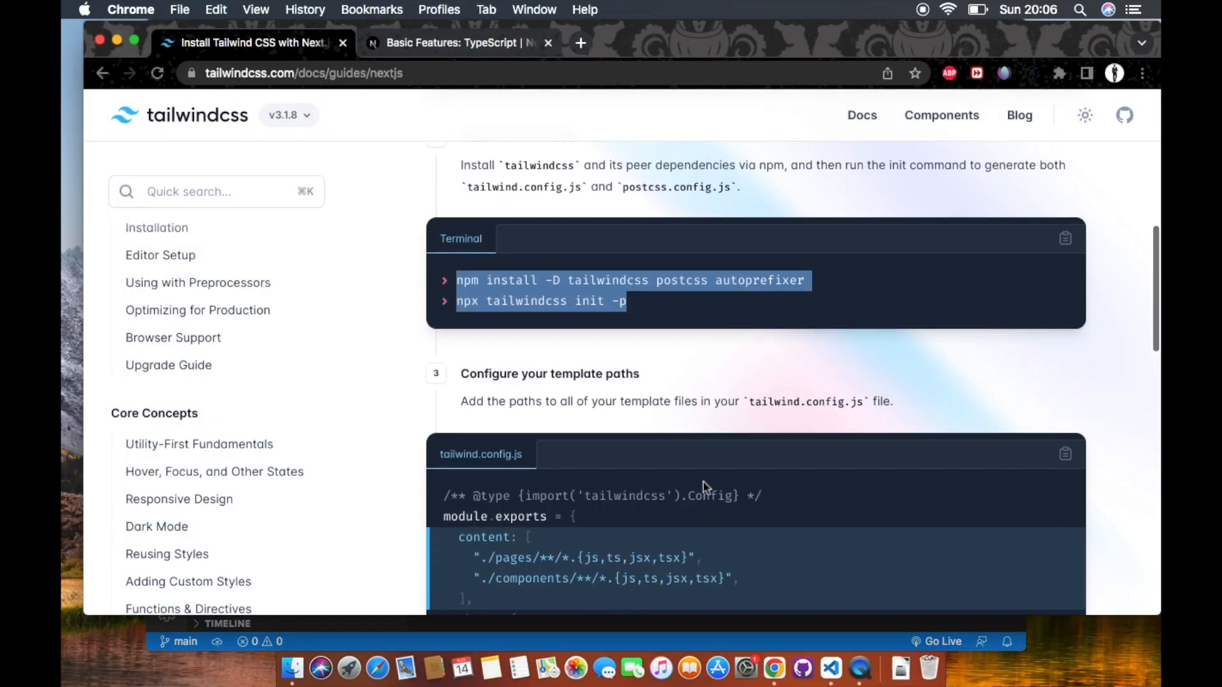
mouse_move(588, 517)
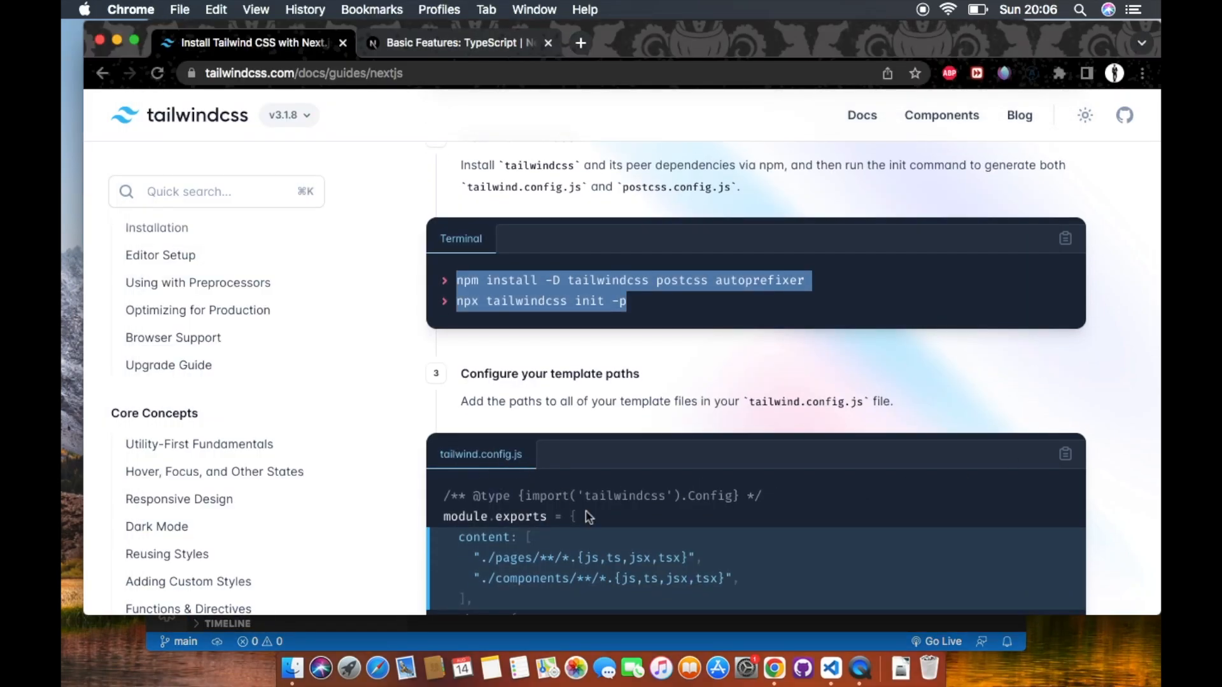
scroll("down", 3)
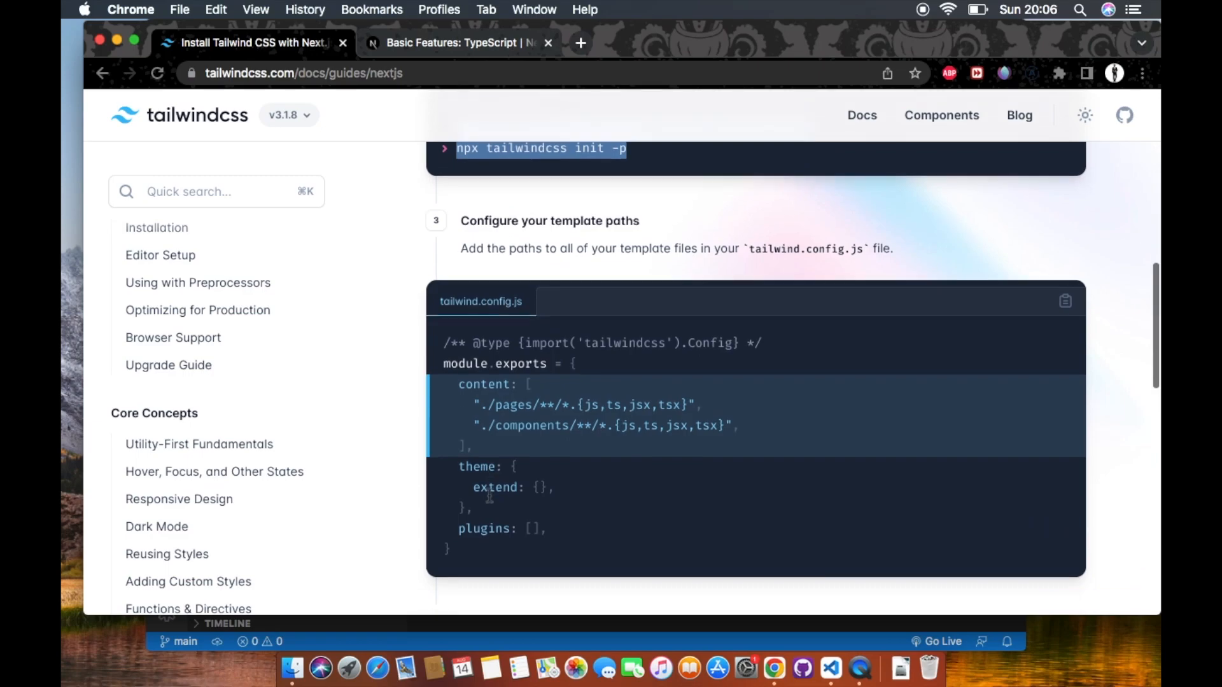
scroll("down", 3)
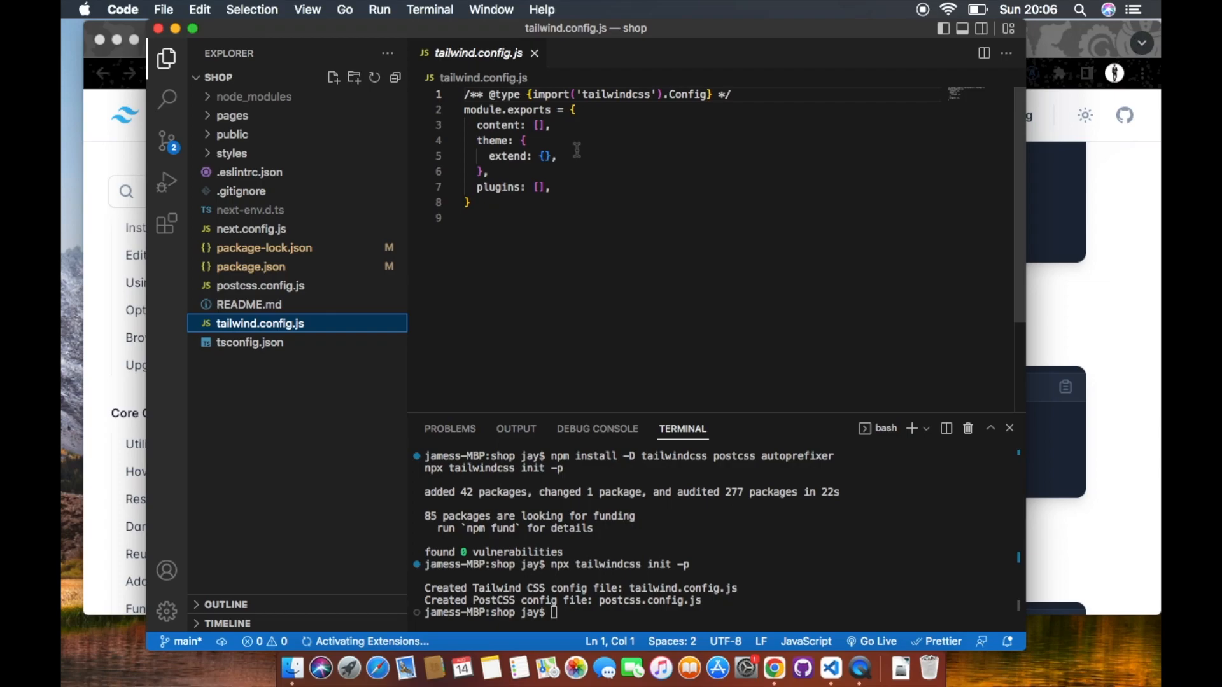
Place the cursor on the empty content: [] line of tailwind.config.js
left_click(505, 126)
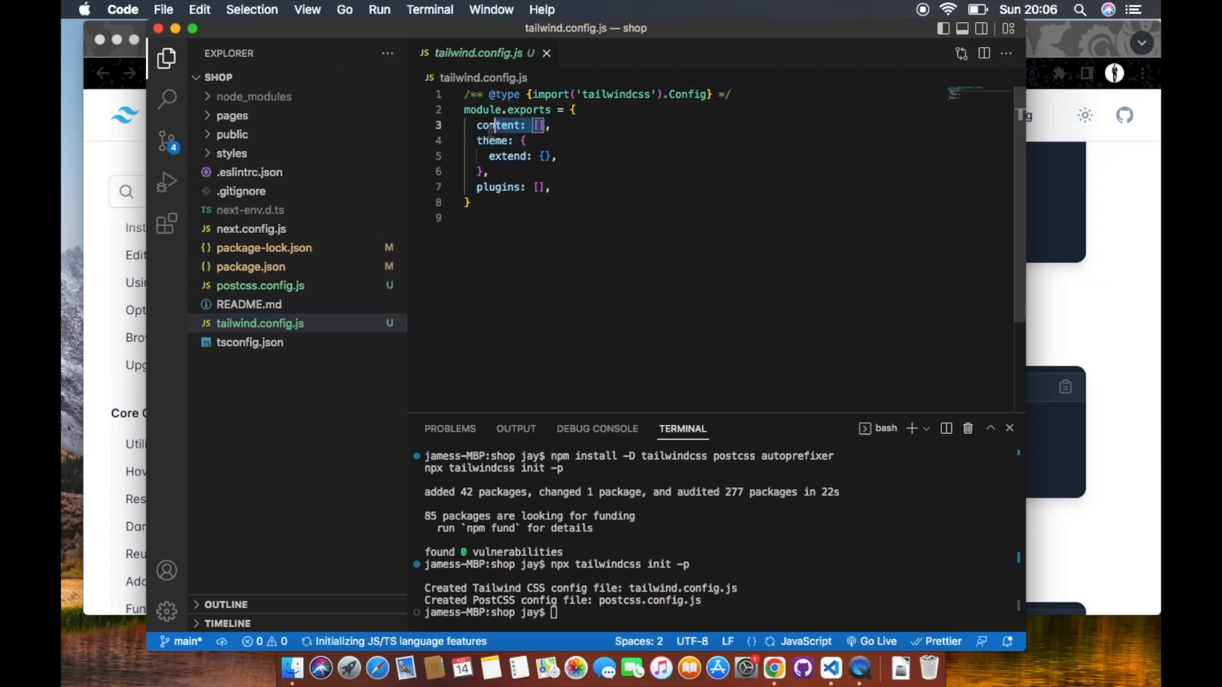
left_click(774, 669)
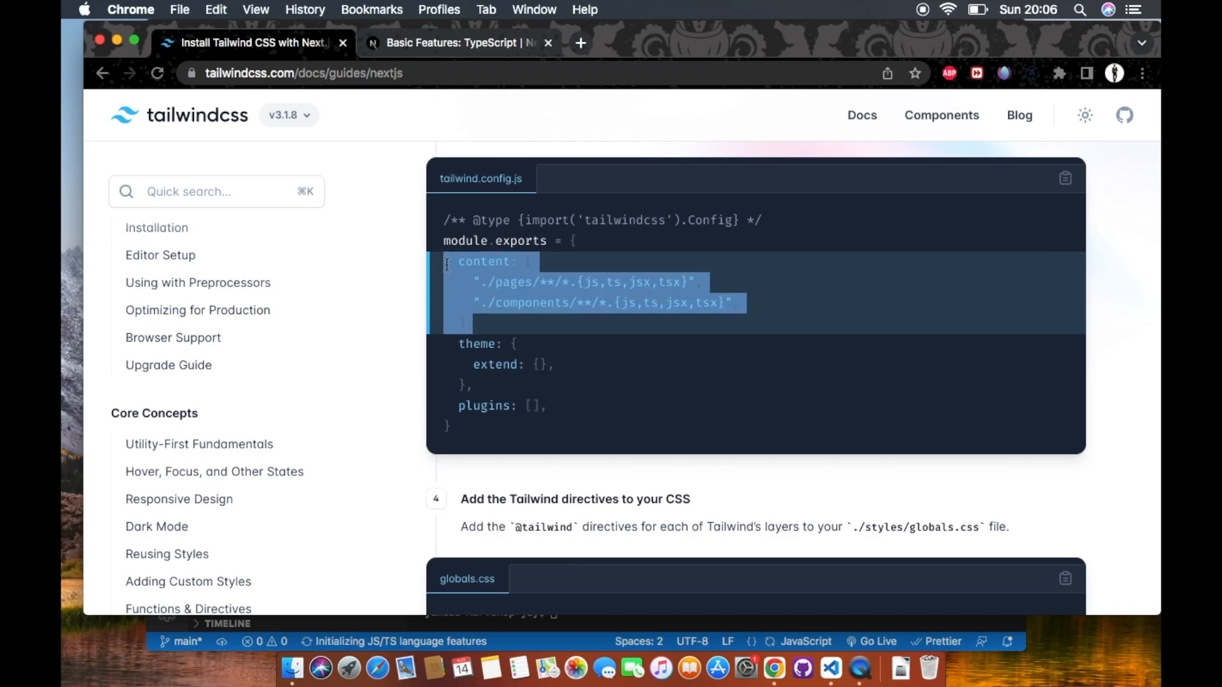
Select the guide's content paths snippet for pages and components files
left_click(830, 669)
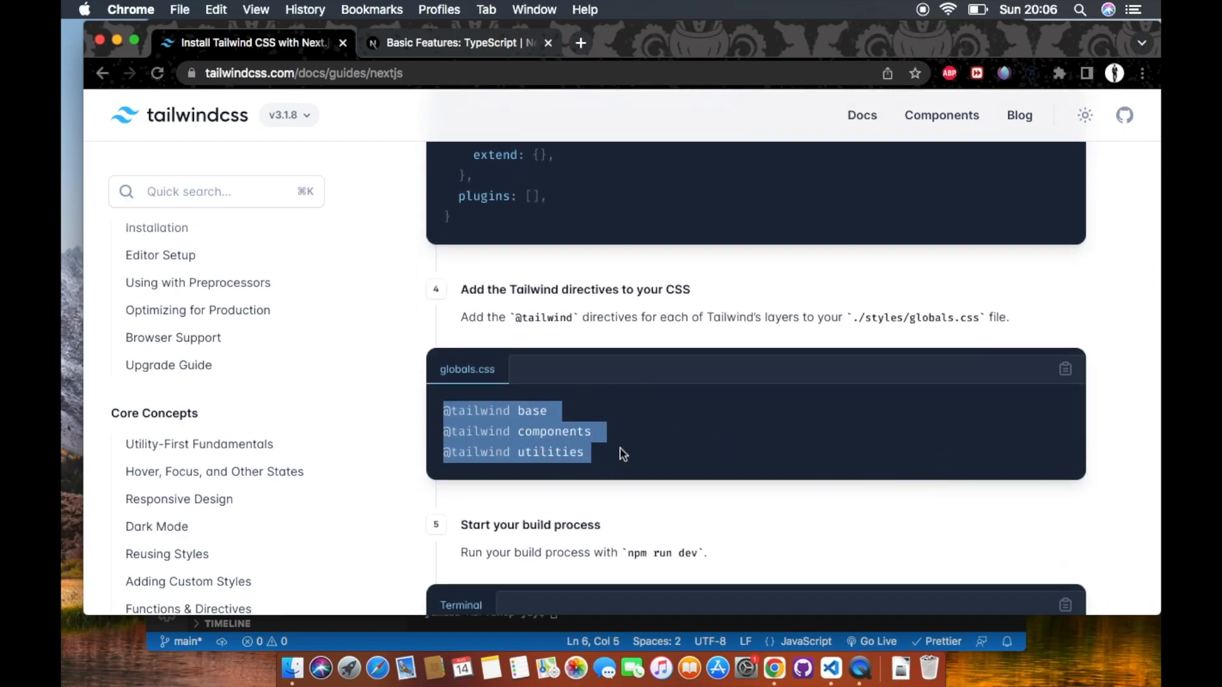
mouse_move(632, 457)
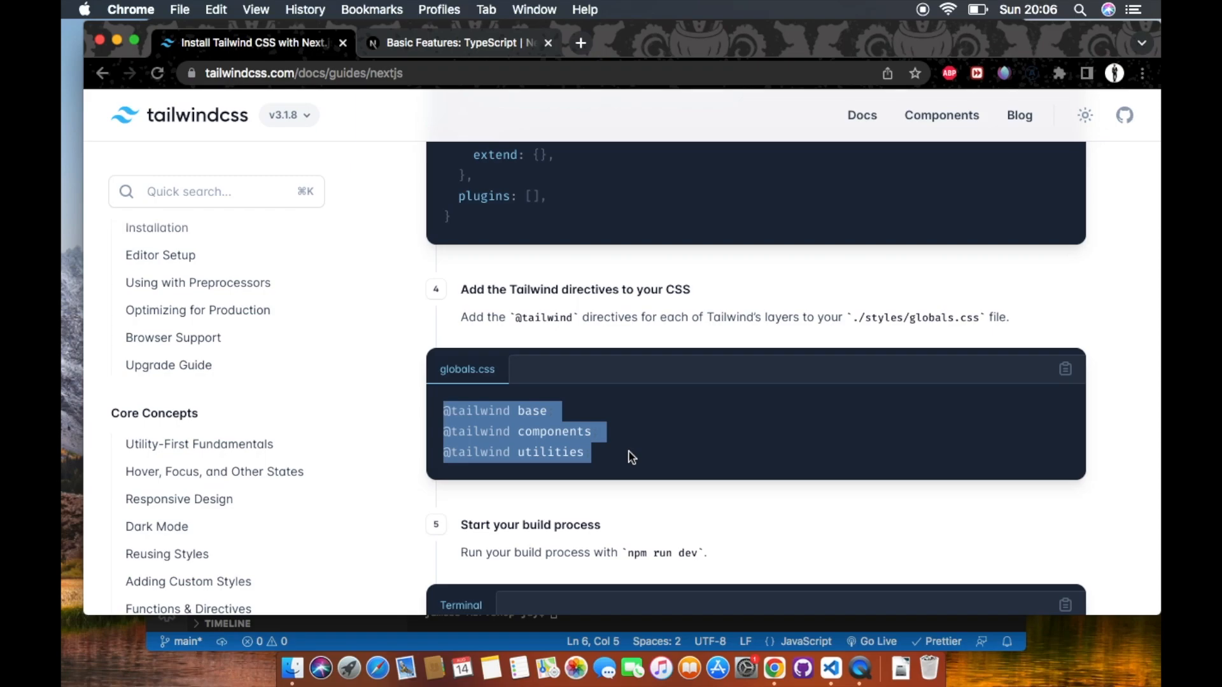
left_click(830, 668)
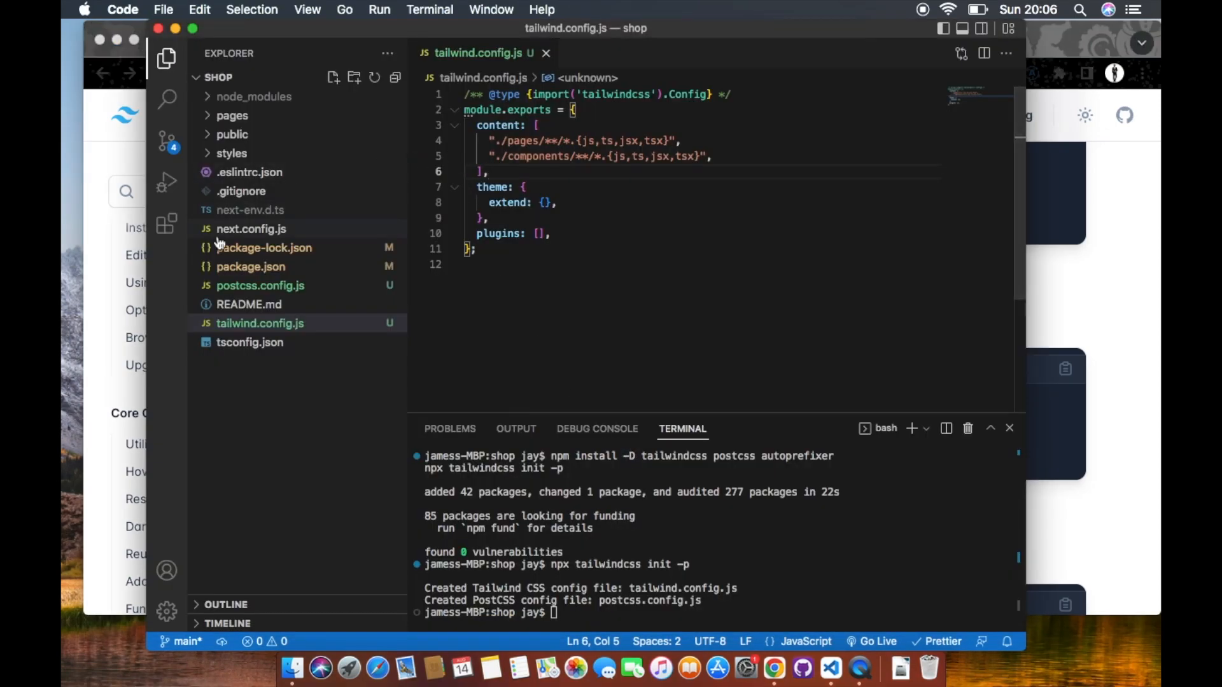
left_click(232, 153)
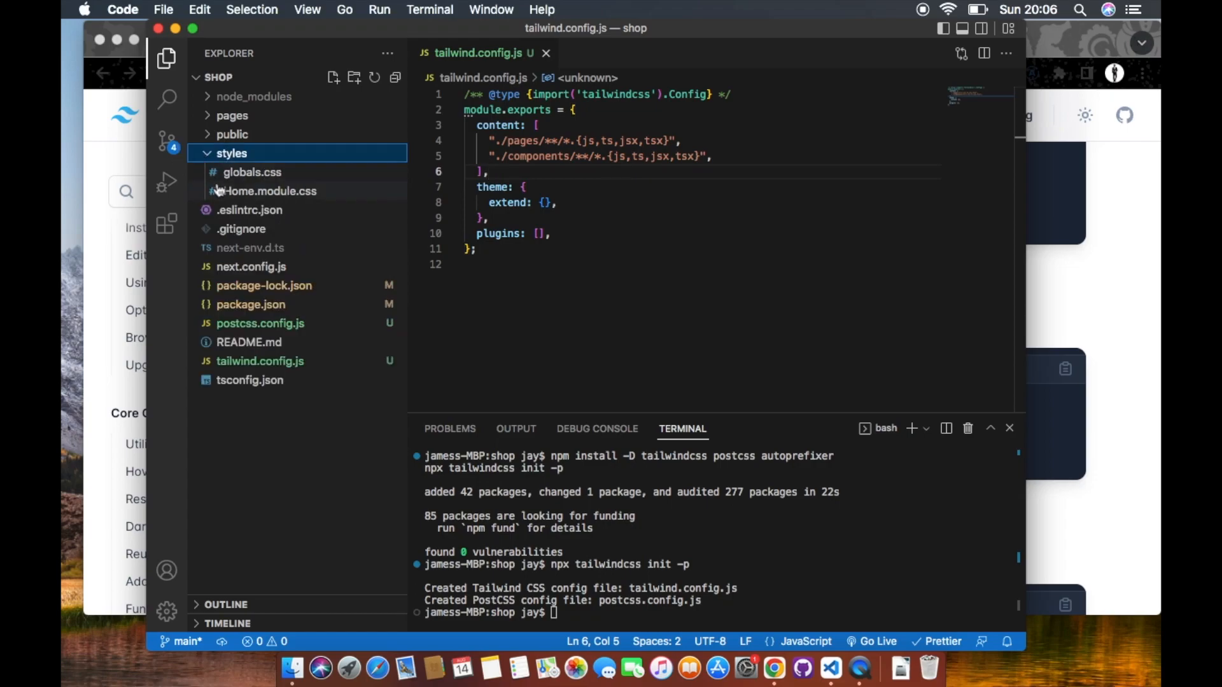
left_click(252, 173)
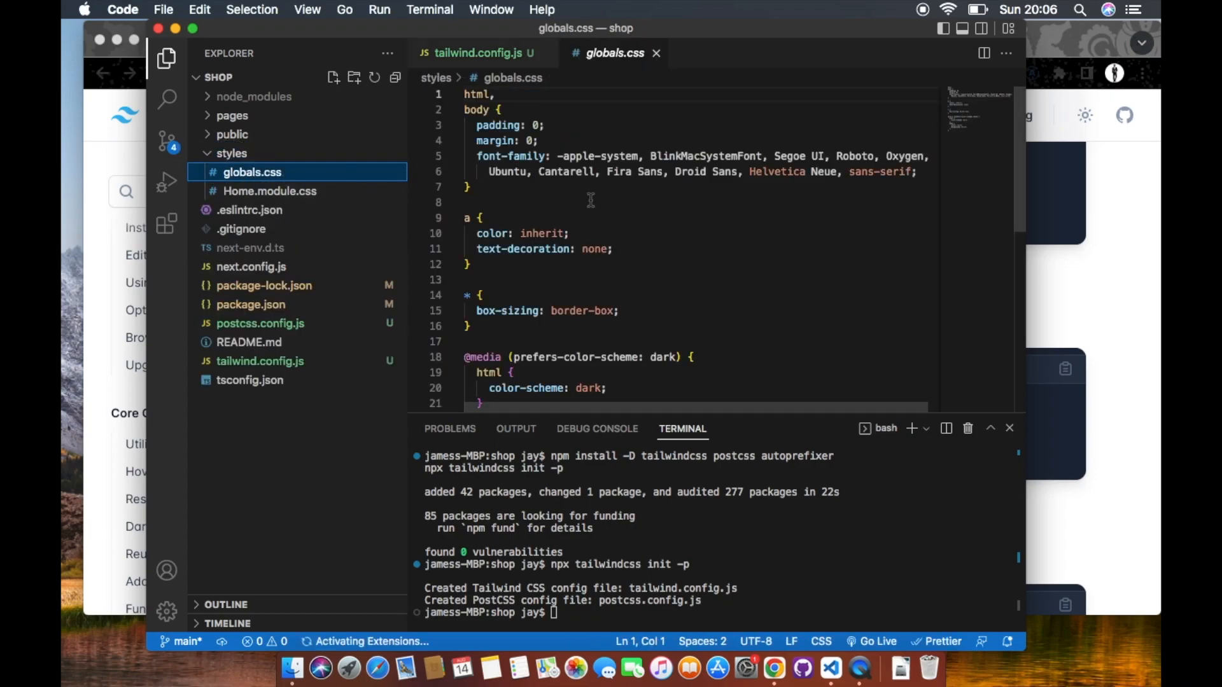
left_click(466, 94)
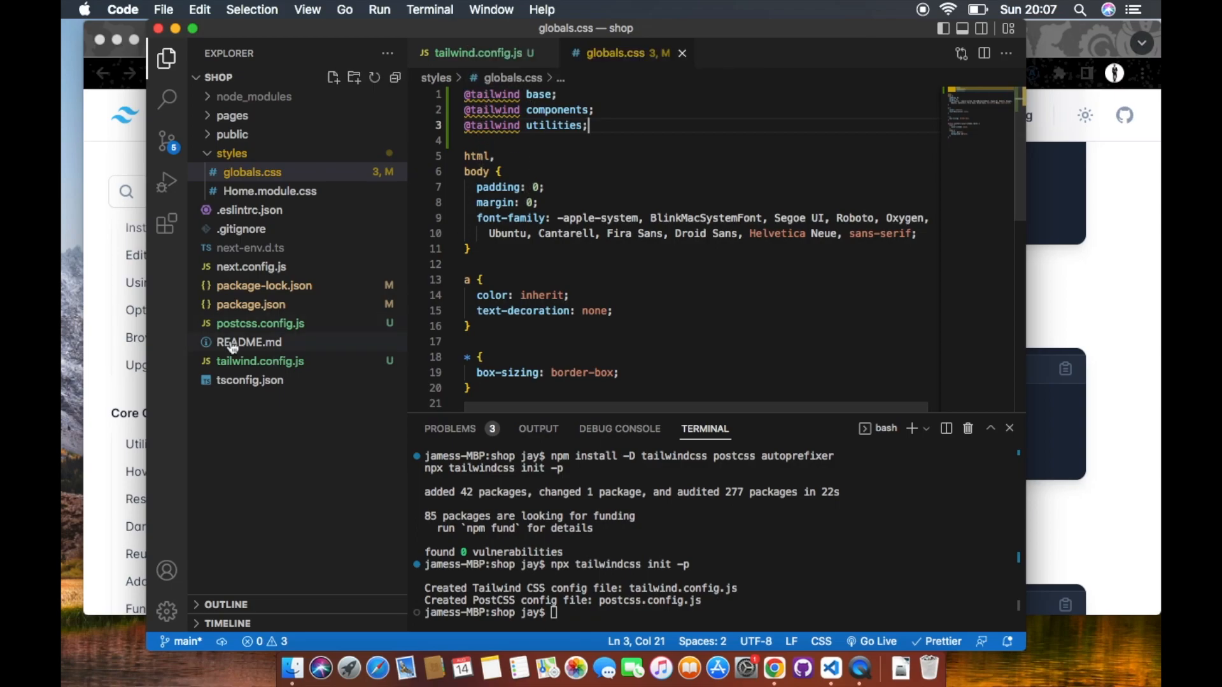
mouse_move(168, 225)
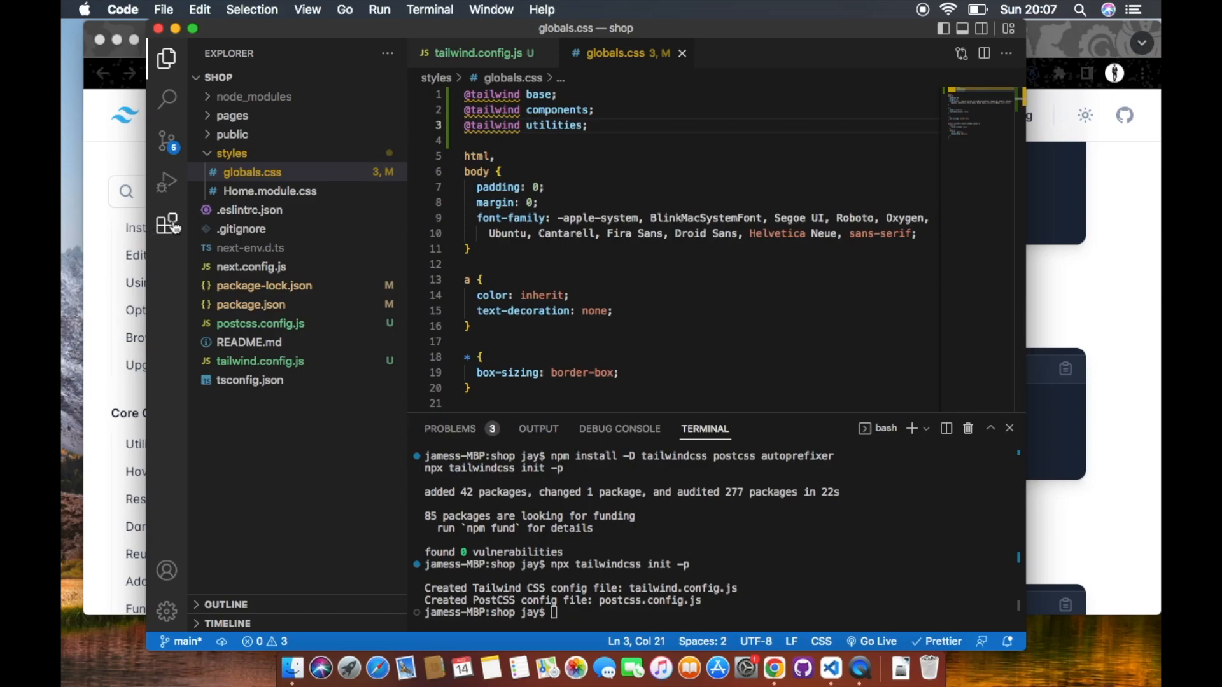
Search the extensions marketplace for 'st' and install Stylelint
left_click(166, 225)
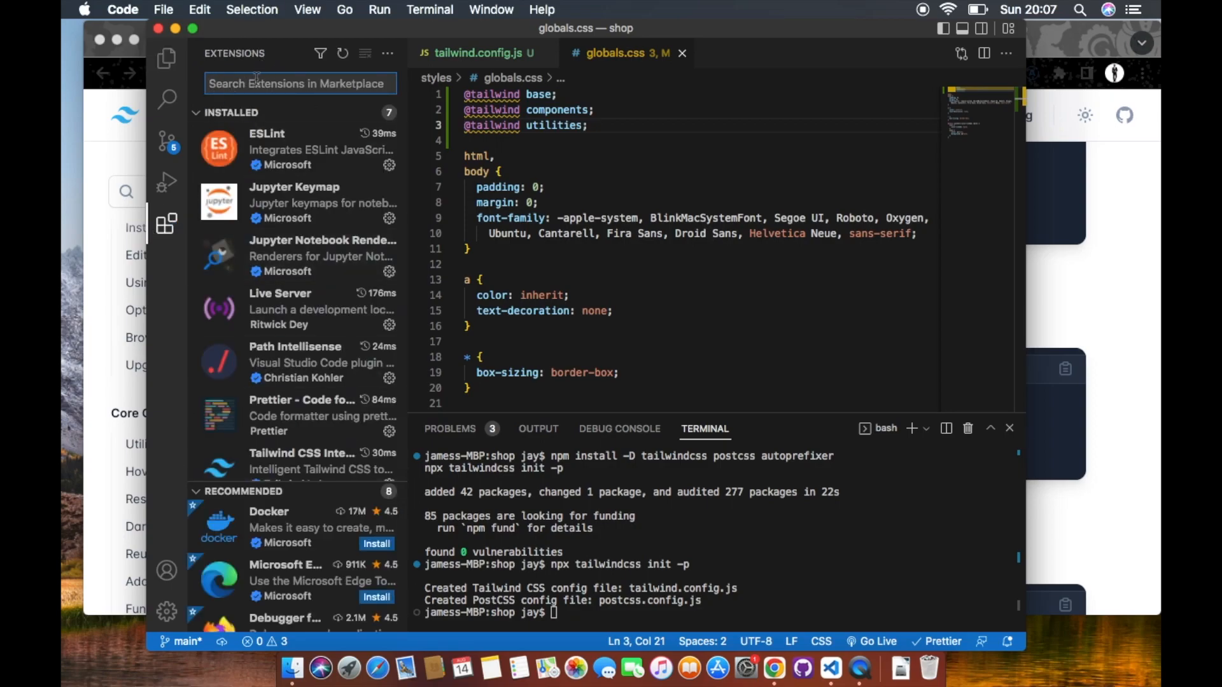
type("style")
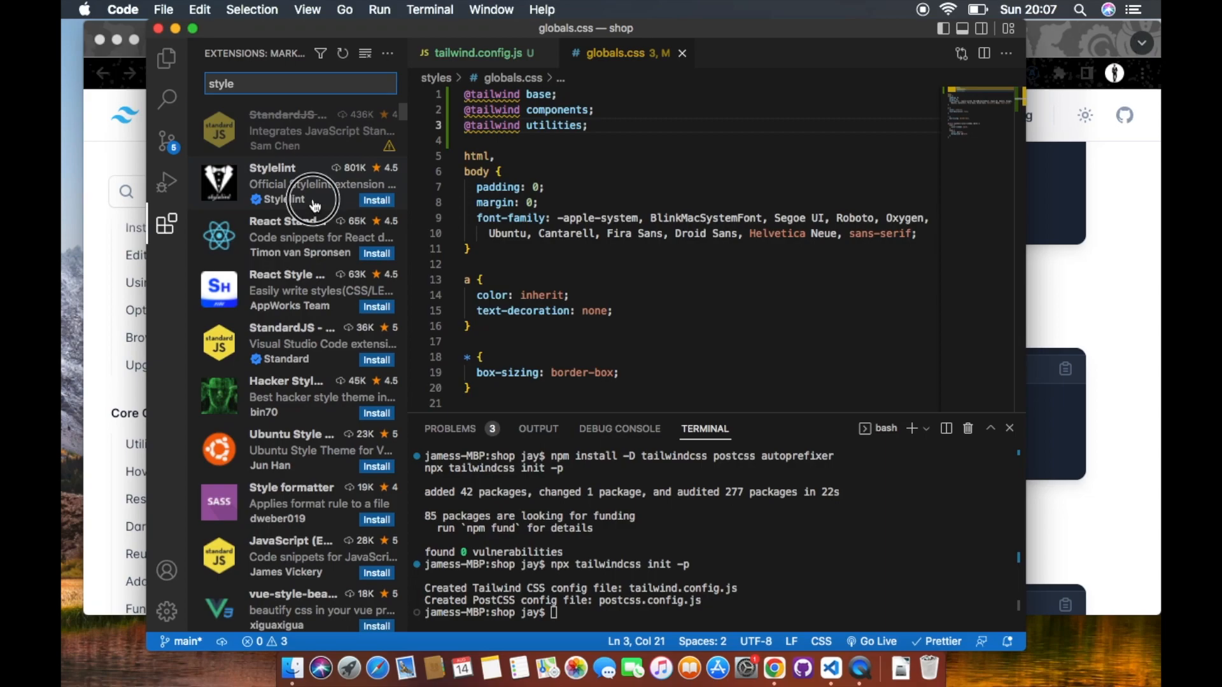
left_click(296, 184)
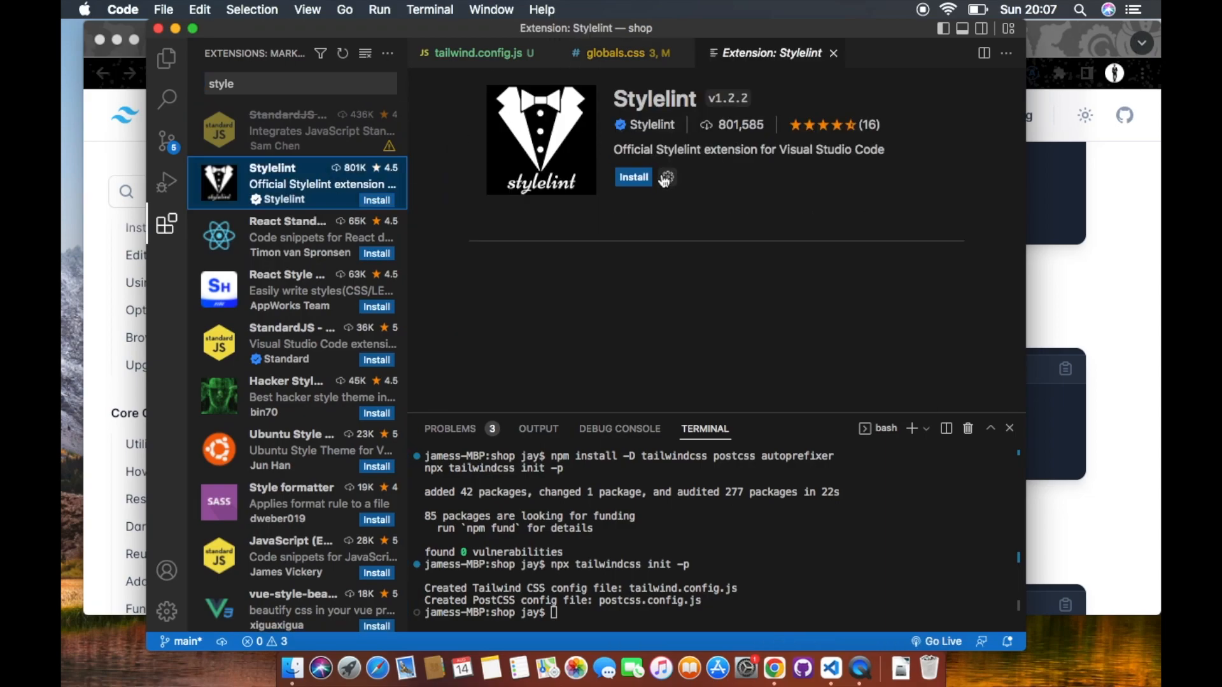
left_click(633, 177)
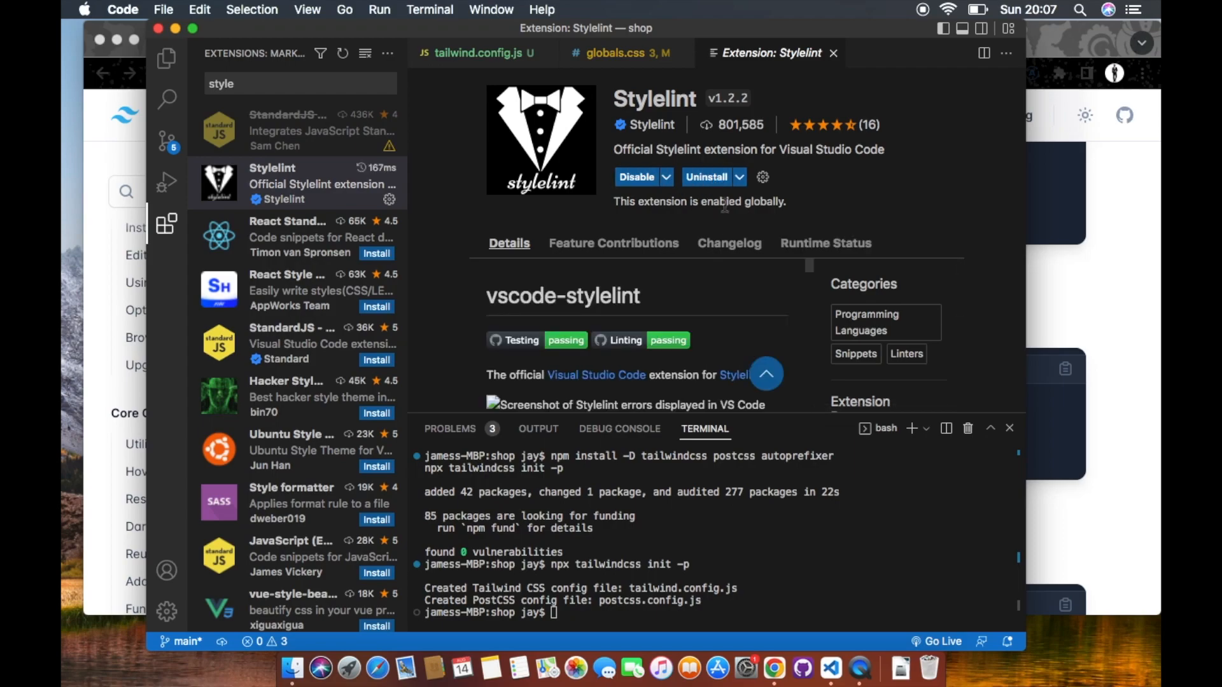
mouse_move(219, 468)
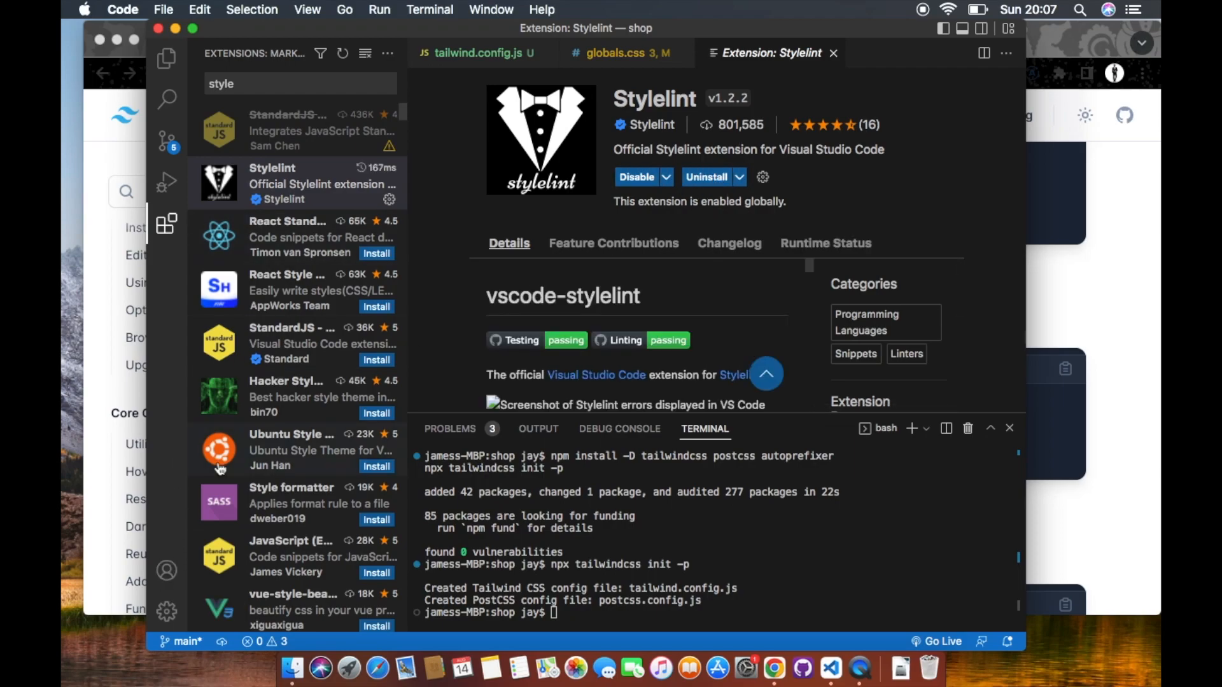
Search Settings for 'json' and open the user settings.json for editing
left_click(167, 612)
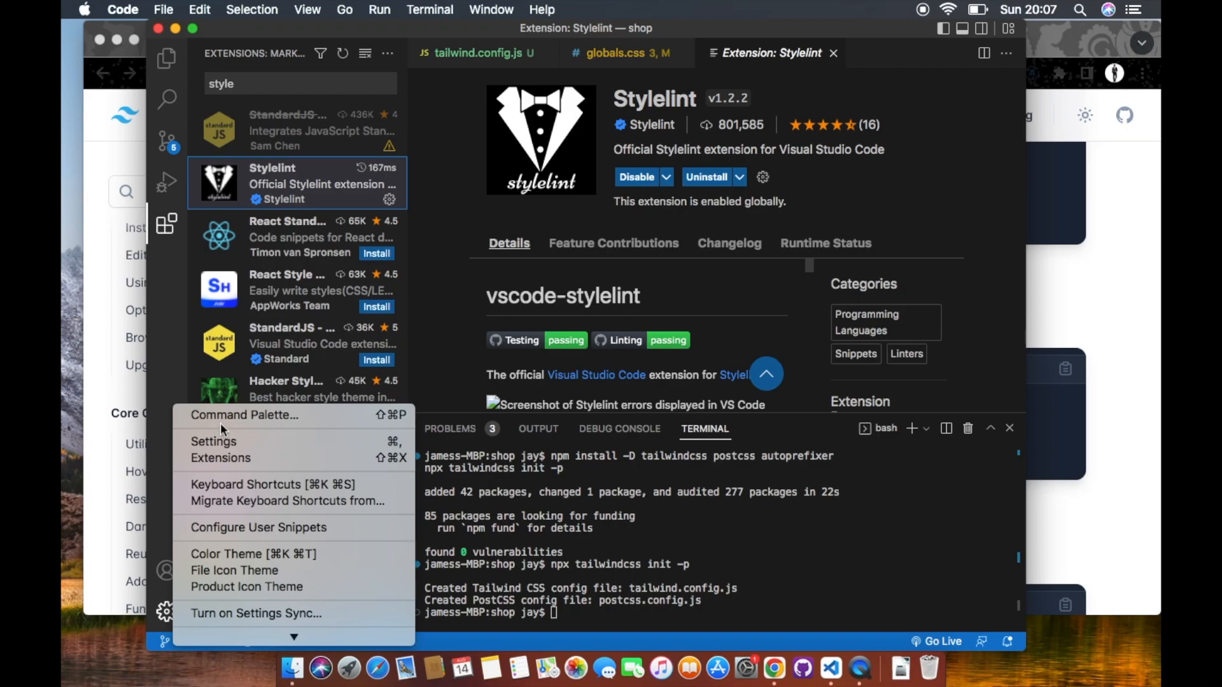
left_click(212, 441)
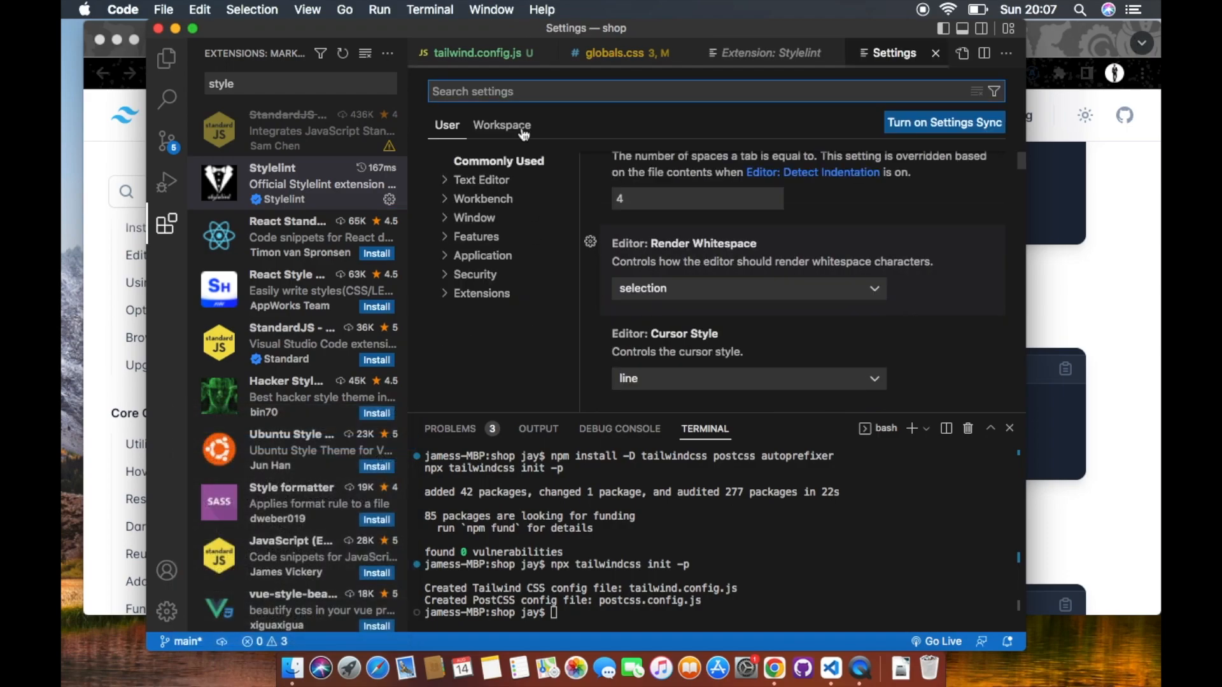
mouse_move(479, 91)
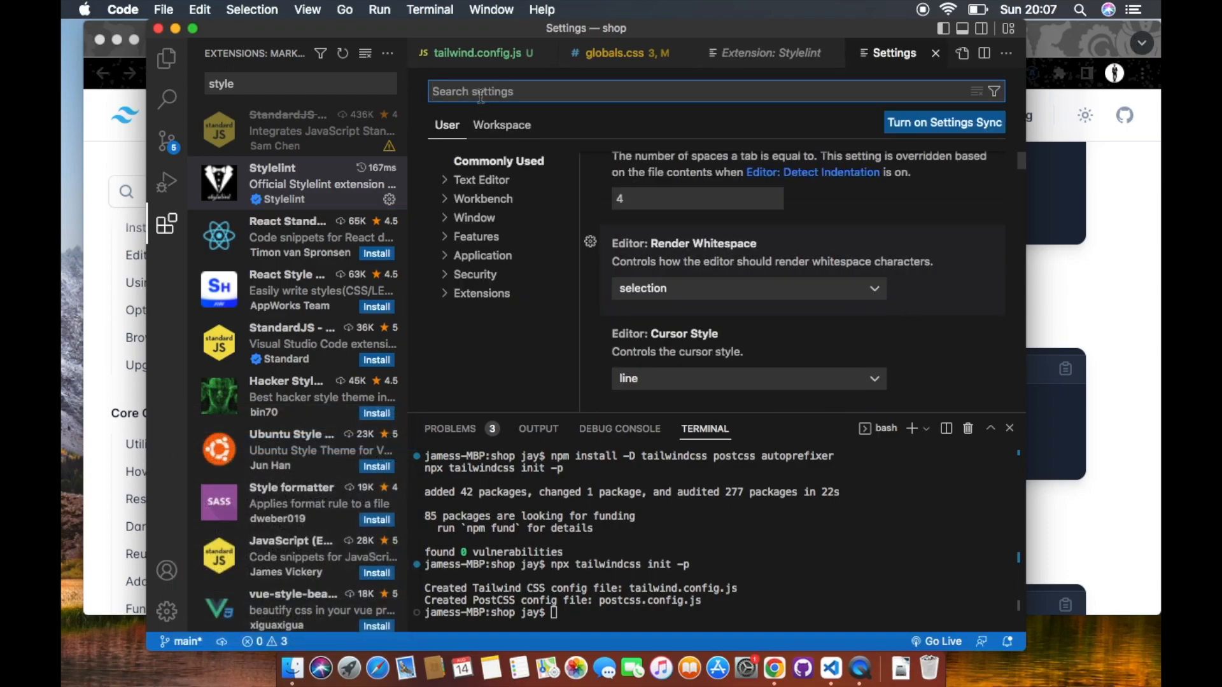
type("json")
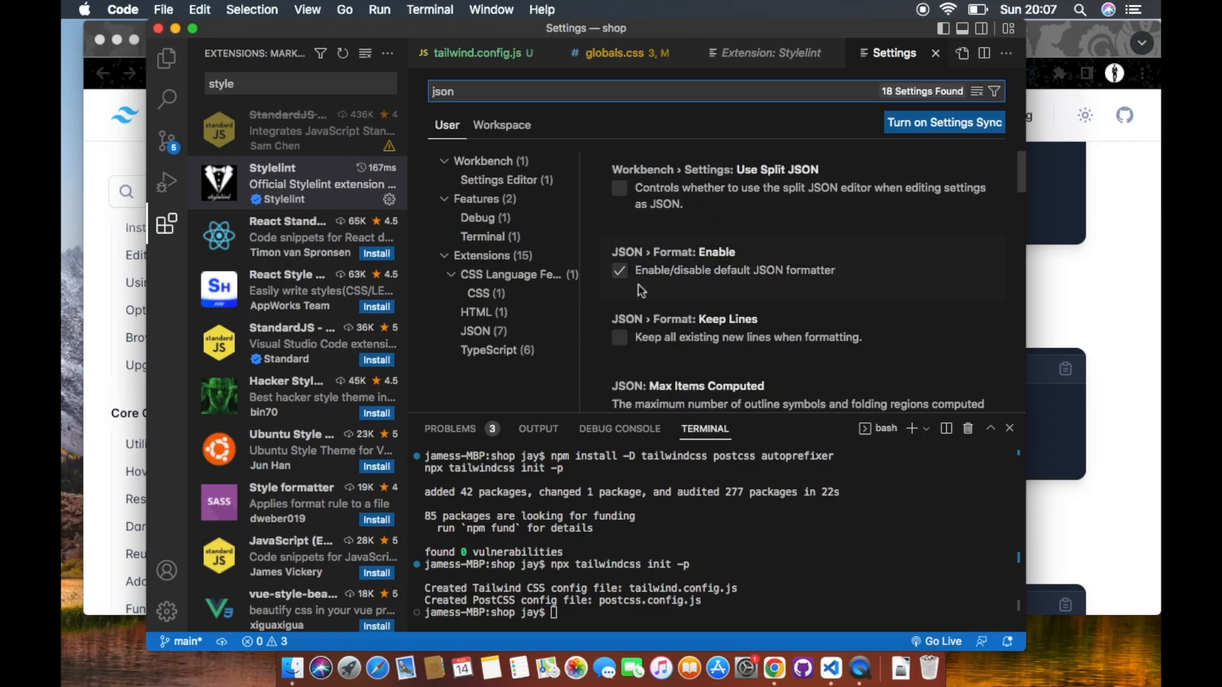
scroll("down", 3)
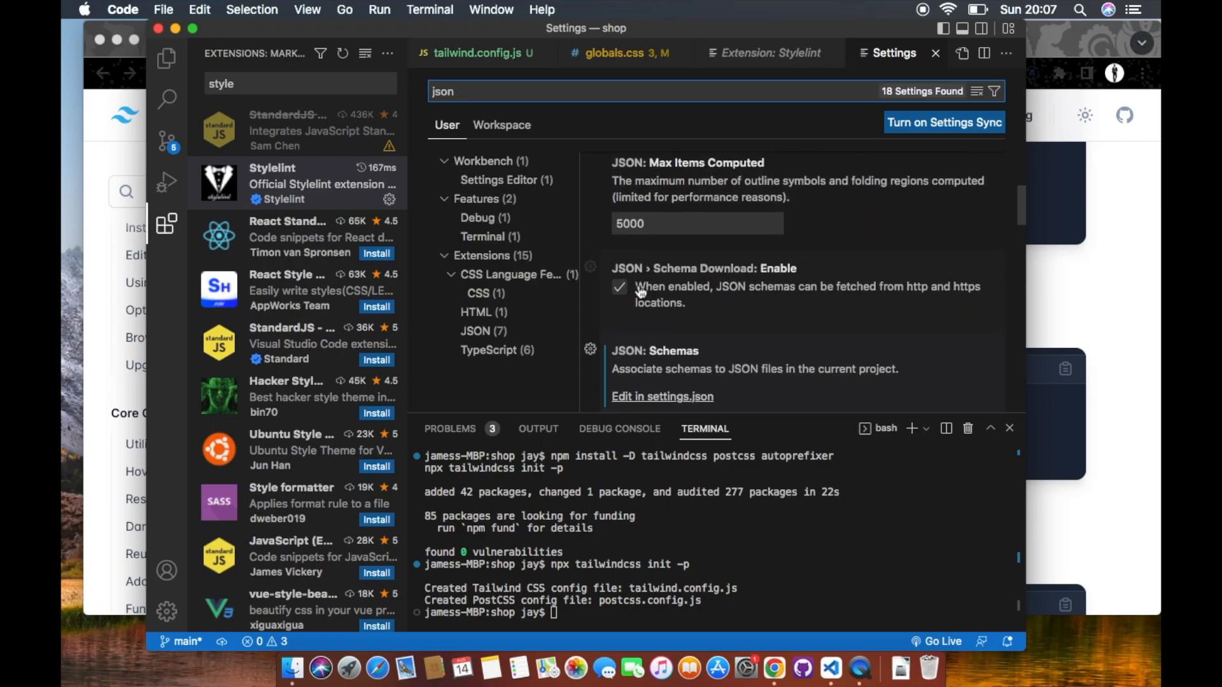
scroll("down", 3)
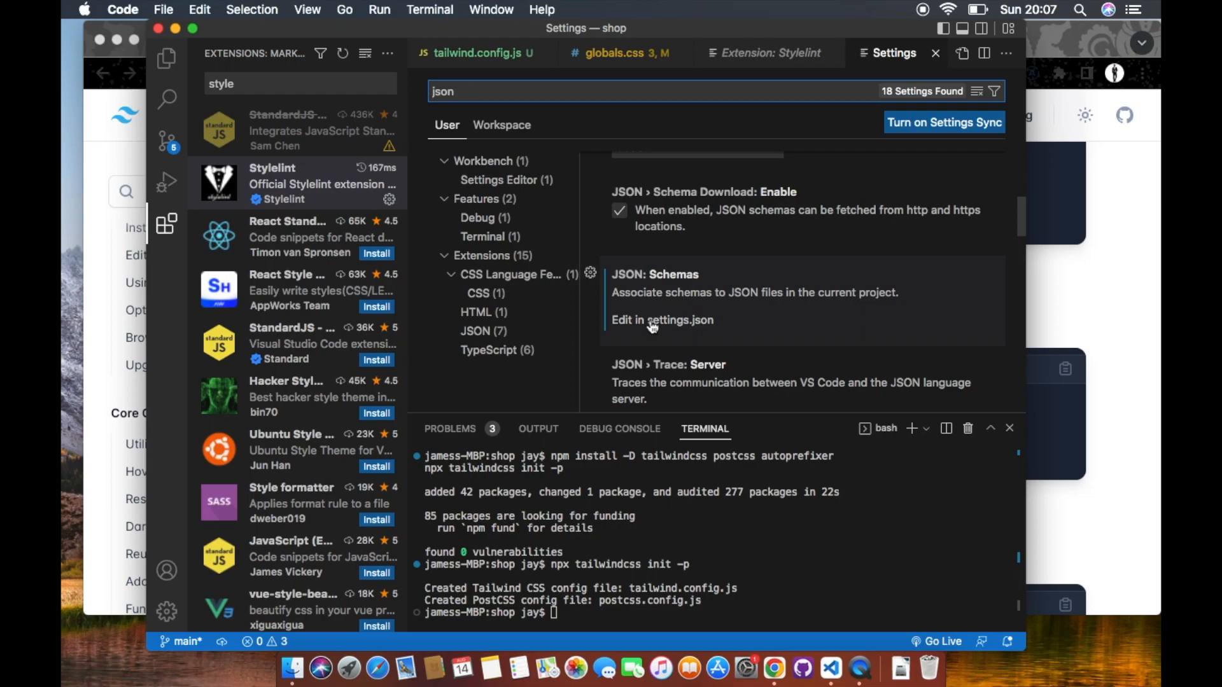
left_click(662, 319)
type("\"css.validate\": ,")
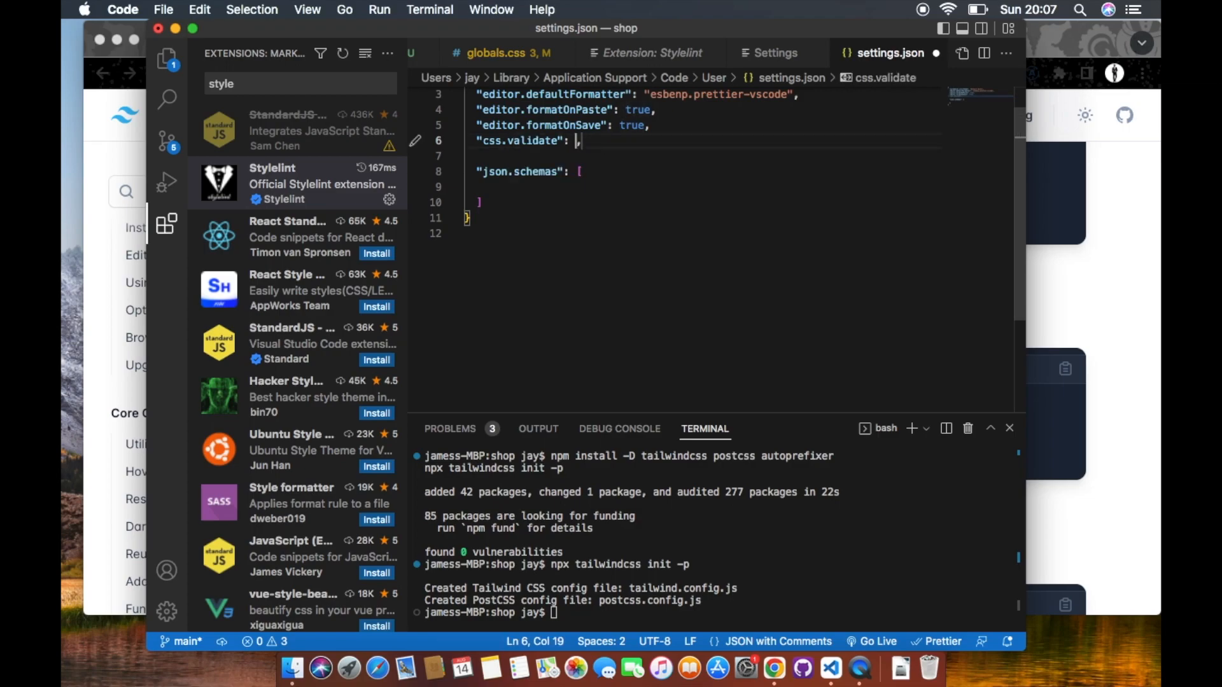
Add css.validate false, stylelint.enable true and scss.validate false to settings.json
type("false,")
left_click(707, 155)
type("\"stylelint.enable\": true,")
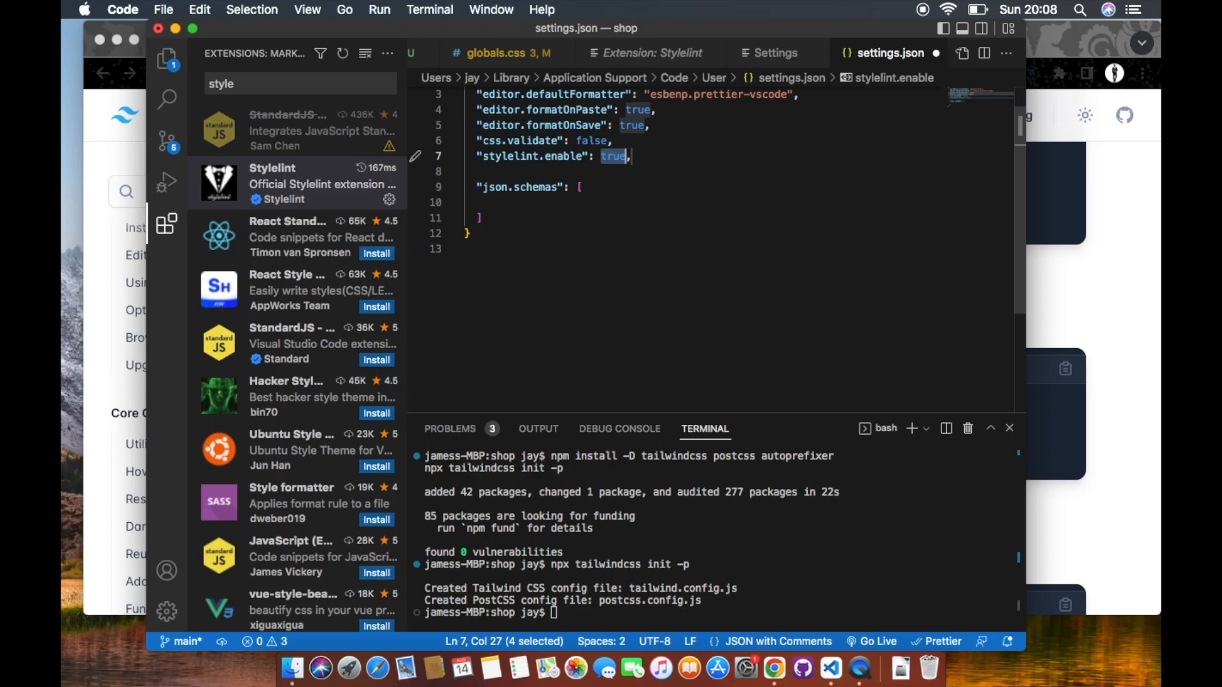
key("Return")
type("\"scss.validate\": ,")
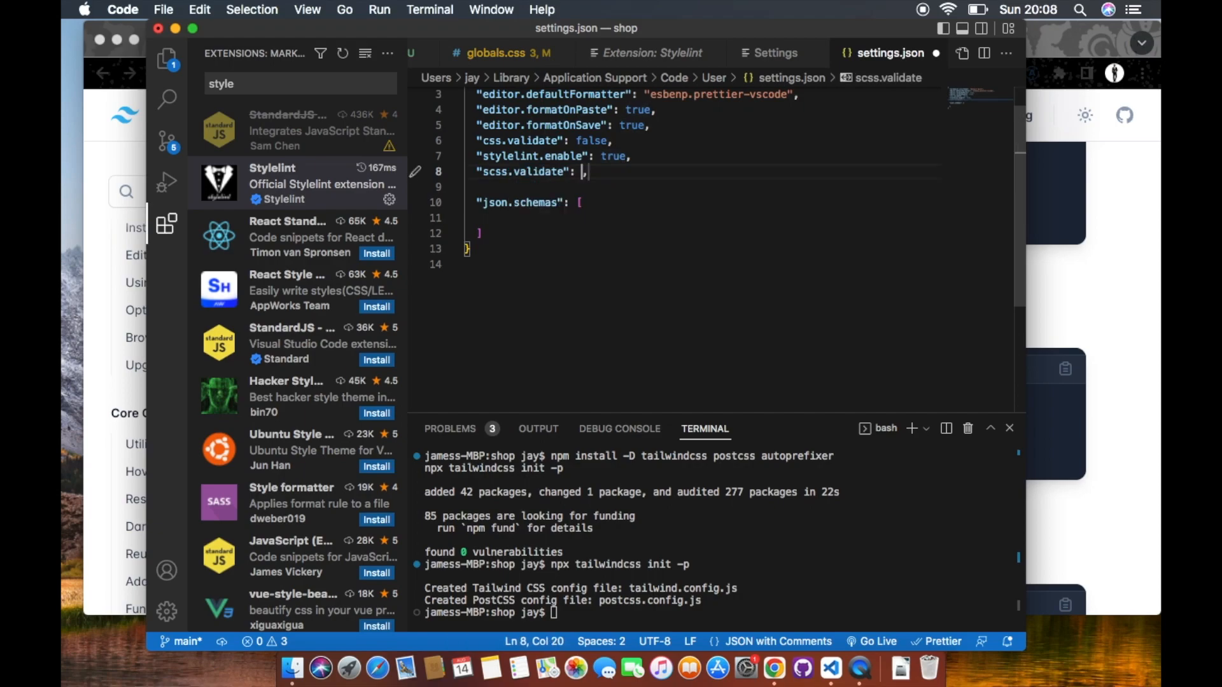
type("fal")
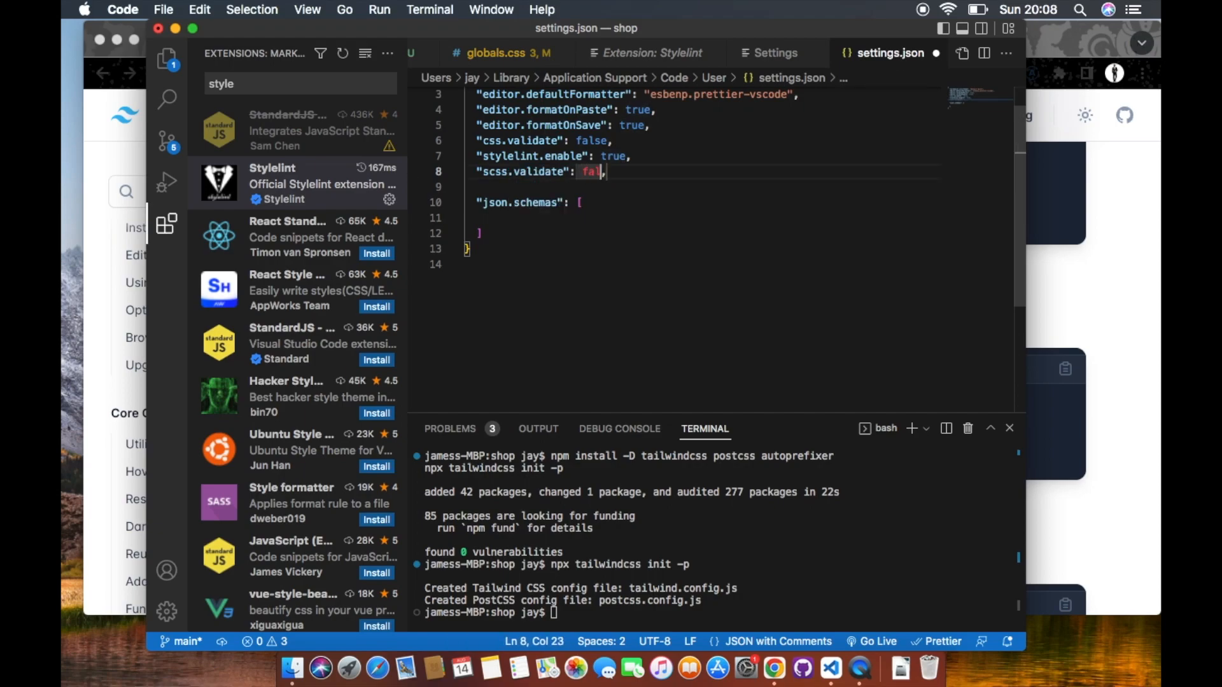
type("se")
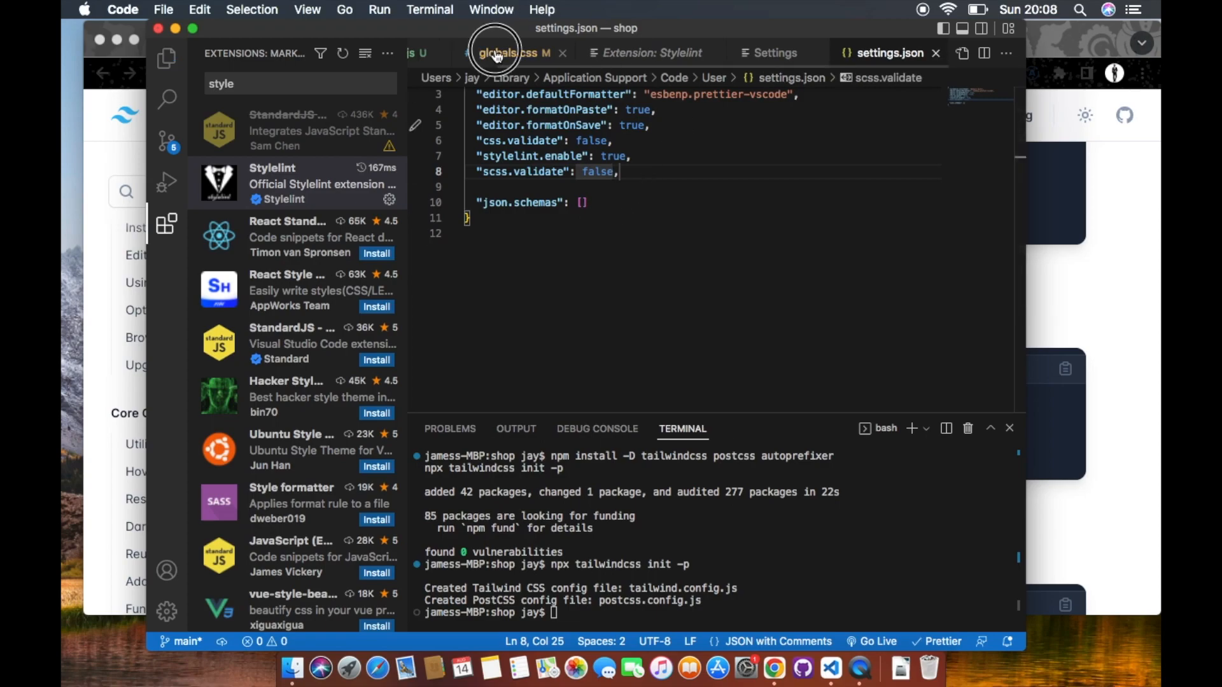
Open Tailwind's Customization > Configuration docs and scroll to the example config
left_click(497, 53)
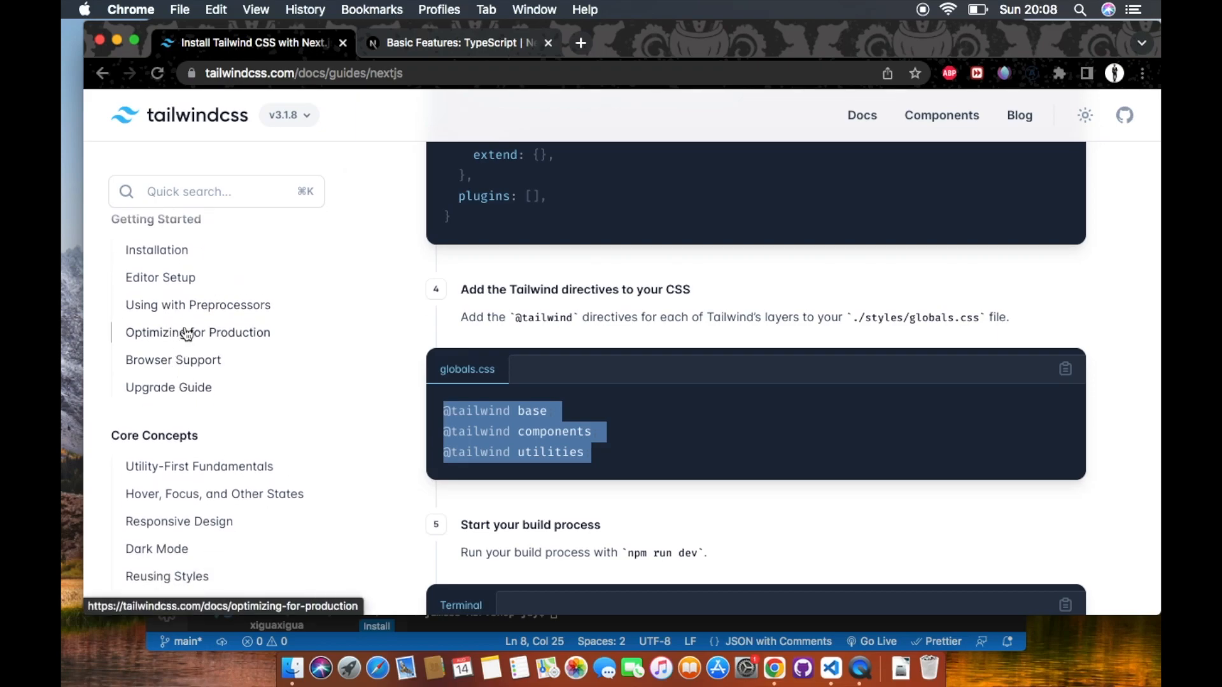
scroll("down", 3)
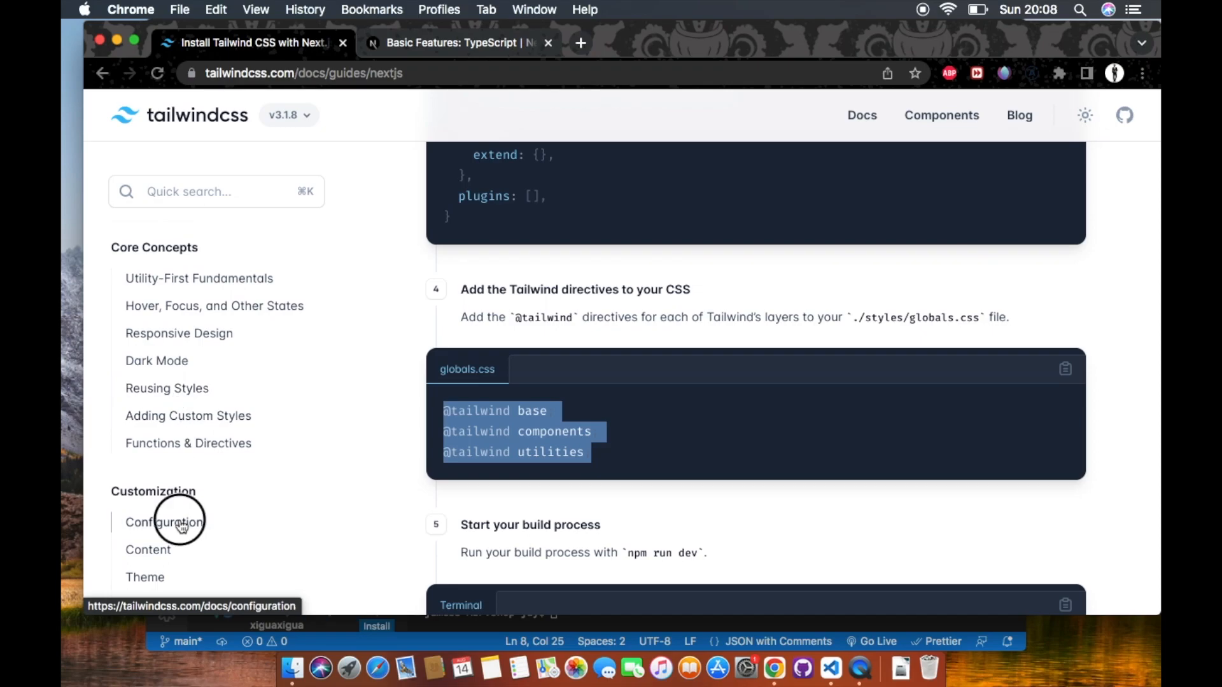
left_click(164, 521)
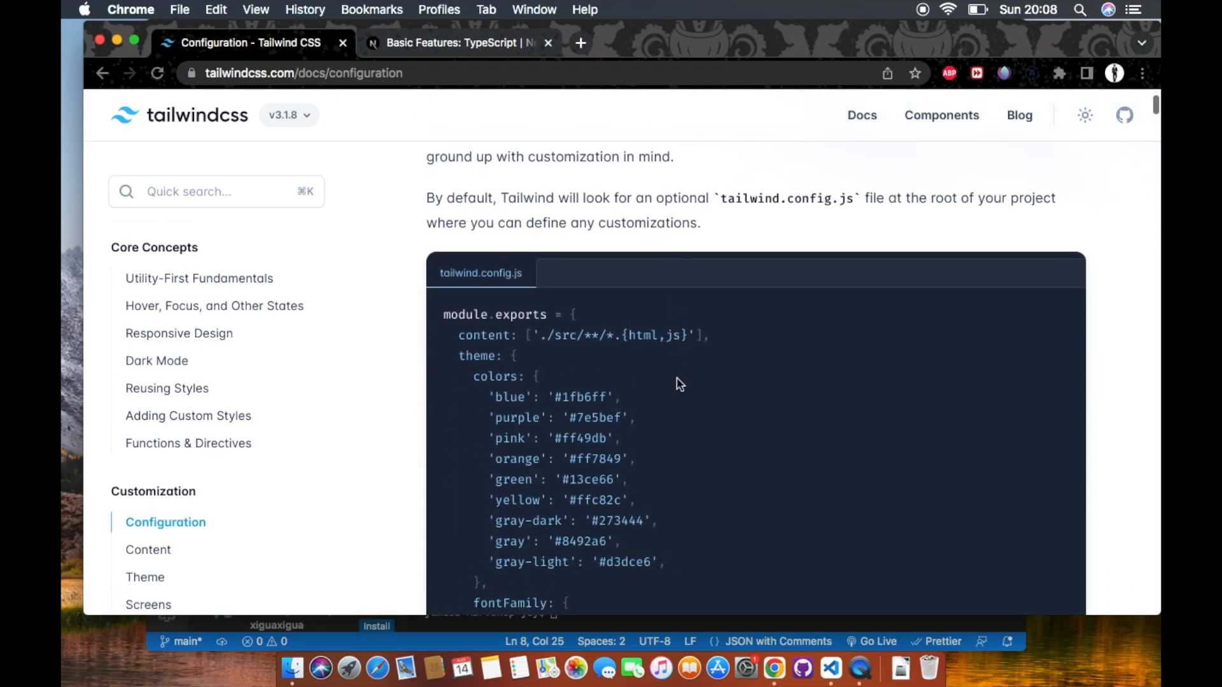
scroll("down", 3)
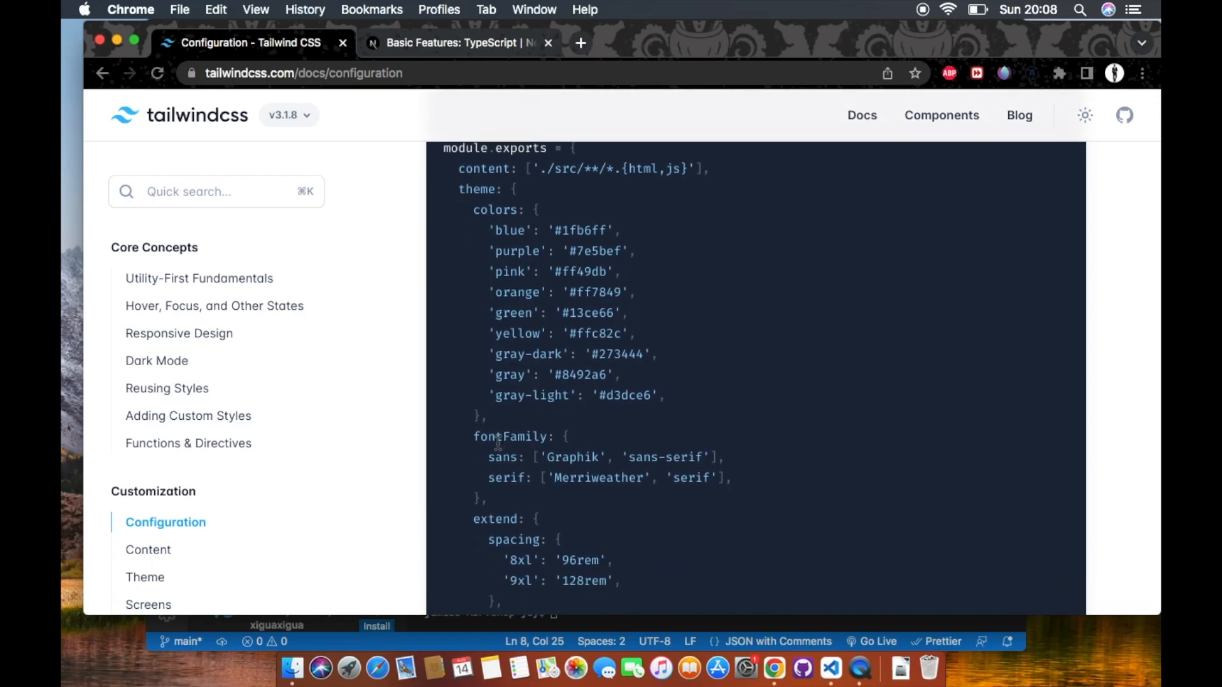
scroll("down", 3)
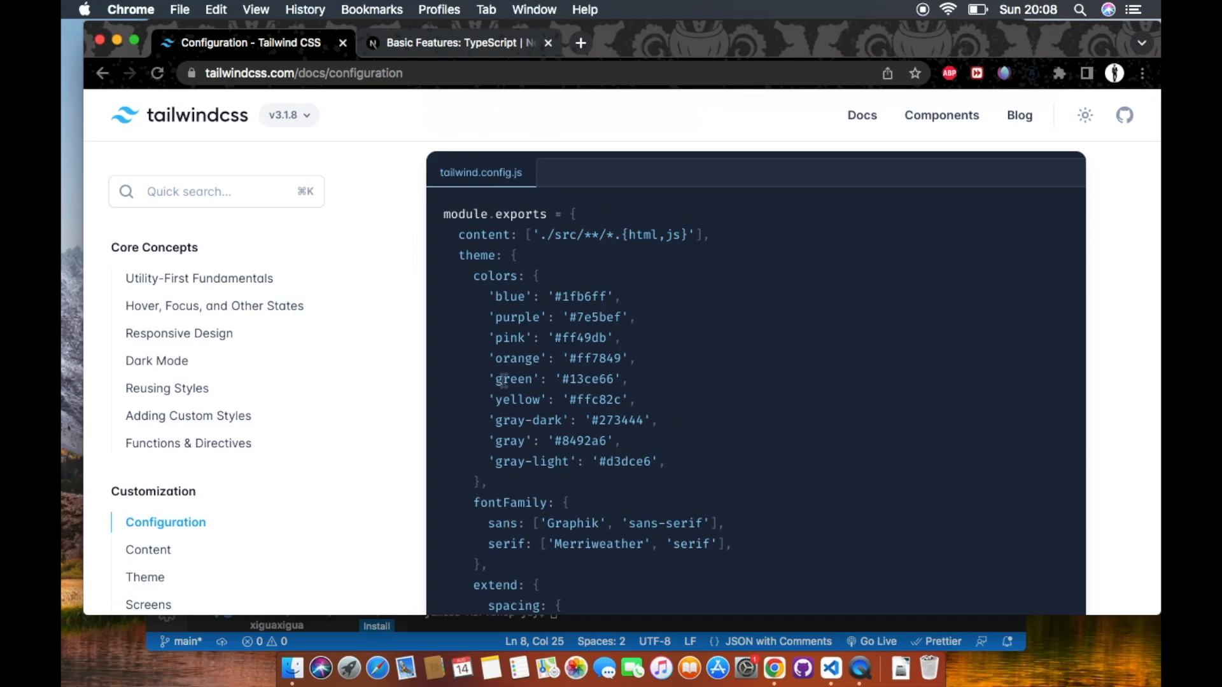
mouse_move(476, 290)
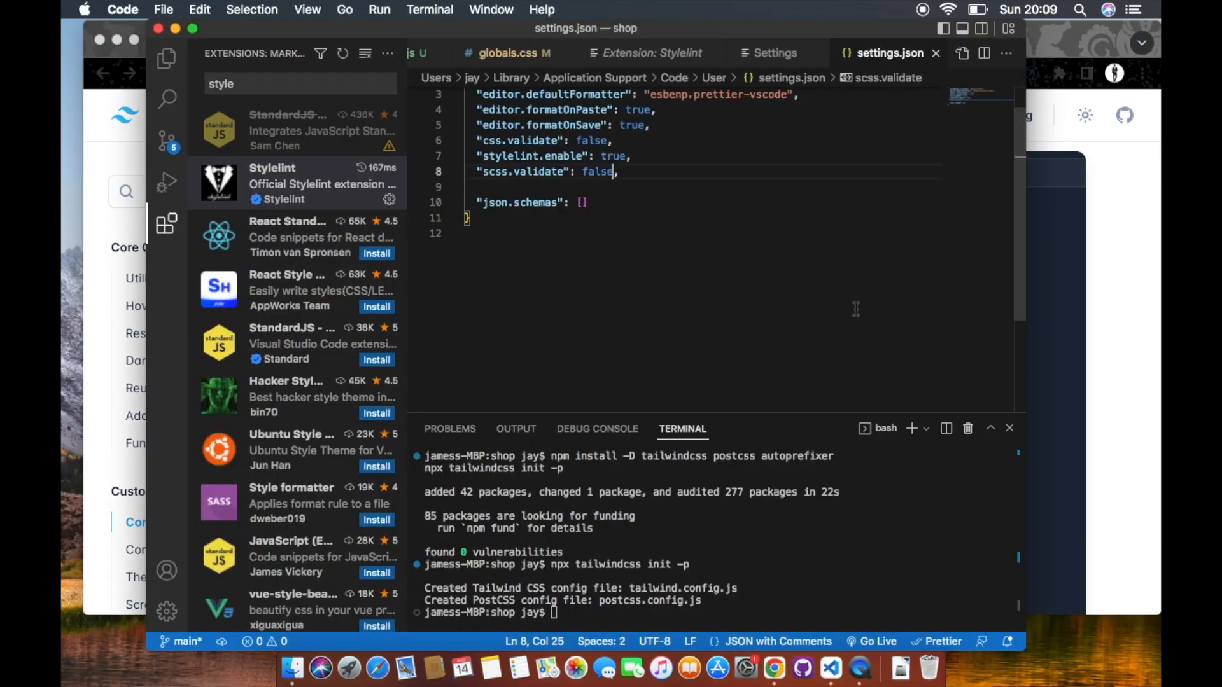
Open tailwind.config.js and compare its theme block with the docs' example colors and fonts
left_click(617, 53)
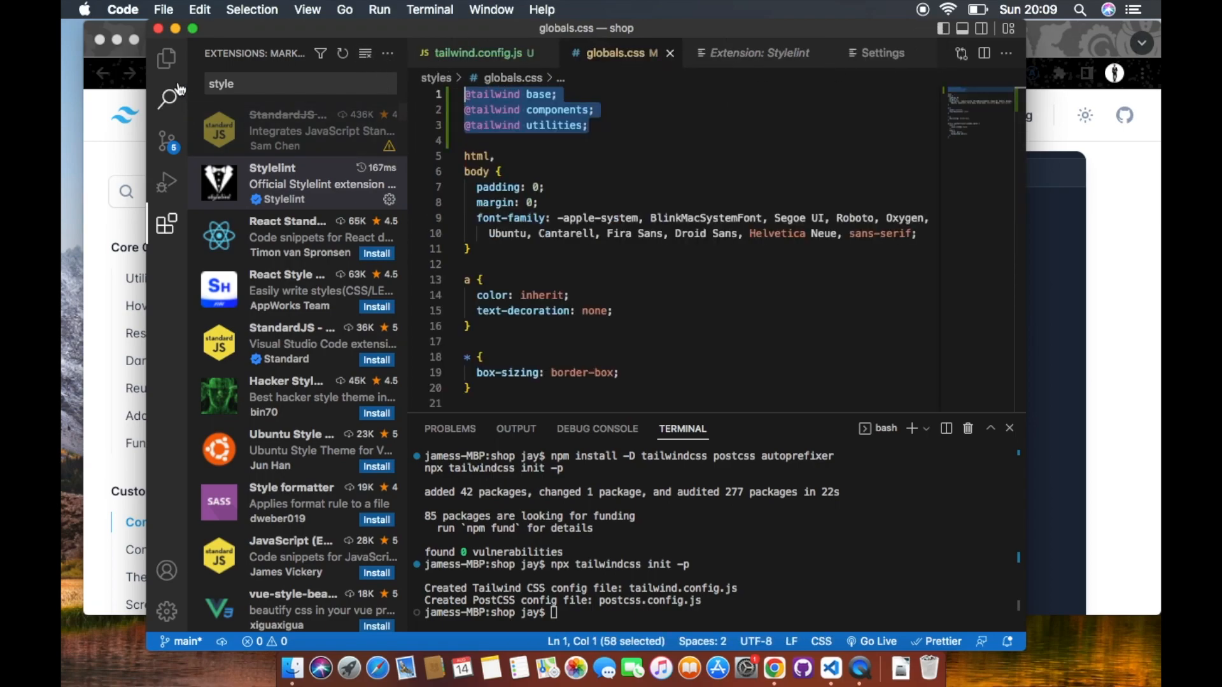
left_click(166, 58)
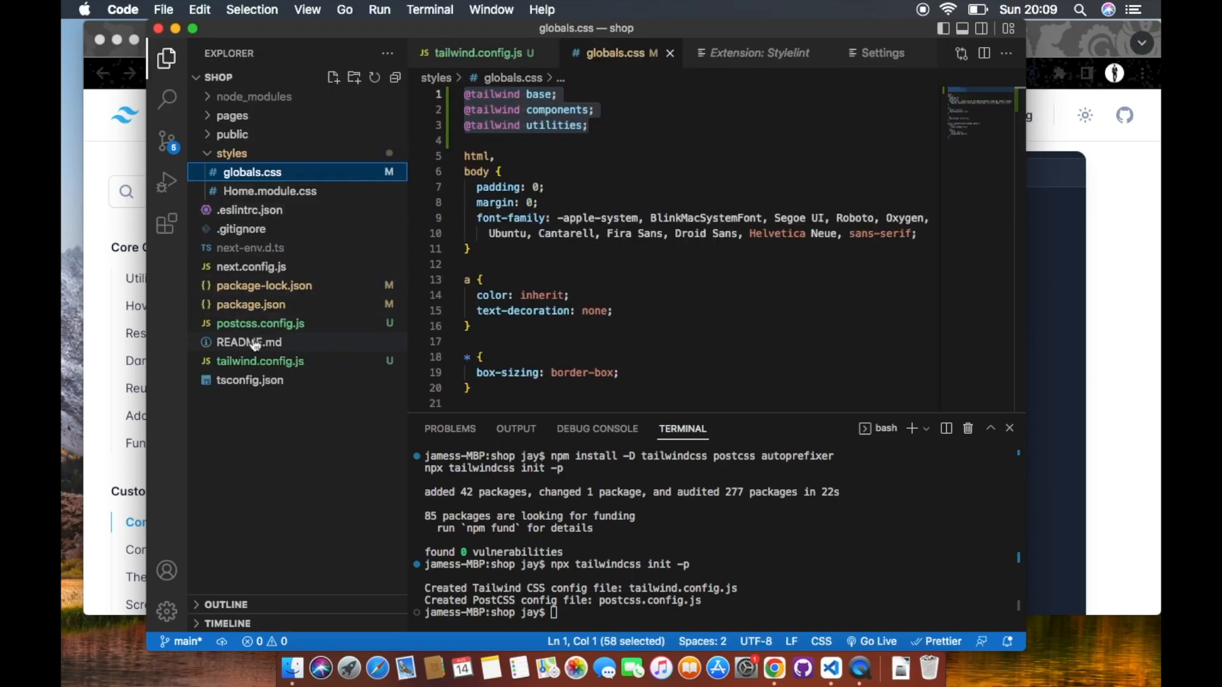
left_click(260, 361)
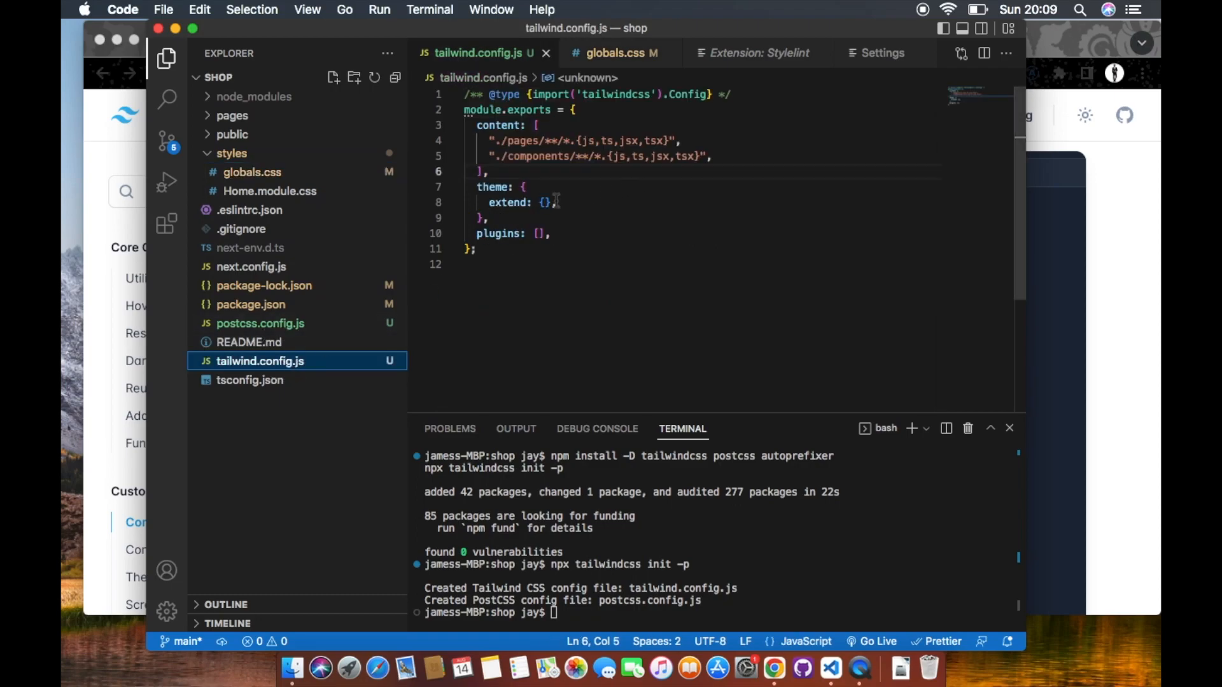
left_click(772, 668)
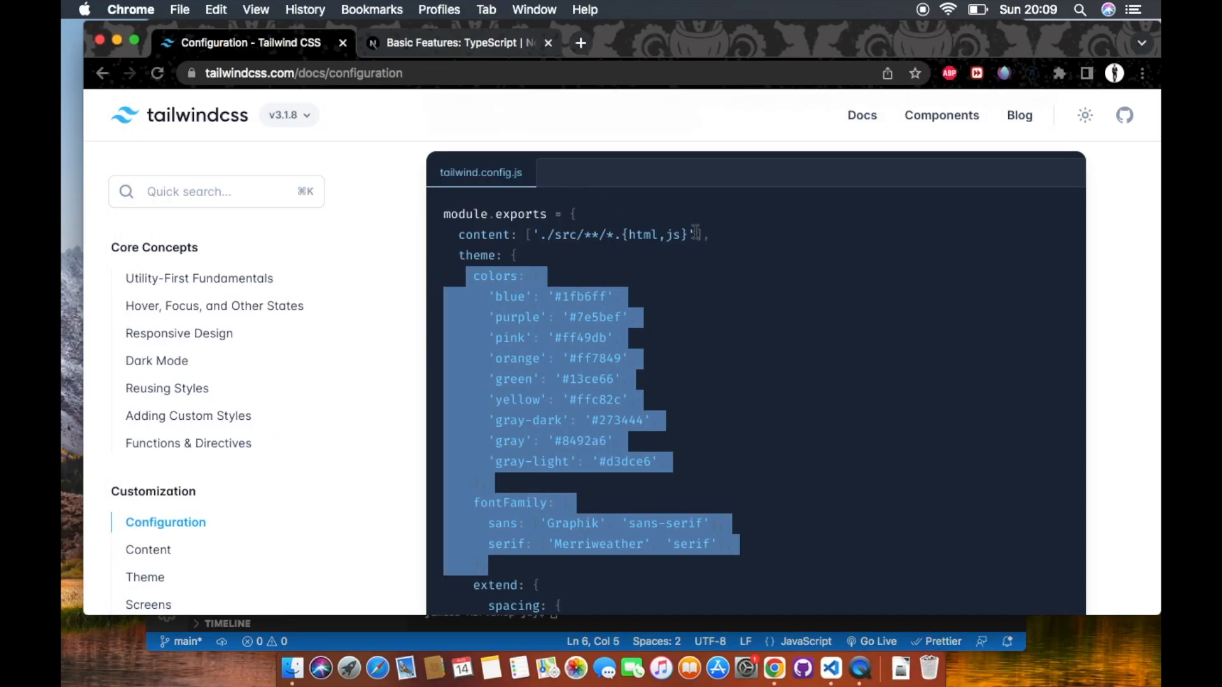
left_click(829, 667)
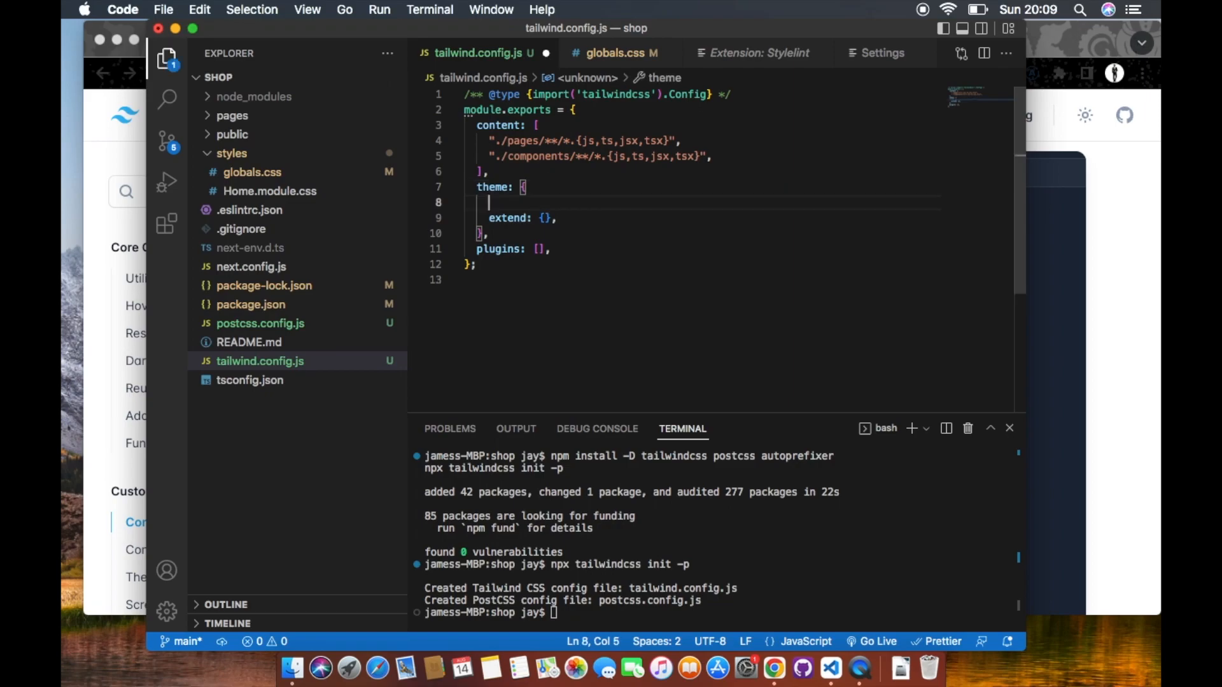
left_click(774, 669)
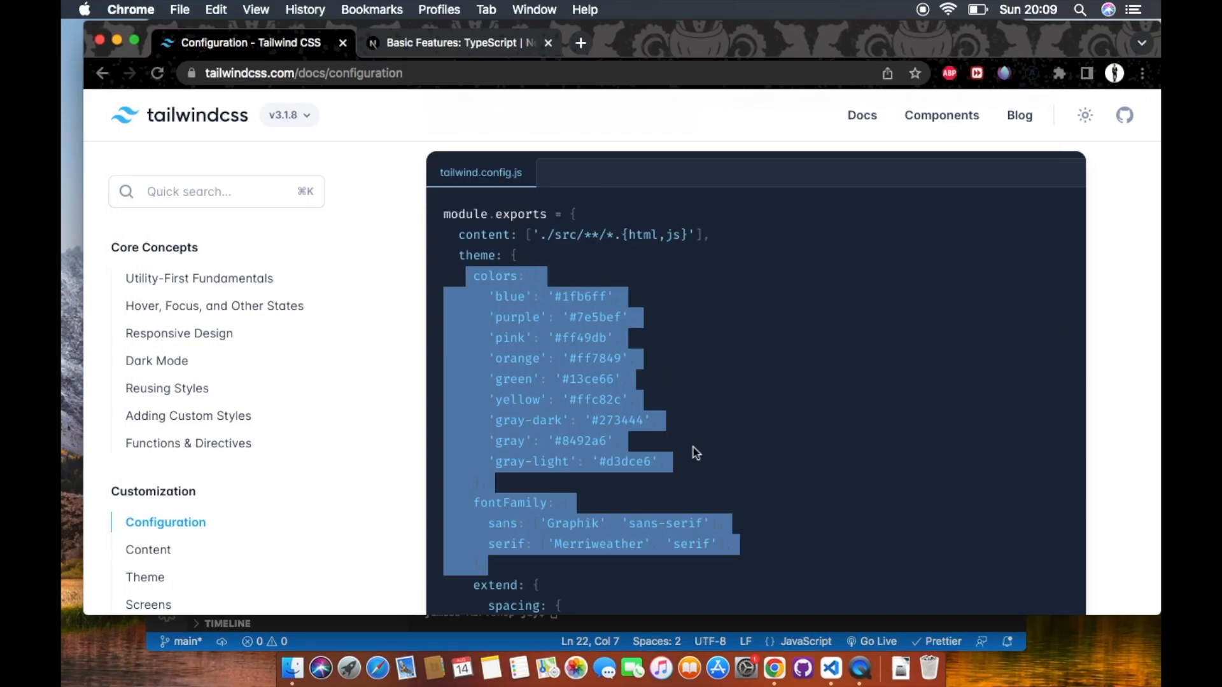
scroll("down", 3)
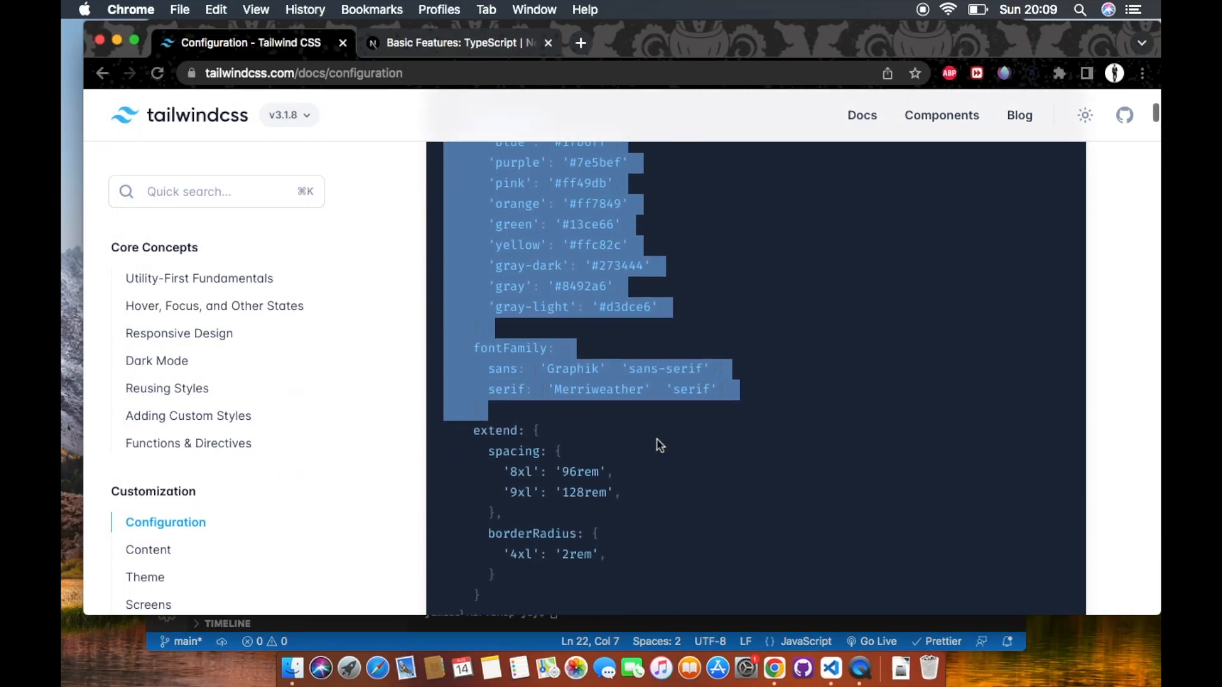
scroll("down", 3)
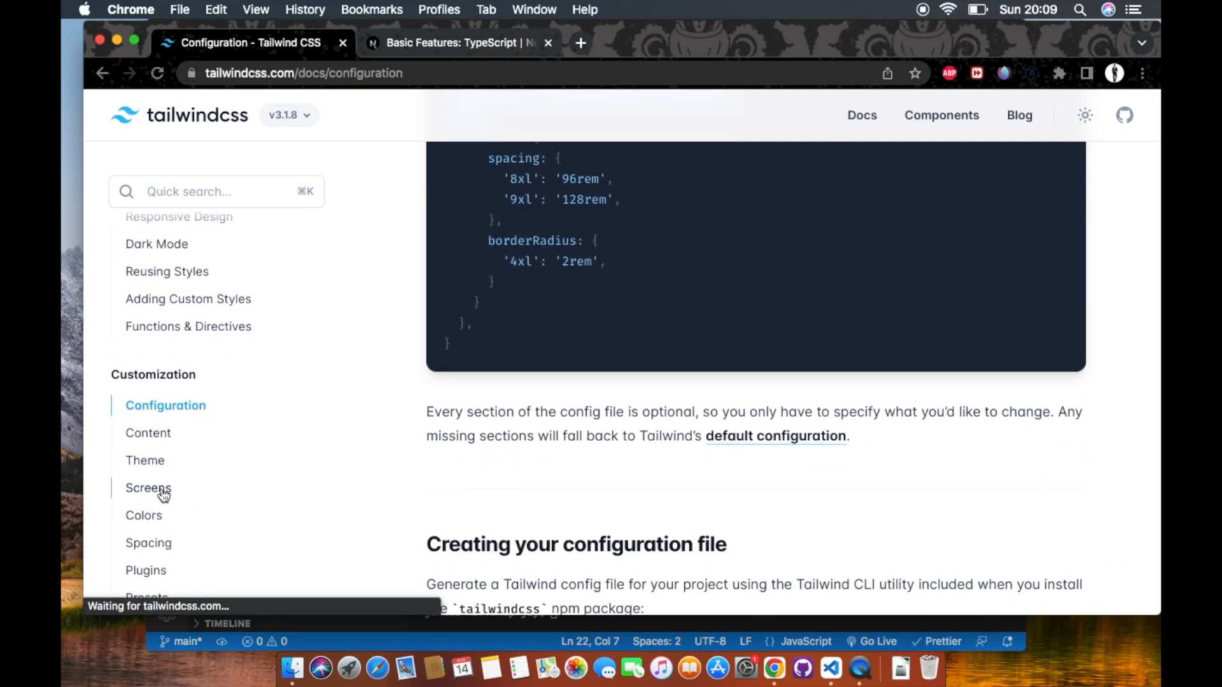
Copy Tailwind's default screens breakpoints, sm through 2xl, from the docs into tailwind.config.js's theme
left_click(149, 488)
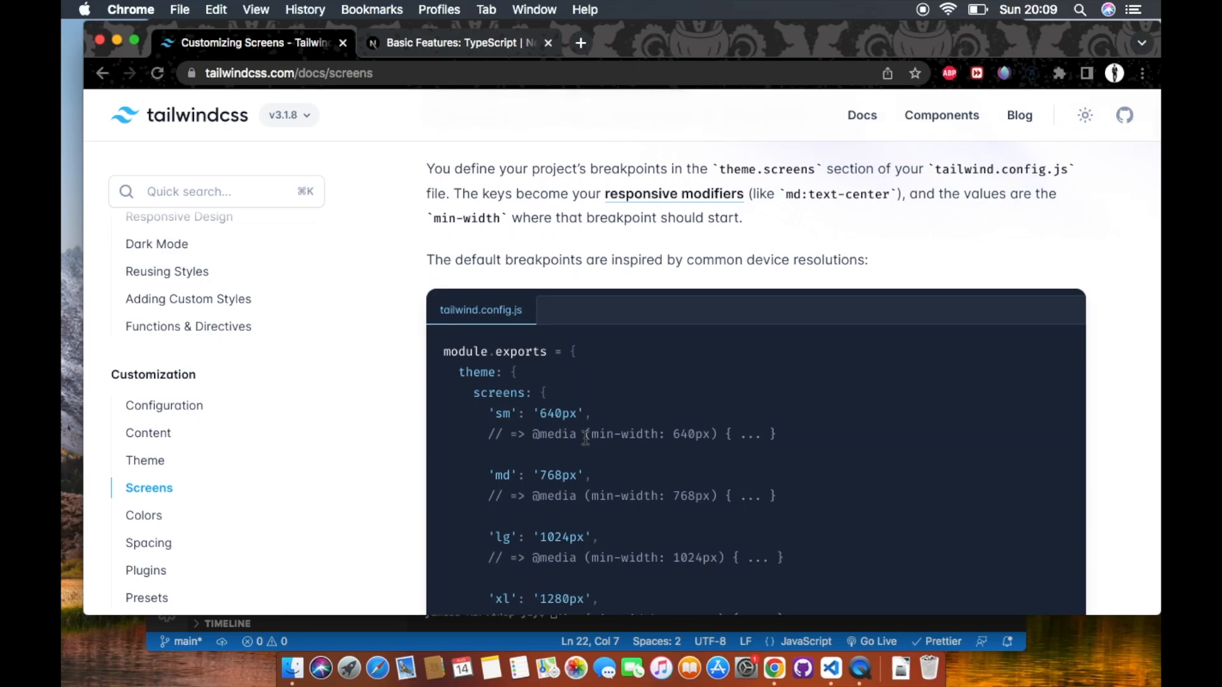
scroll("down", 3)
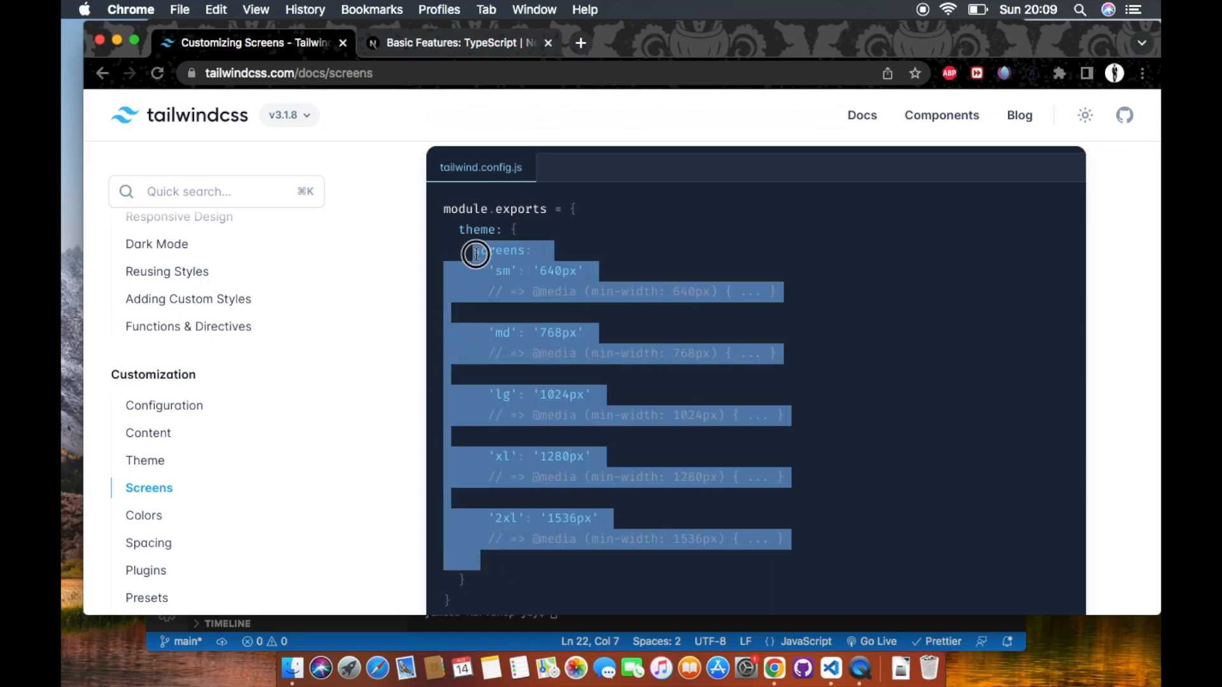
left_click(615, 253)
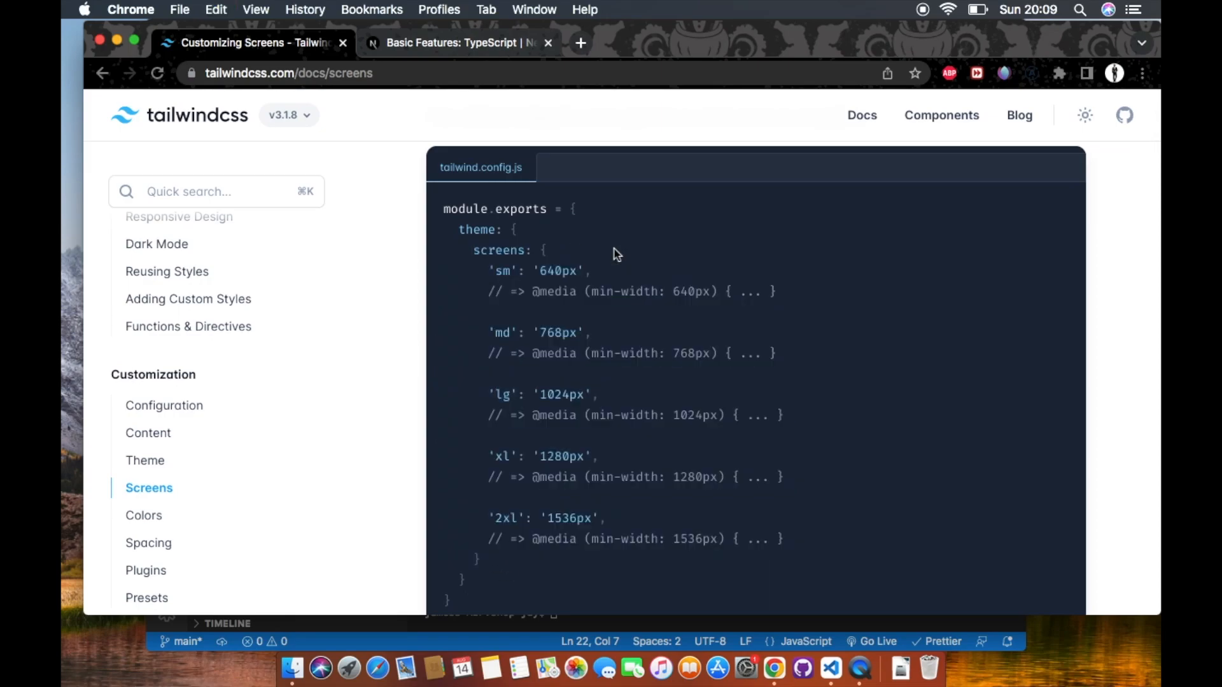
mouse_move(608, 282)
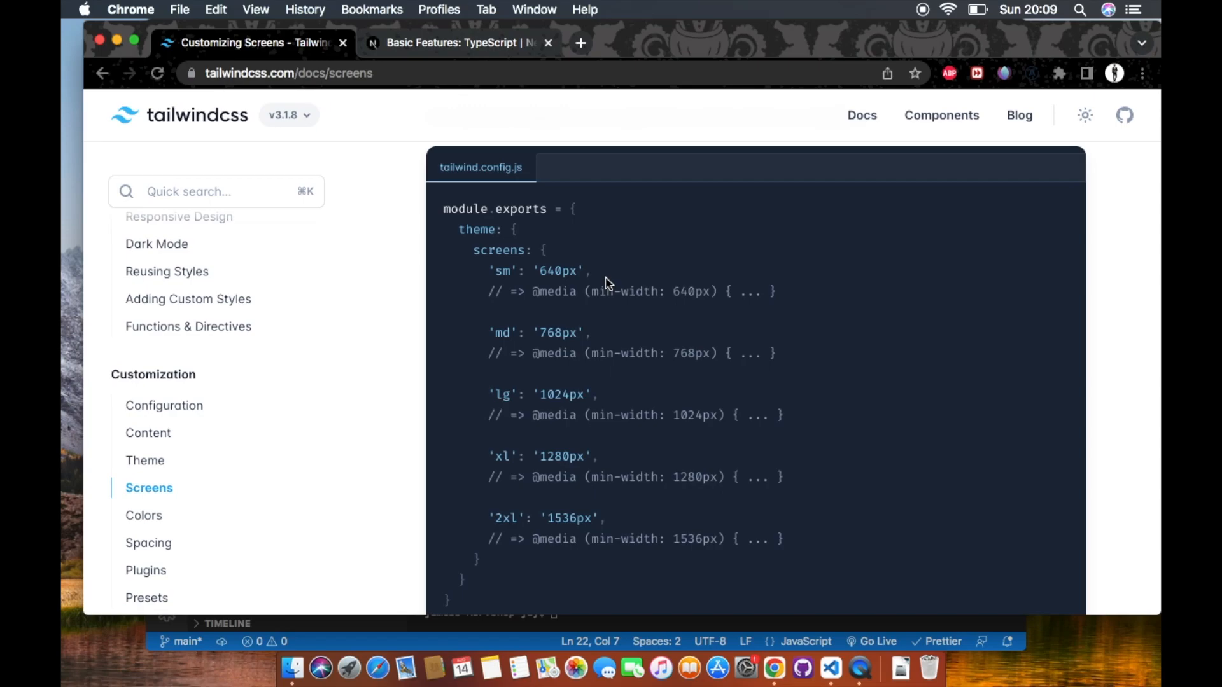
left_click(830, 668)
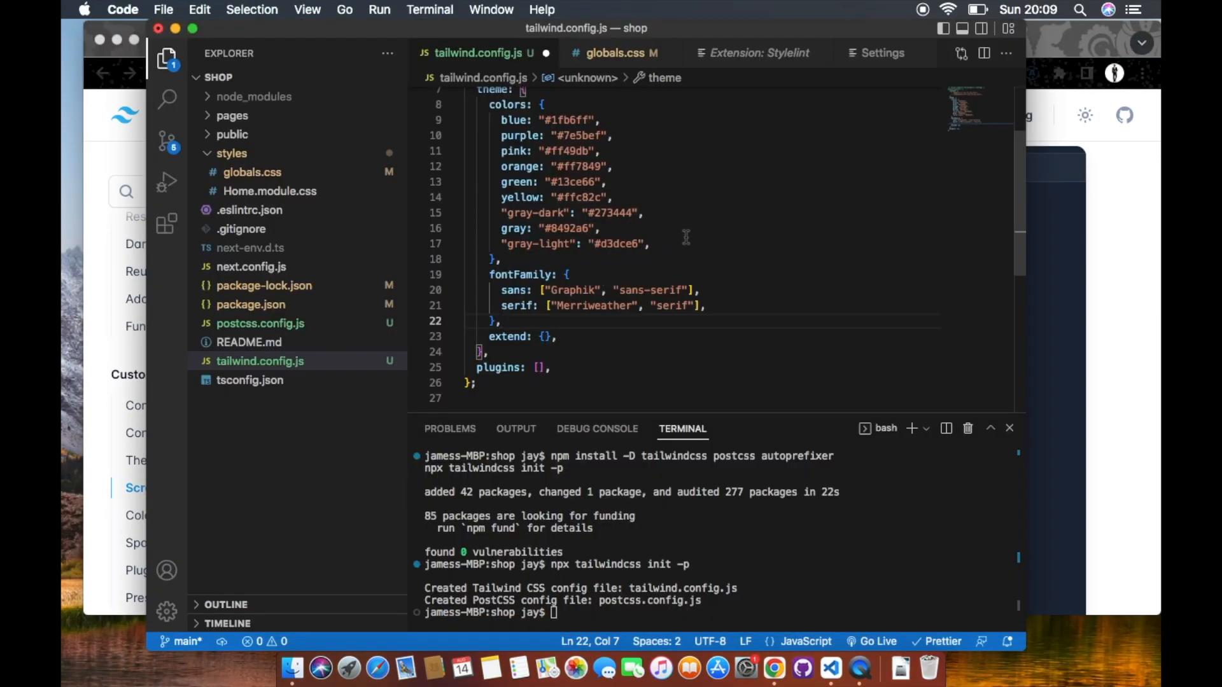
key("enter")
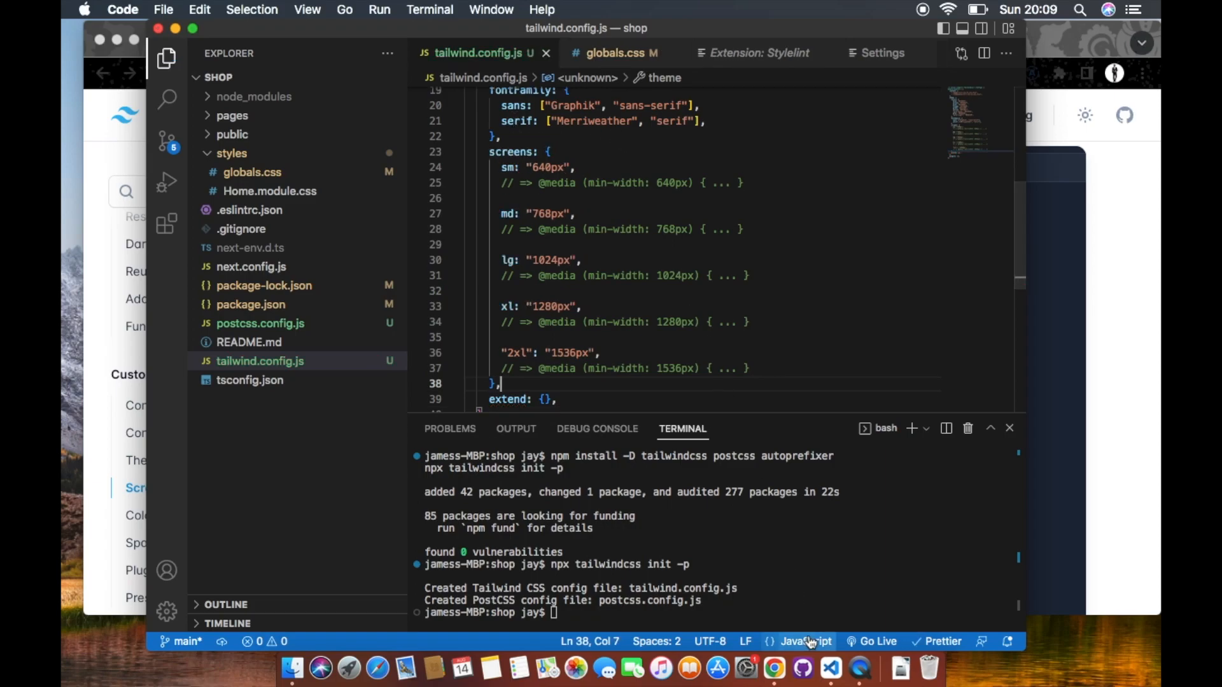
type("npm run dev")
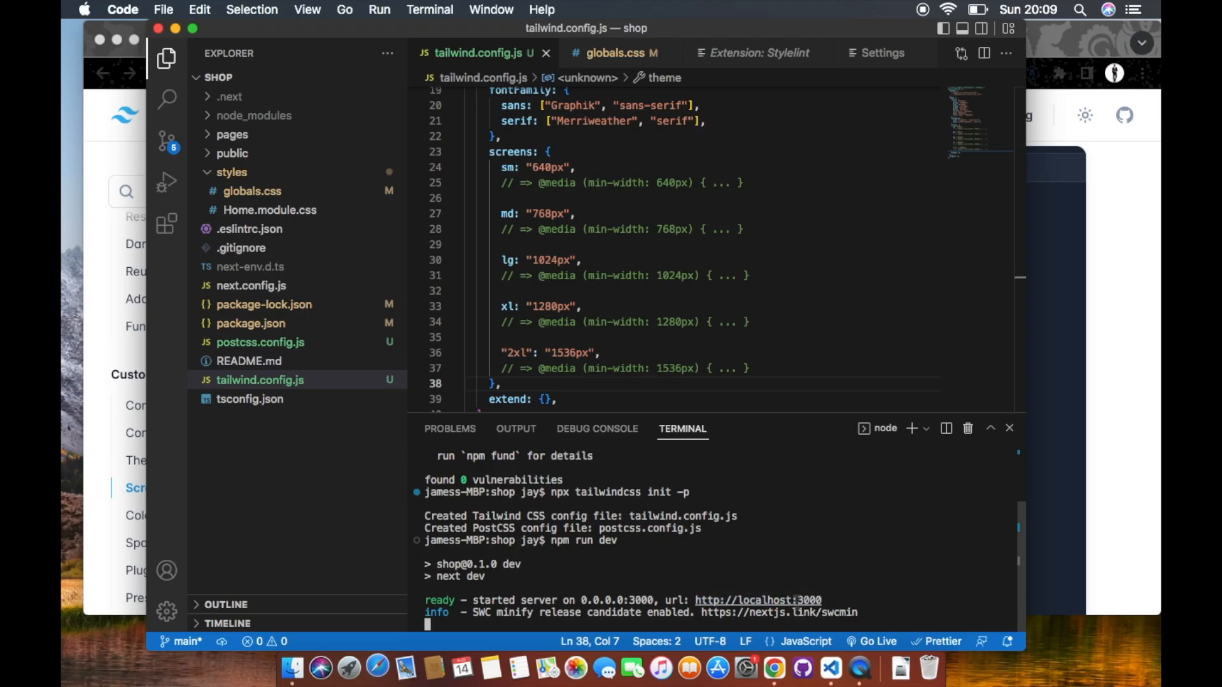
mouse_move(576, 620)
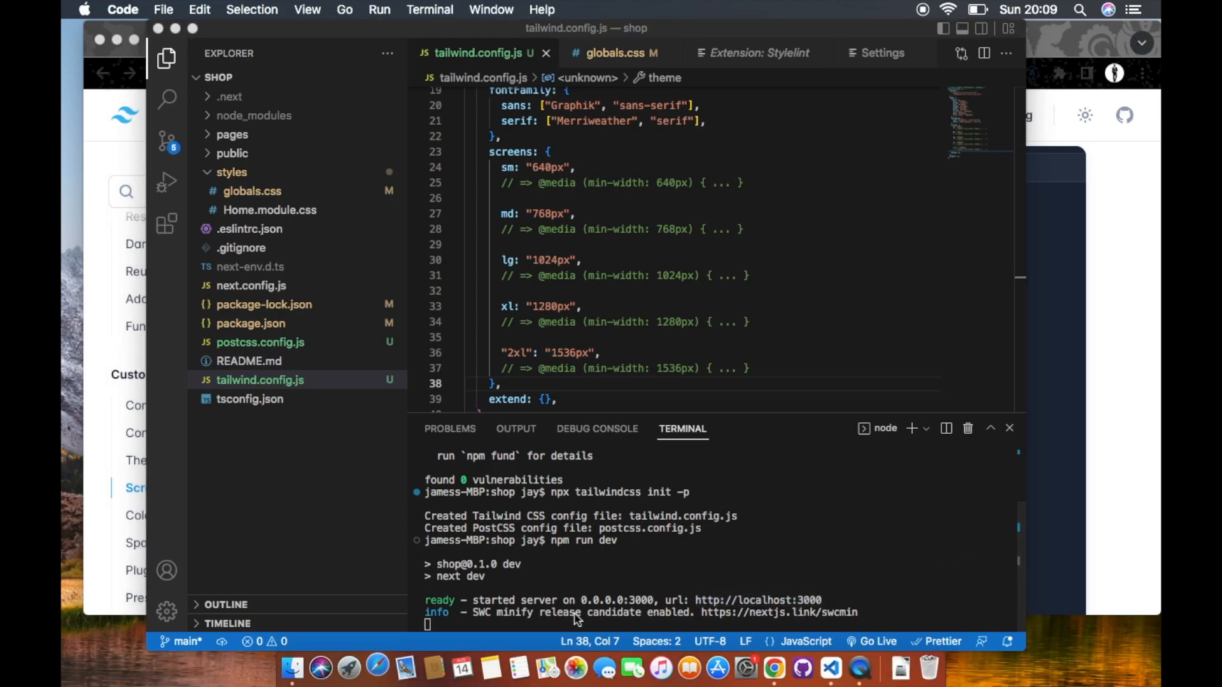
left_click(376, 669)
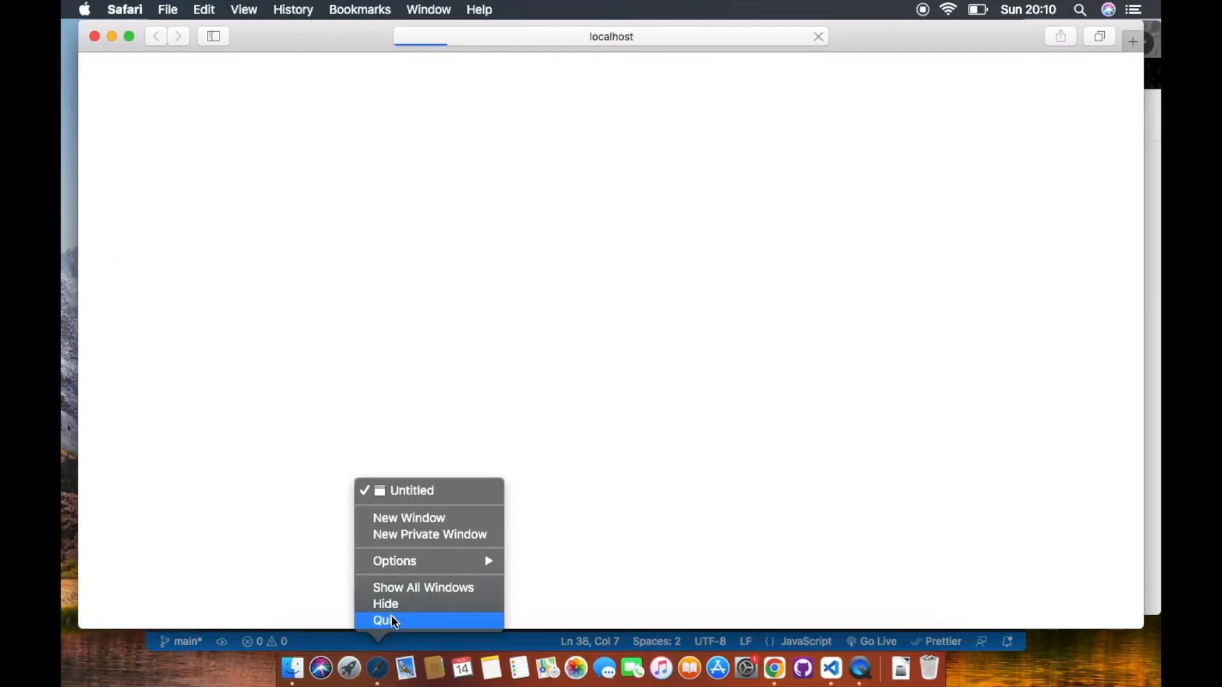
Quit Safari and load the Next.js welcome page at localhost:3000 in a new Chrome tab
left_click(385, 621)
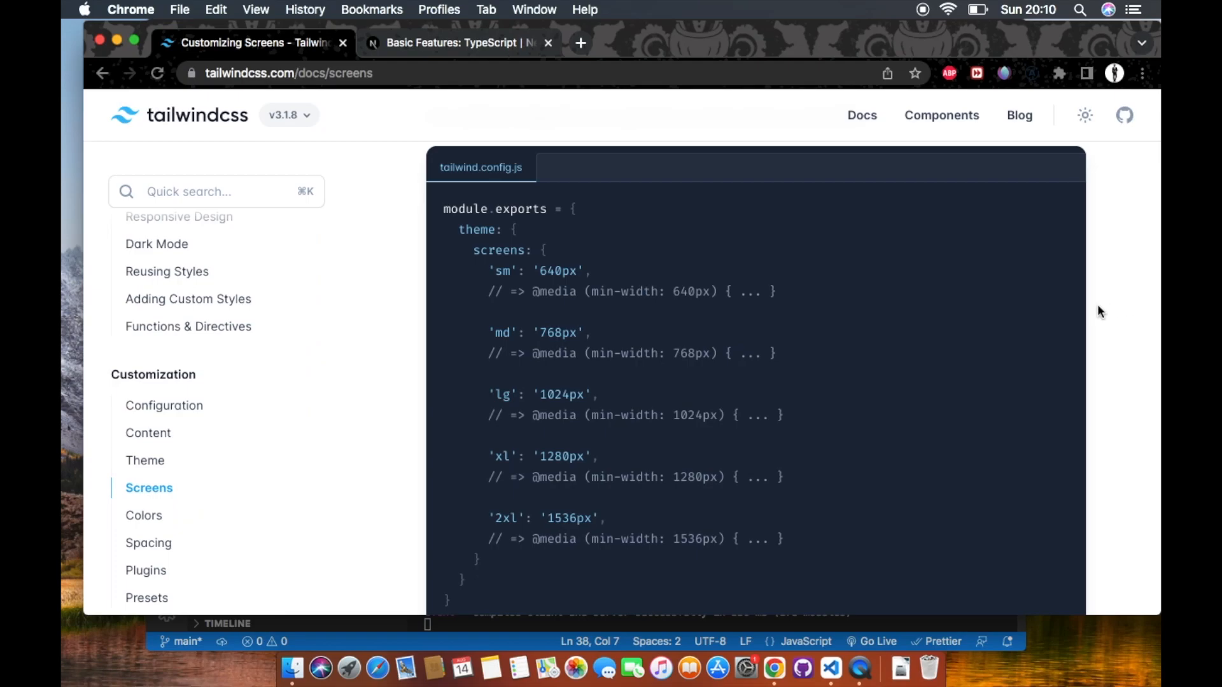
left_click(580, 42)
type("localhost:3000")
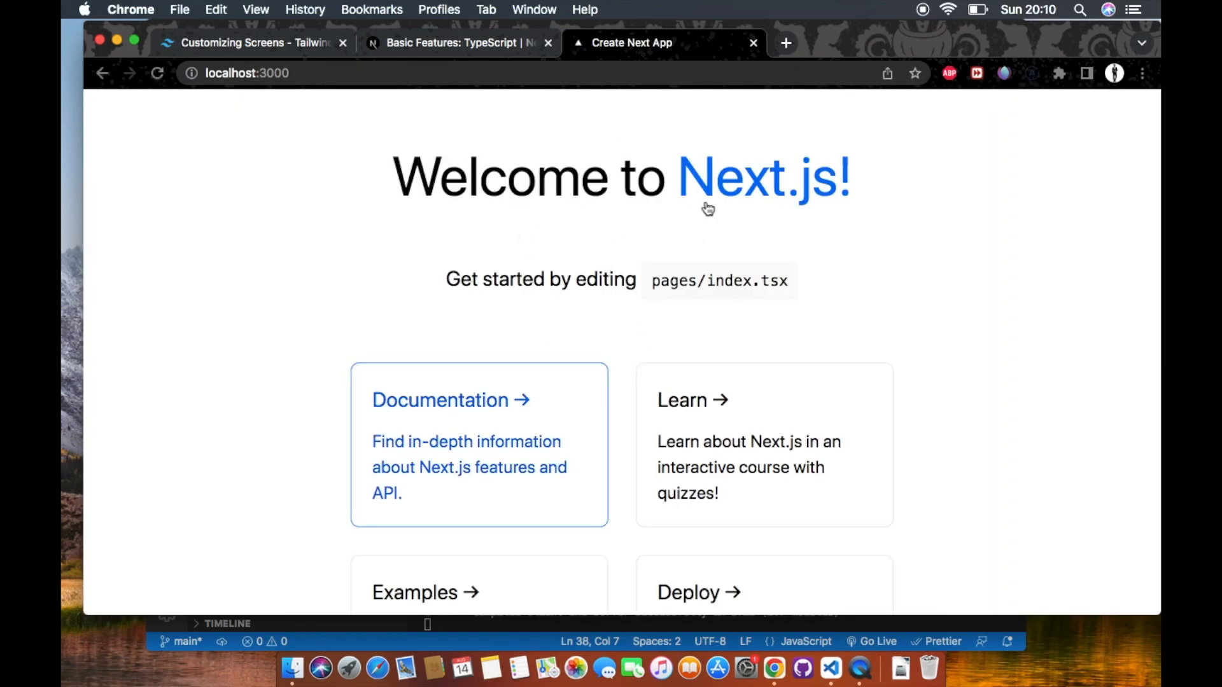
left_click(829, 667)
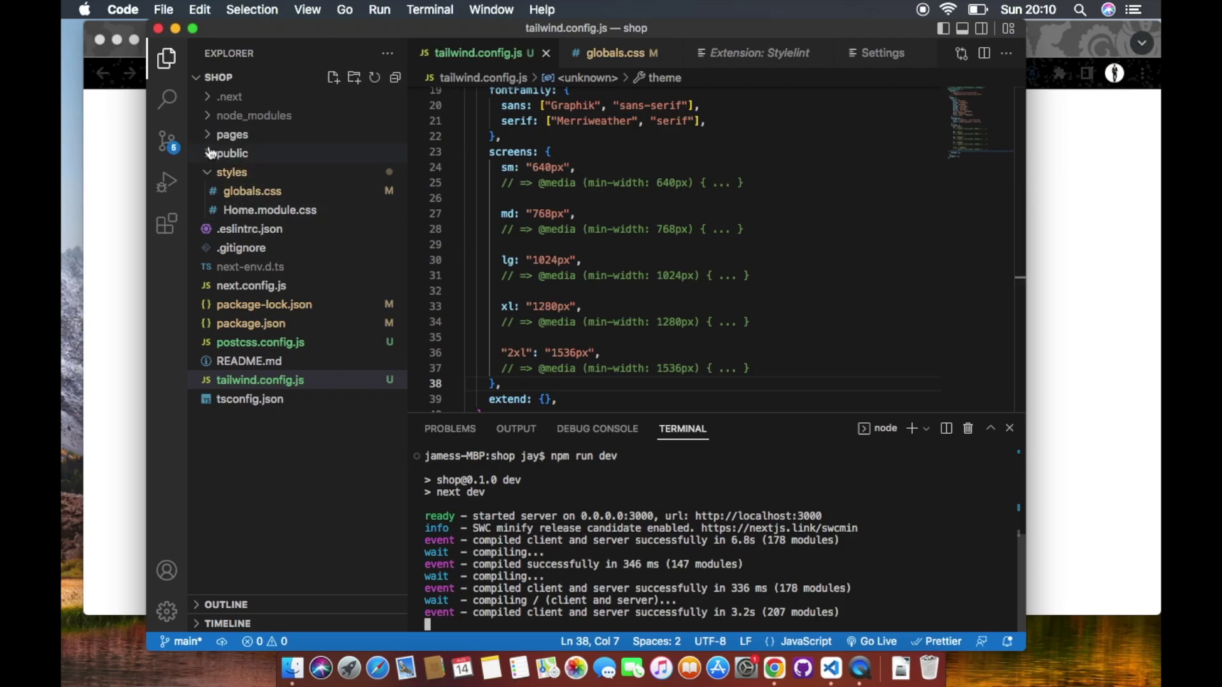
Create pages/admin.tsx from the Explorer and begin typing its export line
left_click(232, 152)
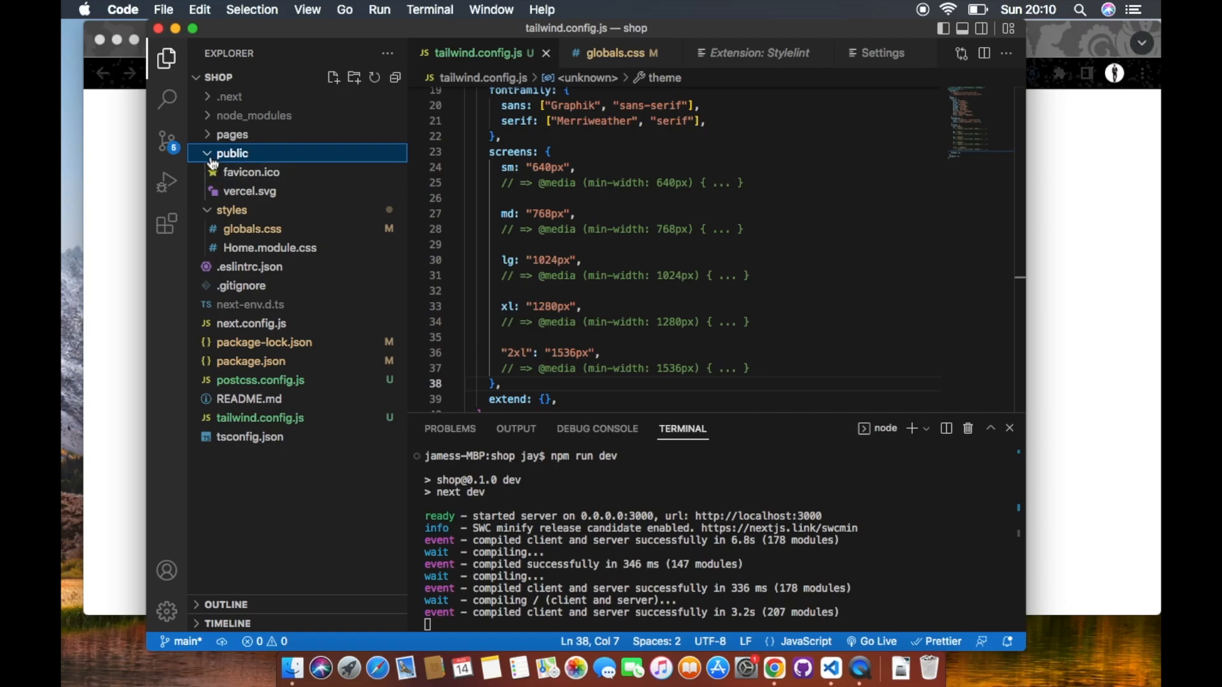
left_click(233, 134)
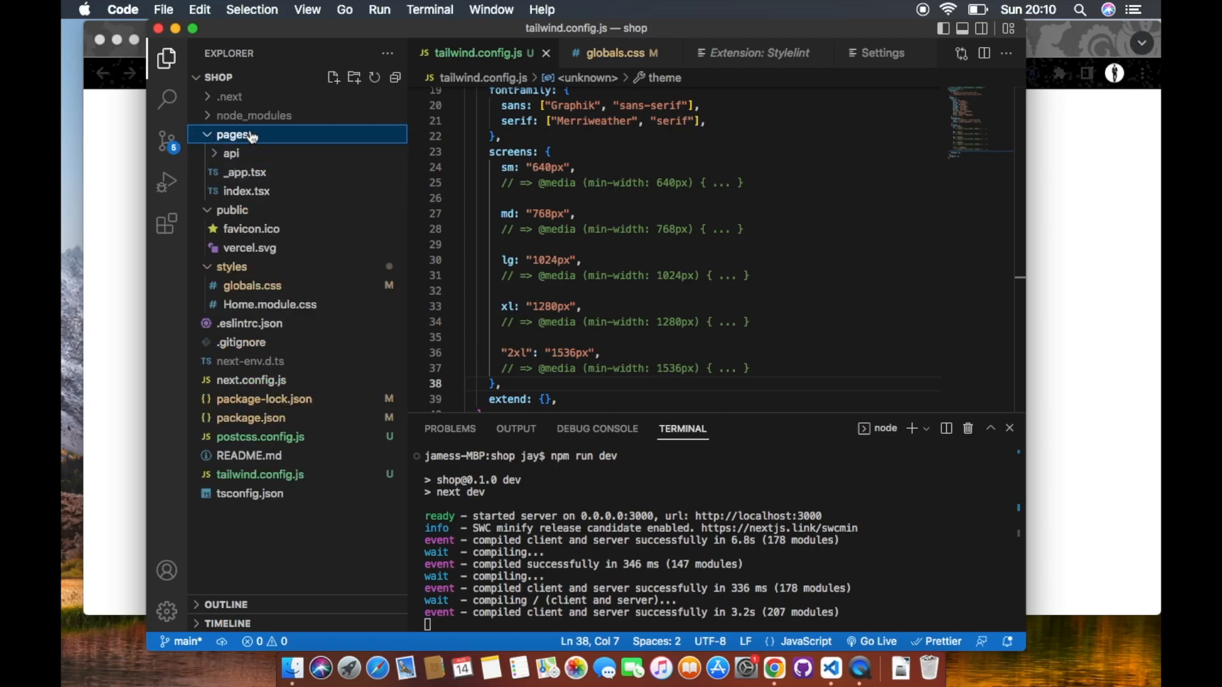
left_click(333, 77)
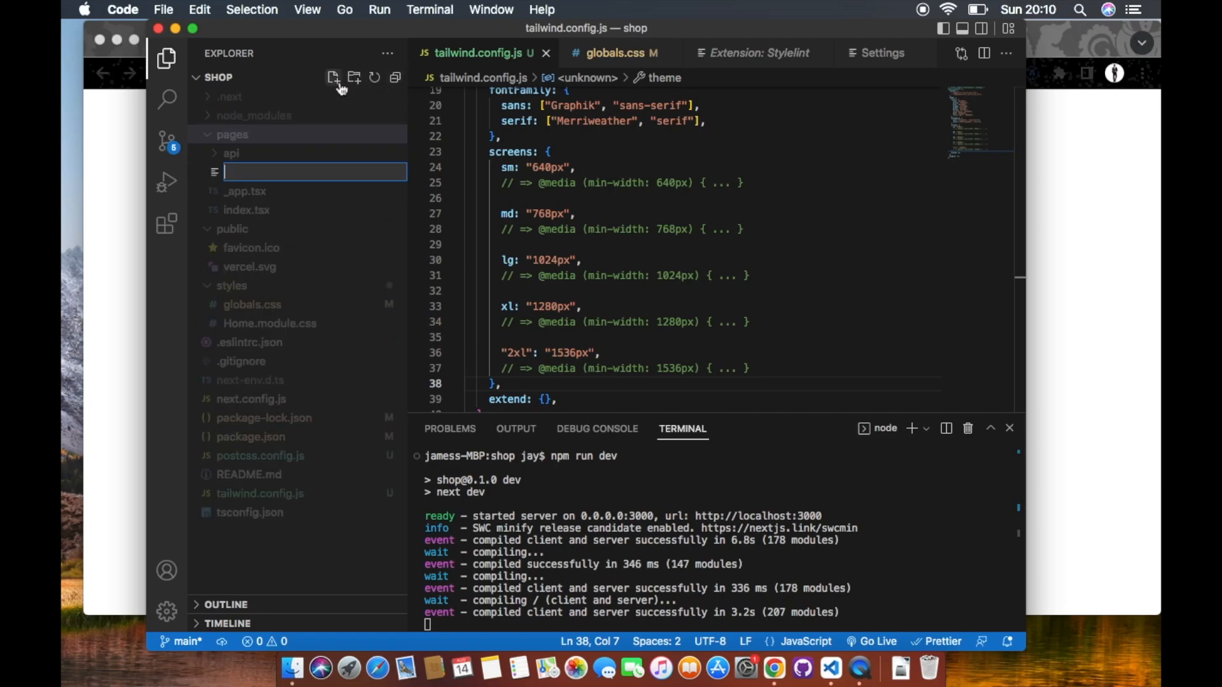
mouse_move(296, 204)
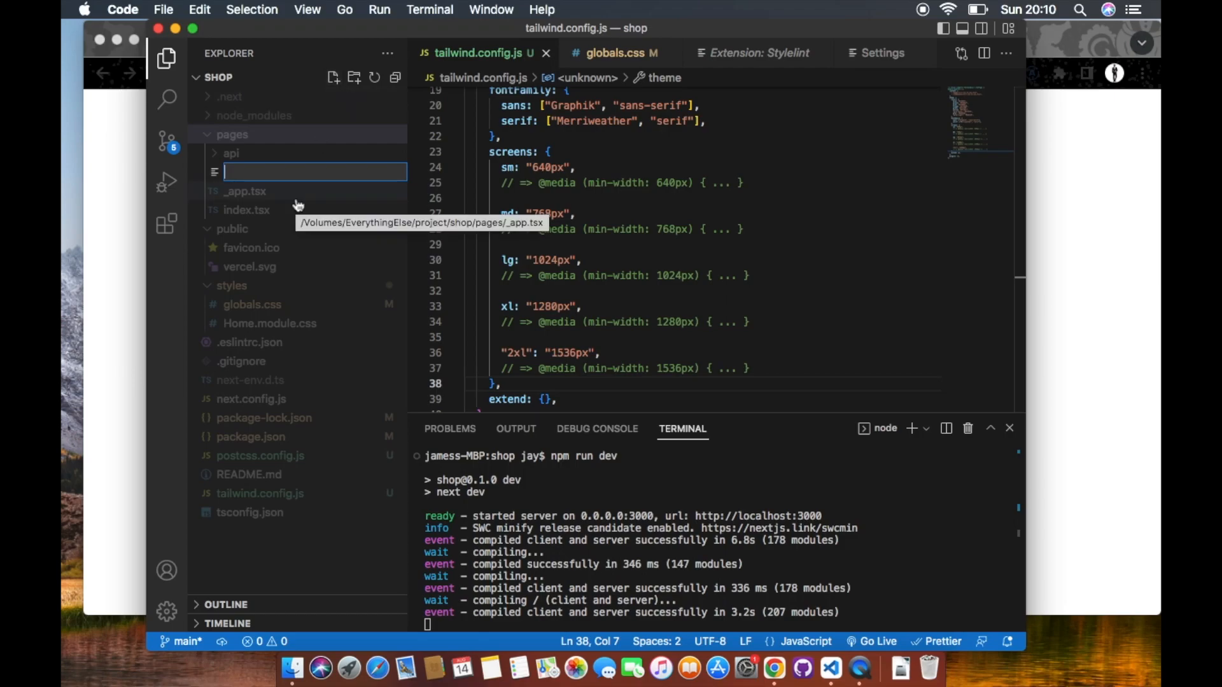
type("admin.")
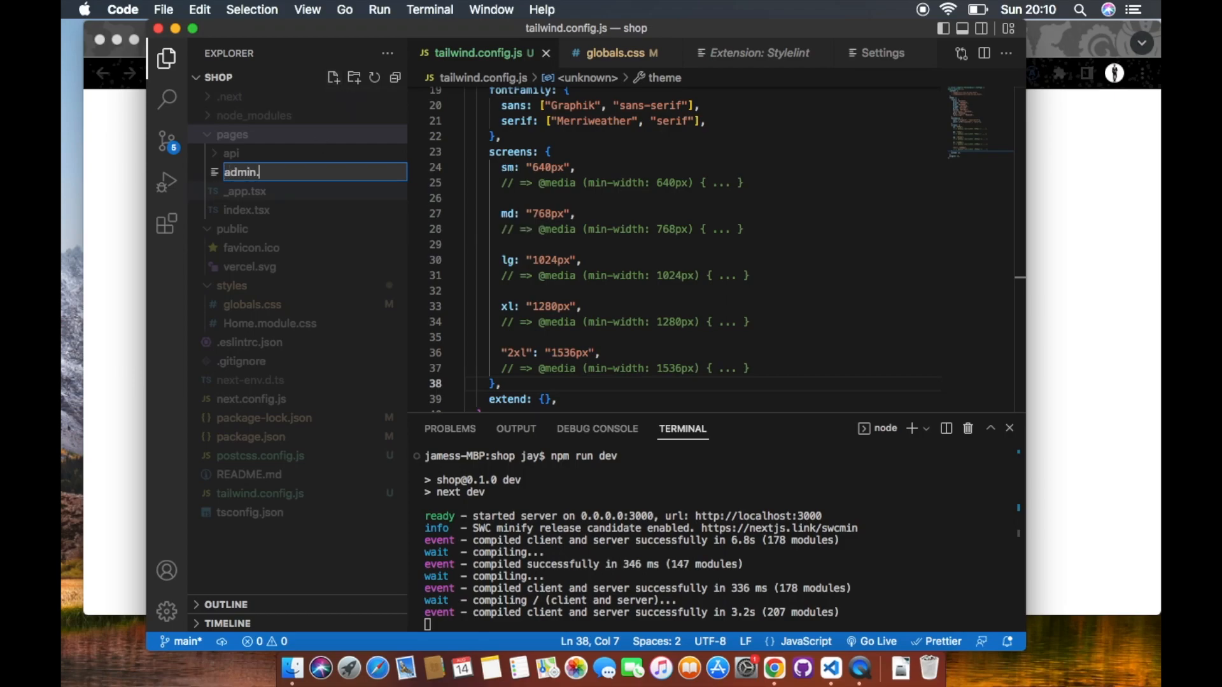
key("Return")
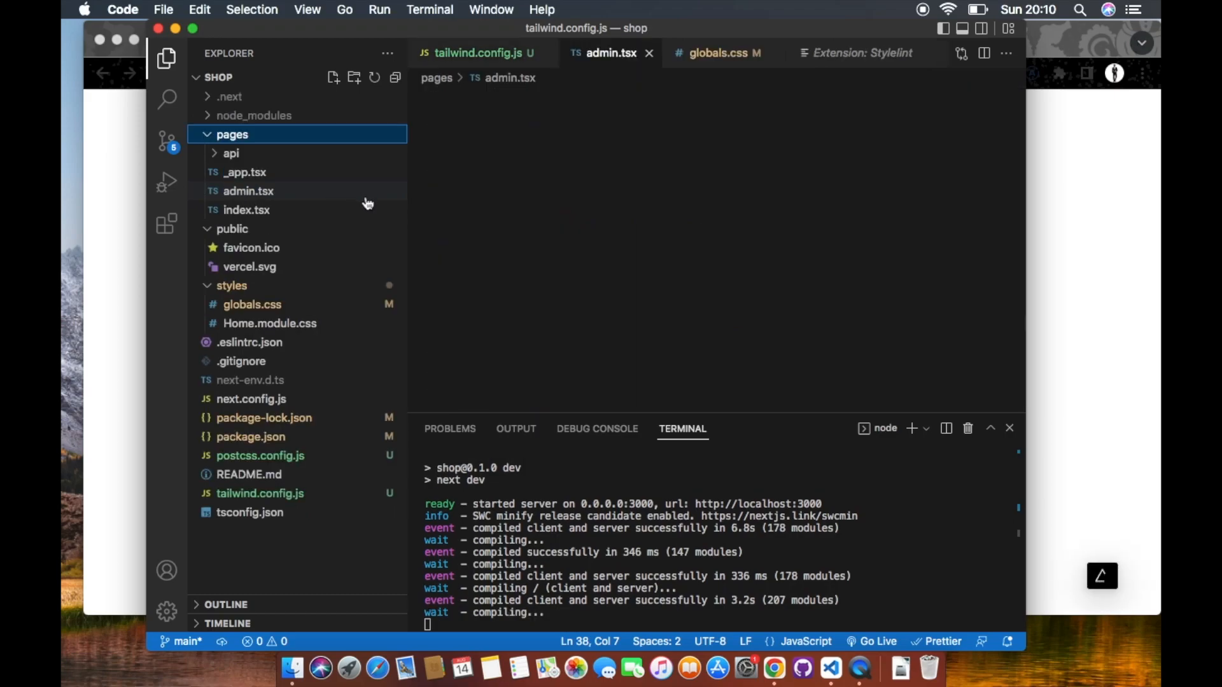
type("exp")
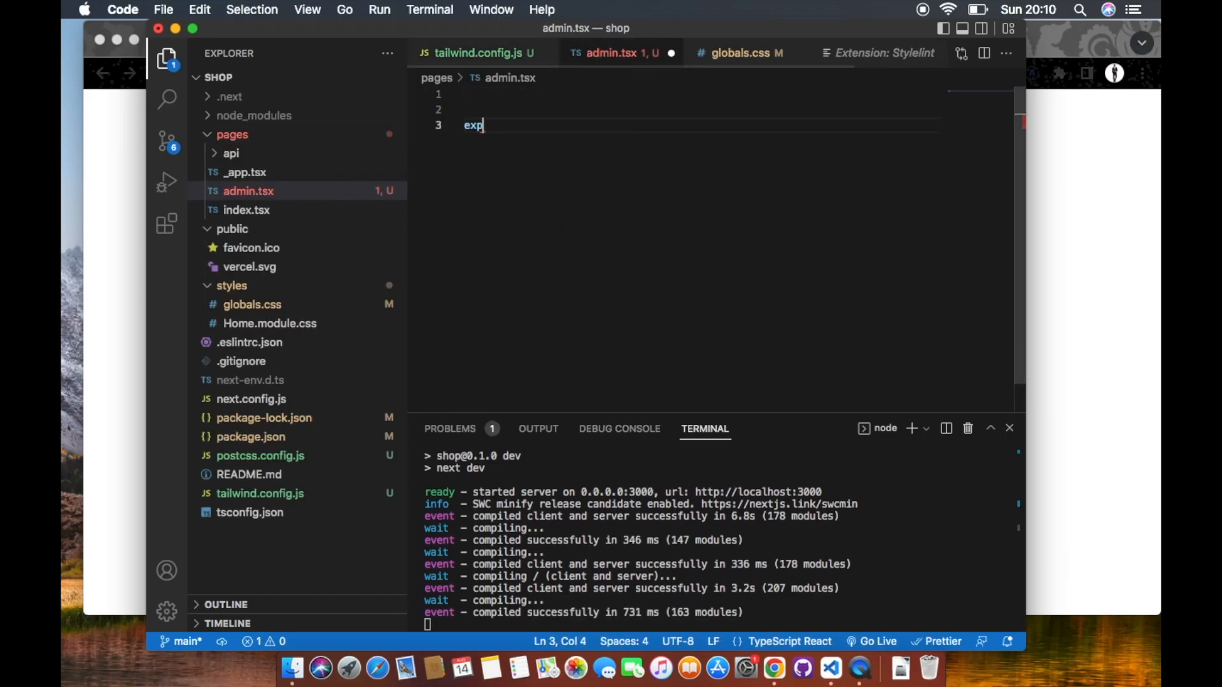
Write 'export default function Admin' returning a div, and add import React from "react"
type("ort default")
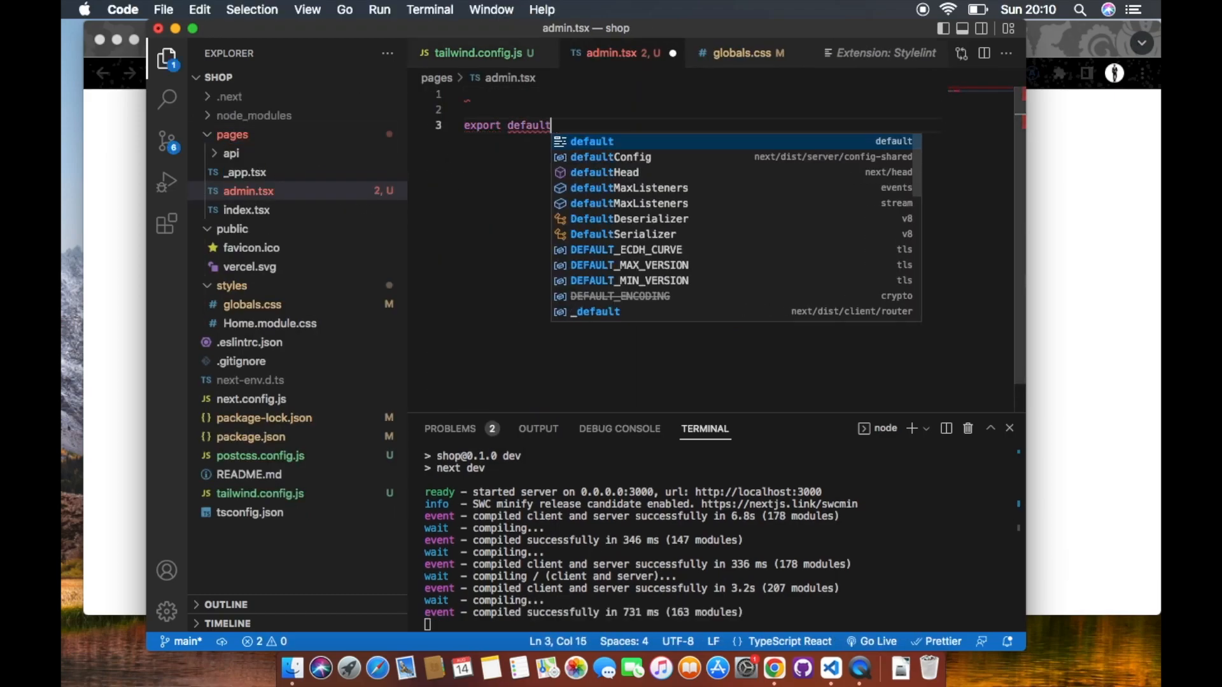
type("functi")
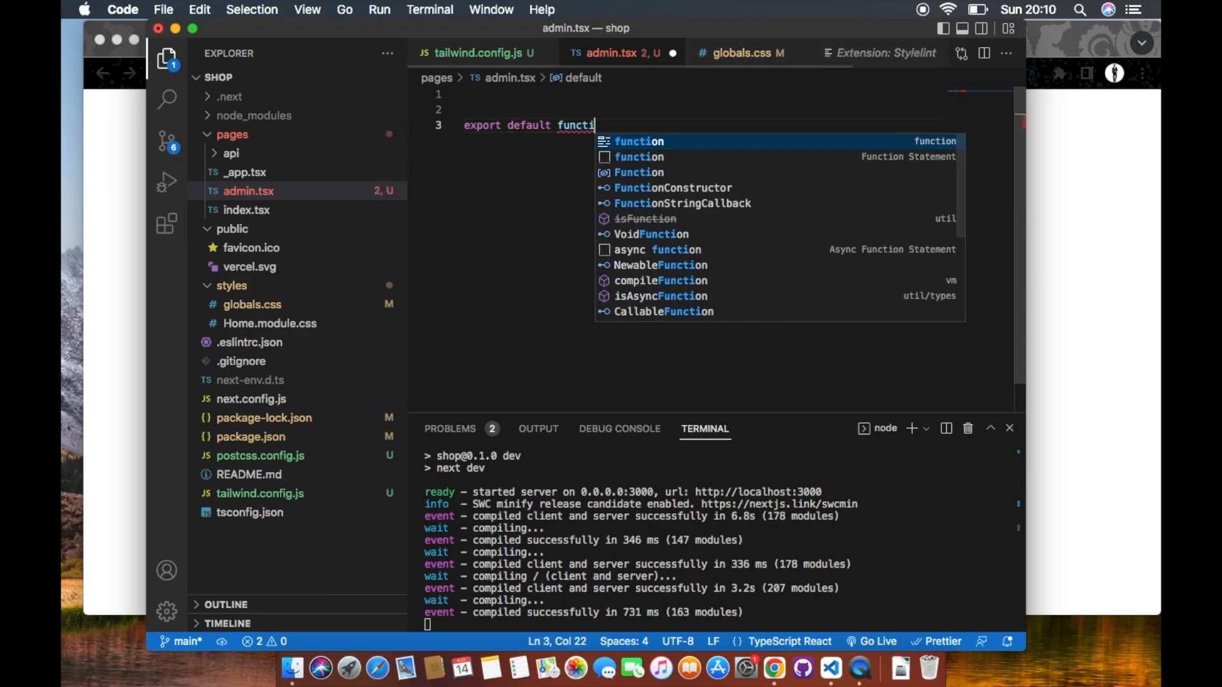
type("on Admin (")
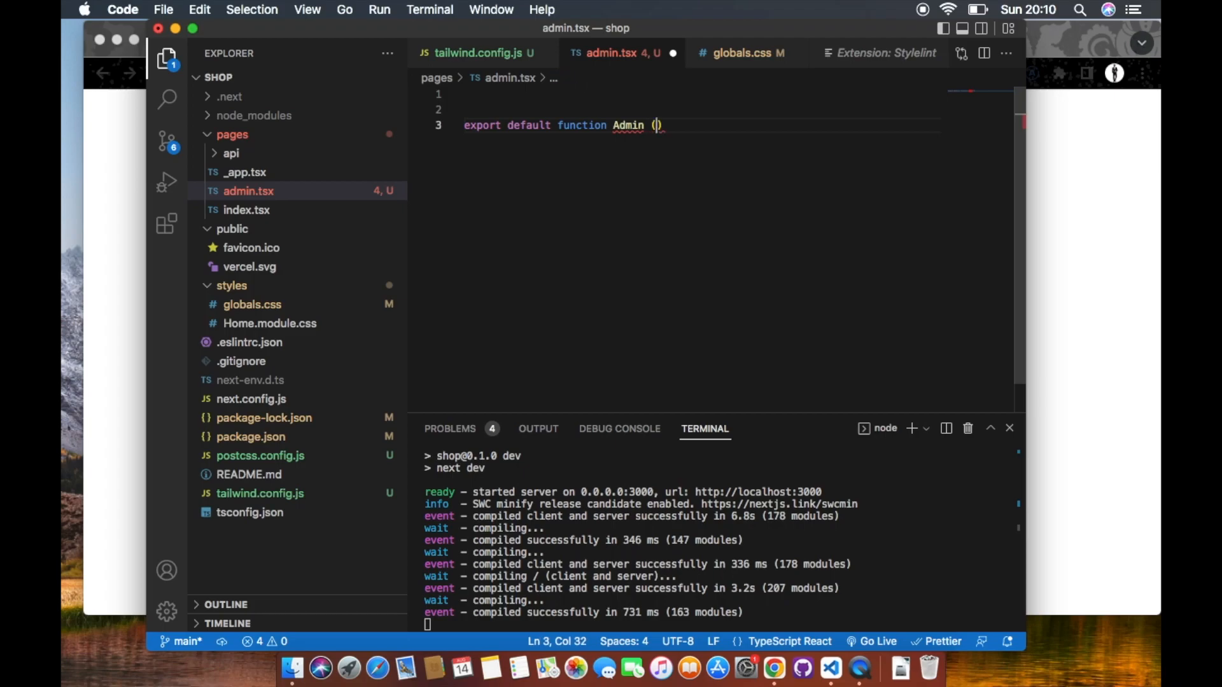
type("{")
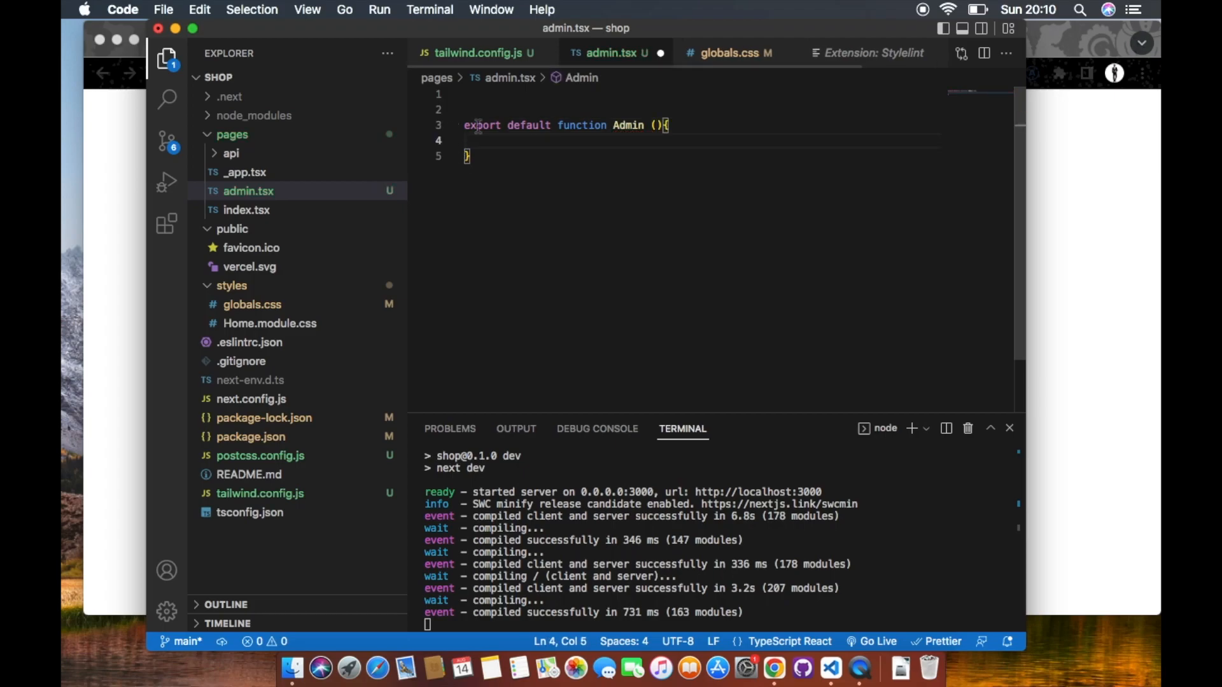
type("return")
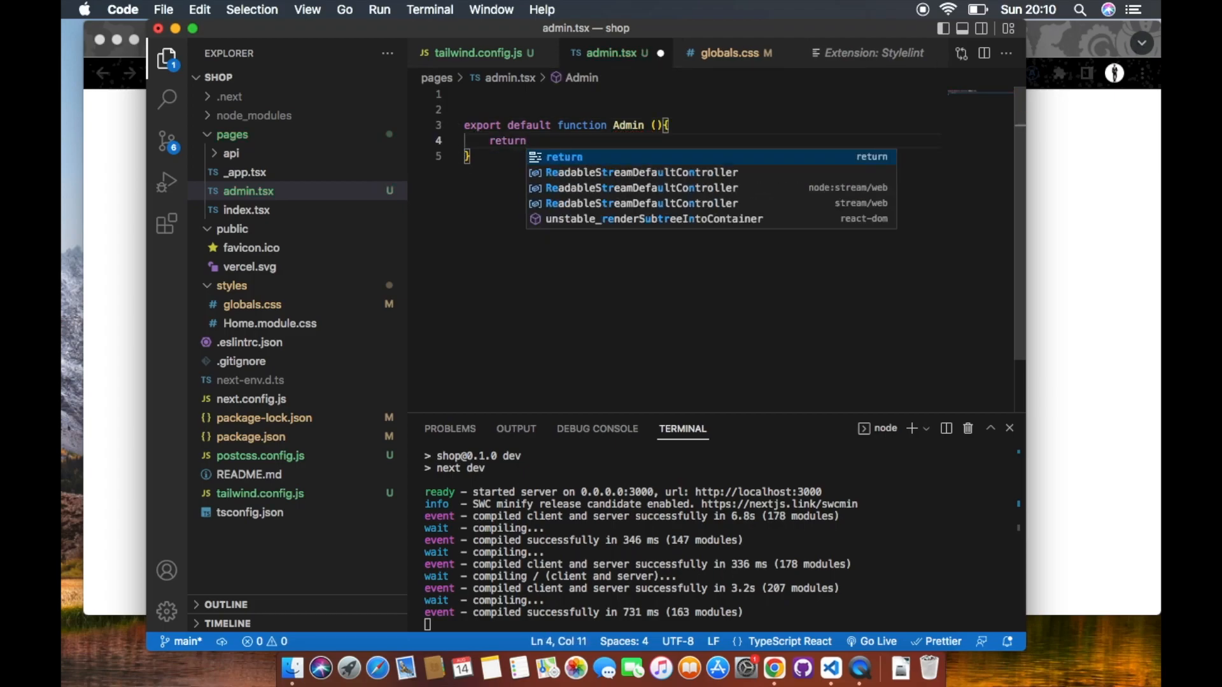
type("import rE")
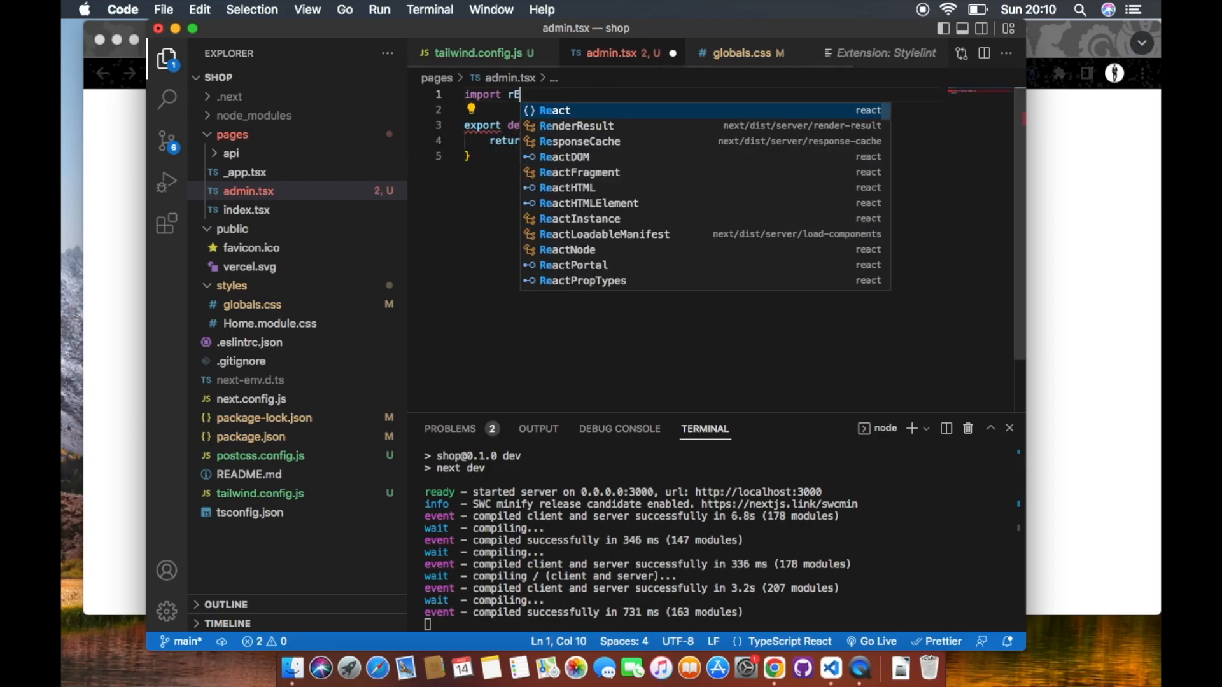
key("backspace")
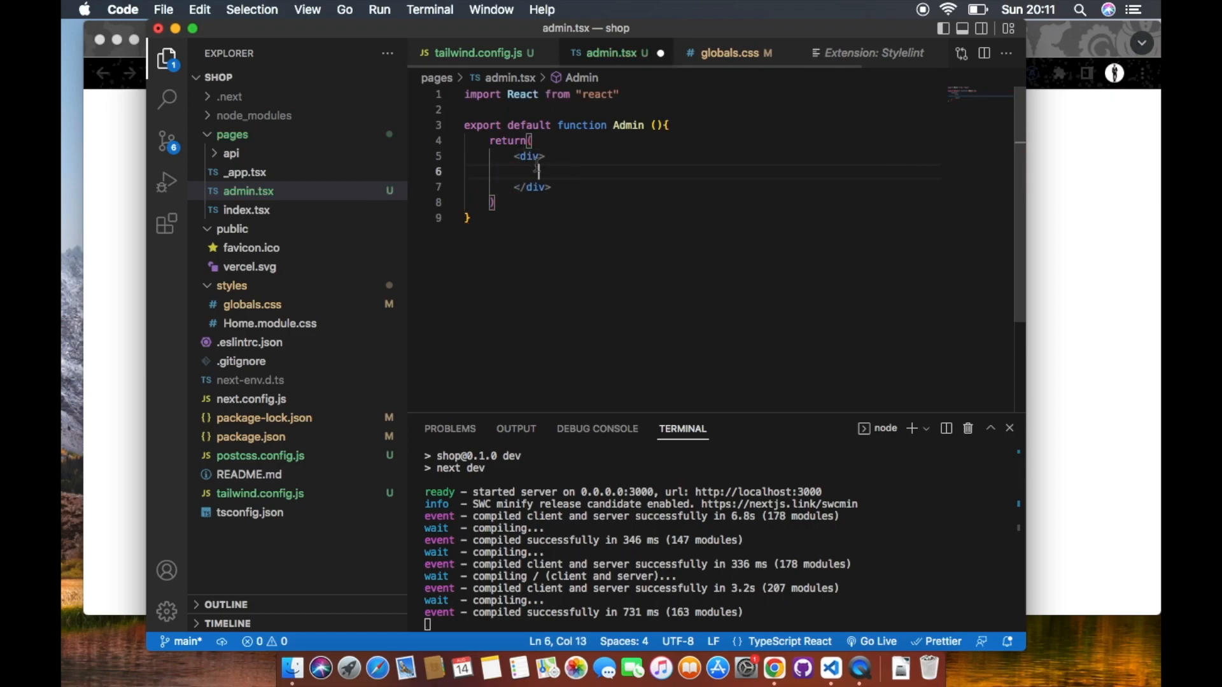
Add a className to the wrapper, a <div>Hello World</div> inside, and start classes with flex
type("className=\"")
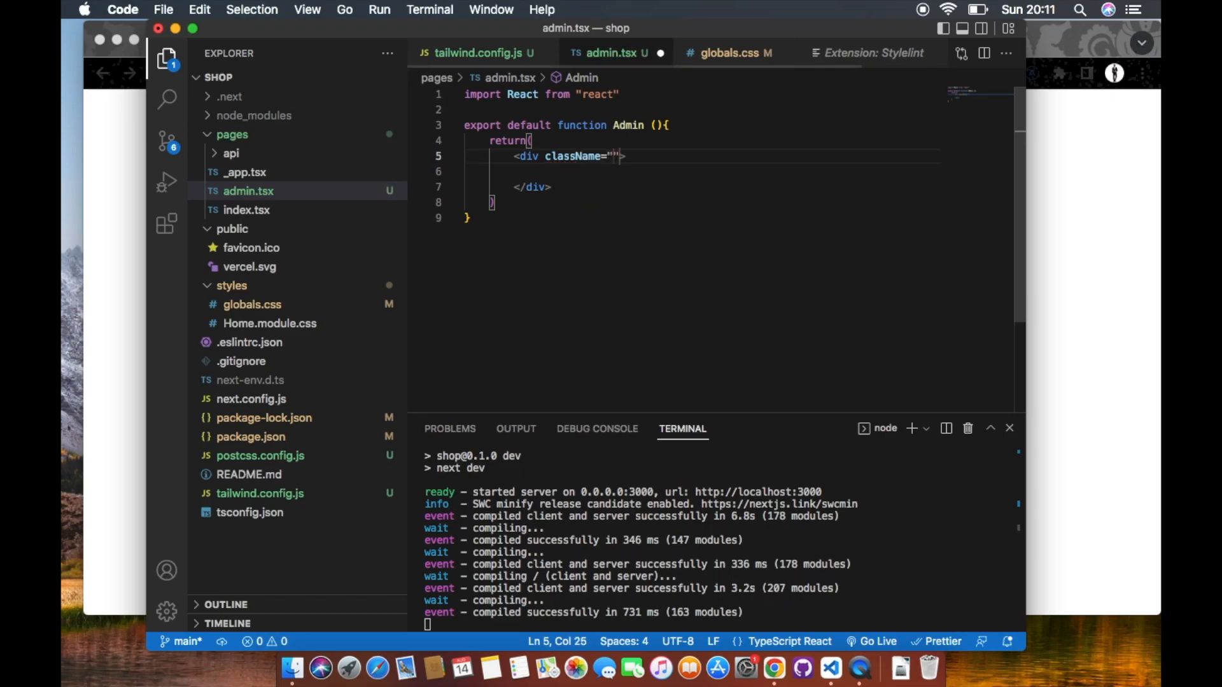
mouse_move(476, 308)
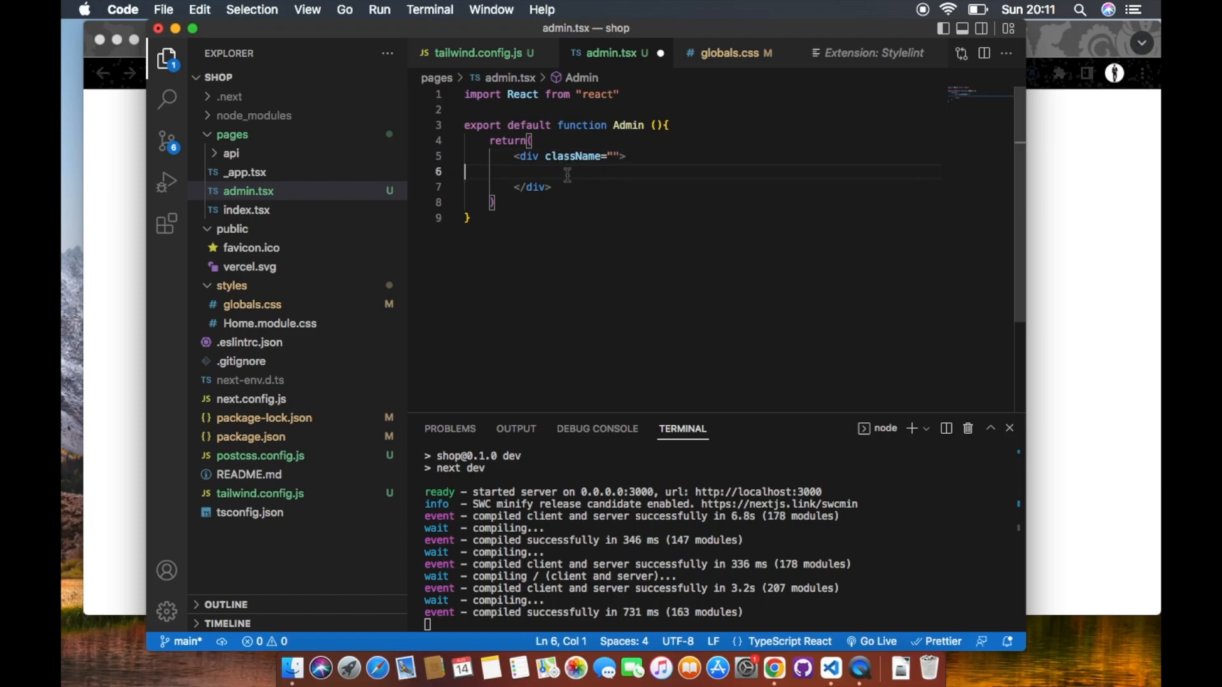
type("<div></div>")
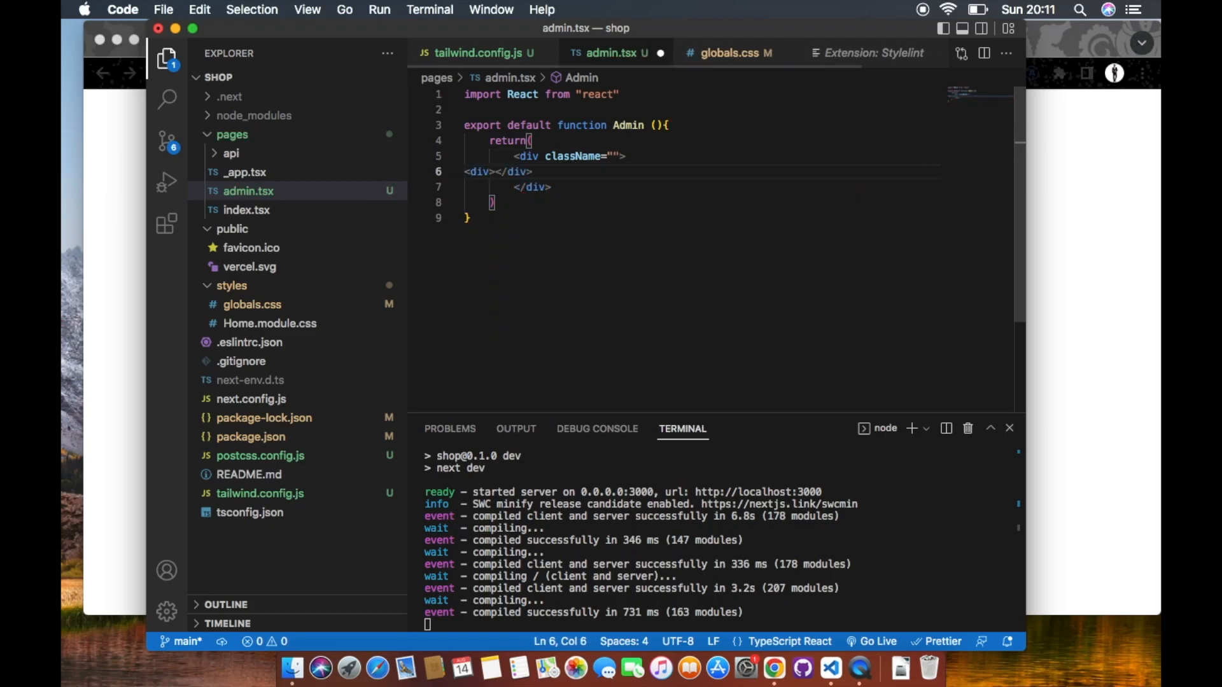
type("H")
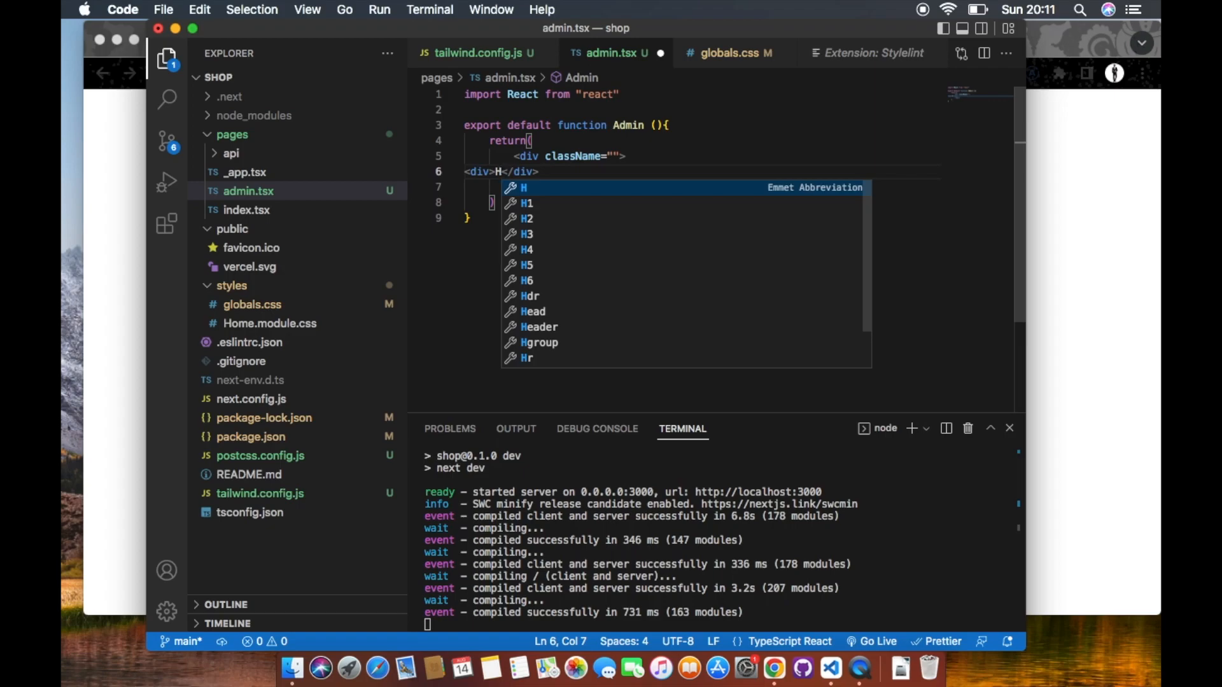
type("ello w")
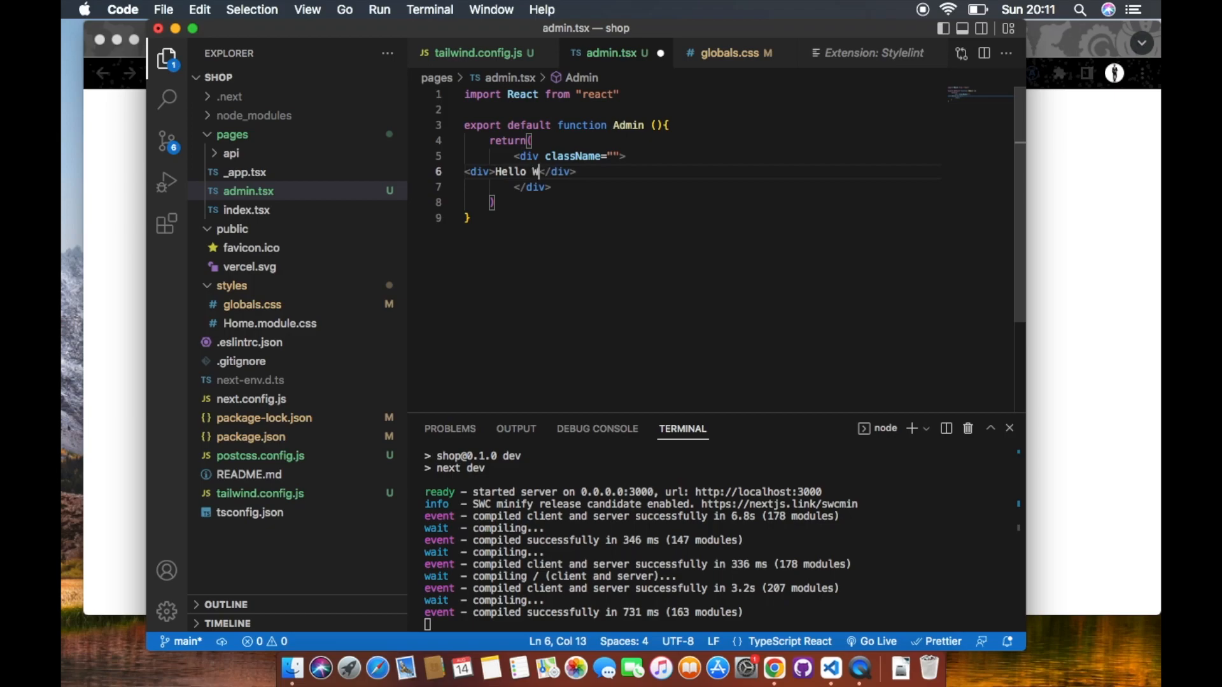
type("orld")
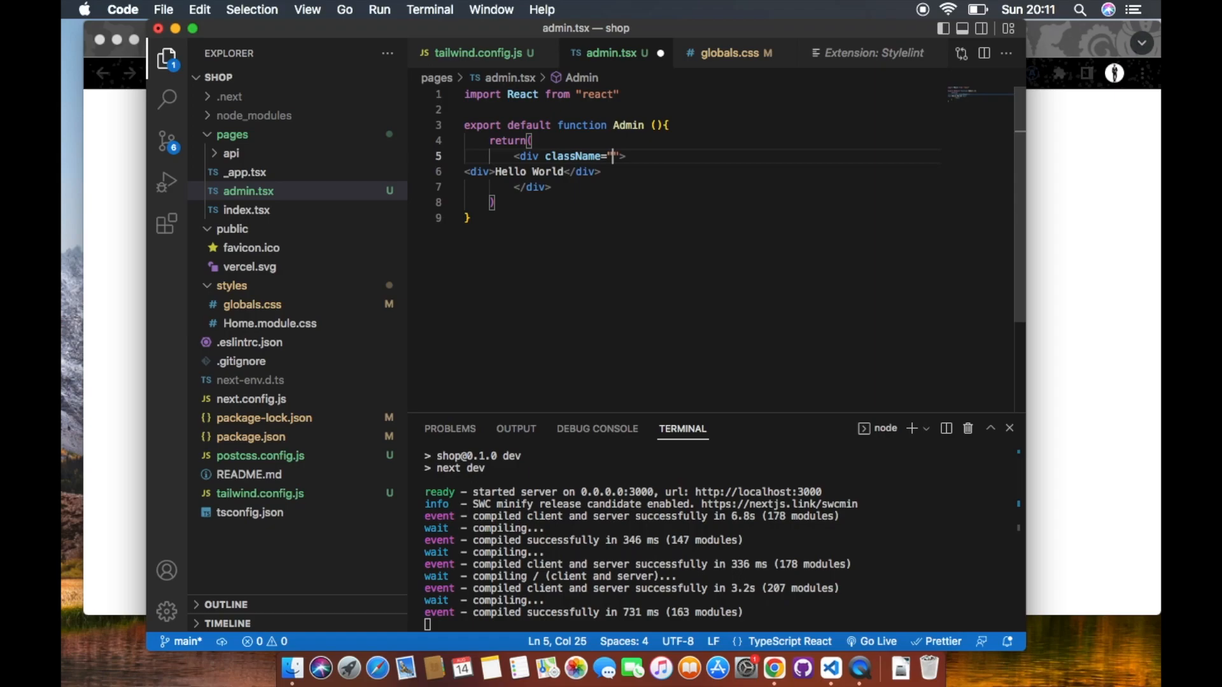
type("flex f")
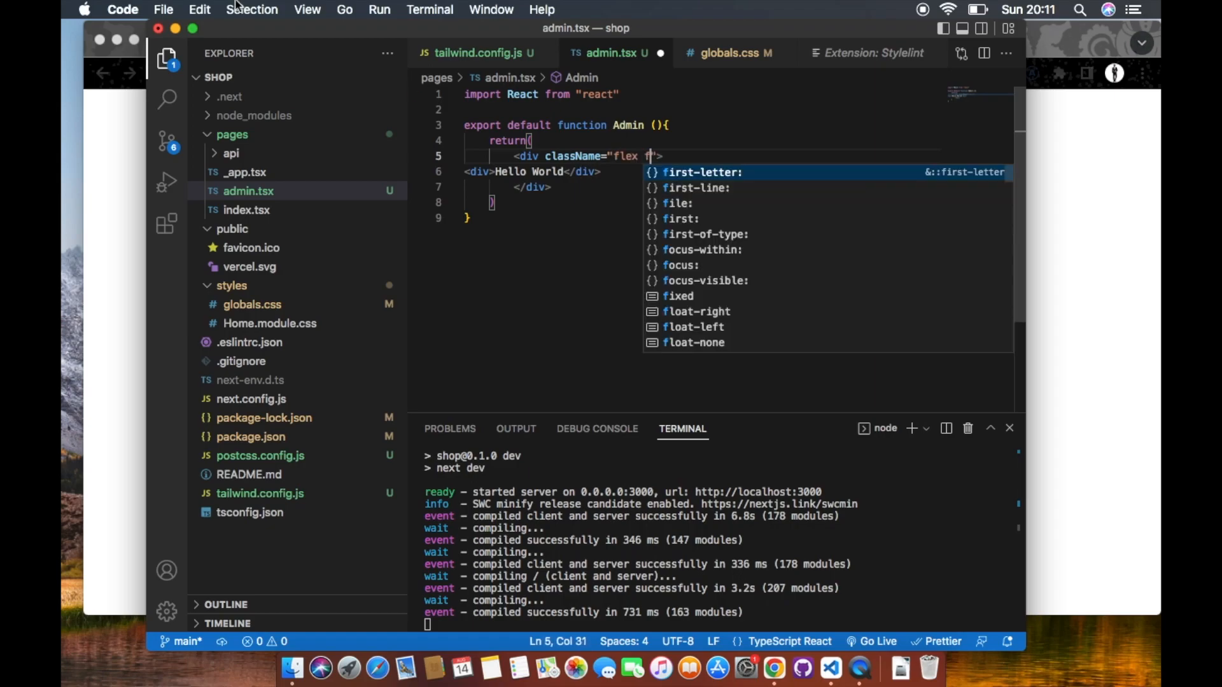
Search extensions for 'tailwind' and verify Tailwind CSS IntelliSense is installed and enabled
left_click(167, 223)
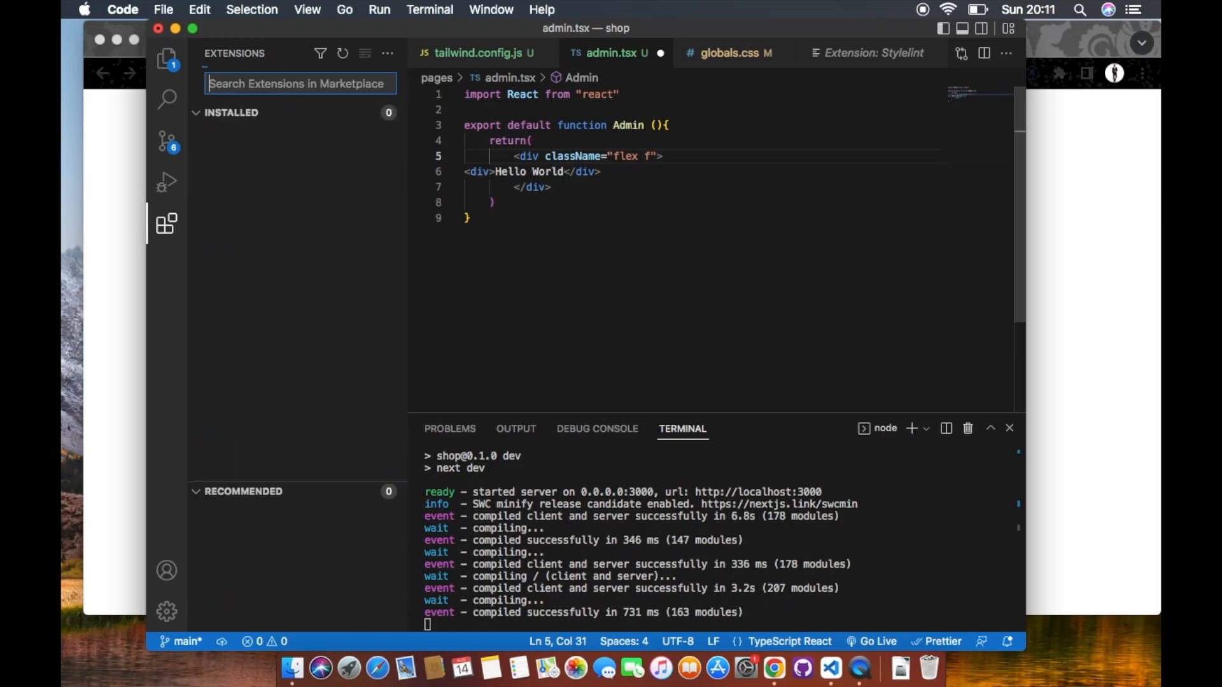
type("tailw")
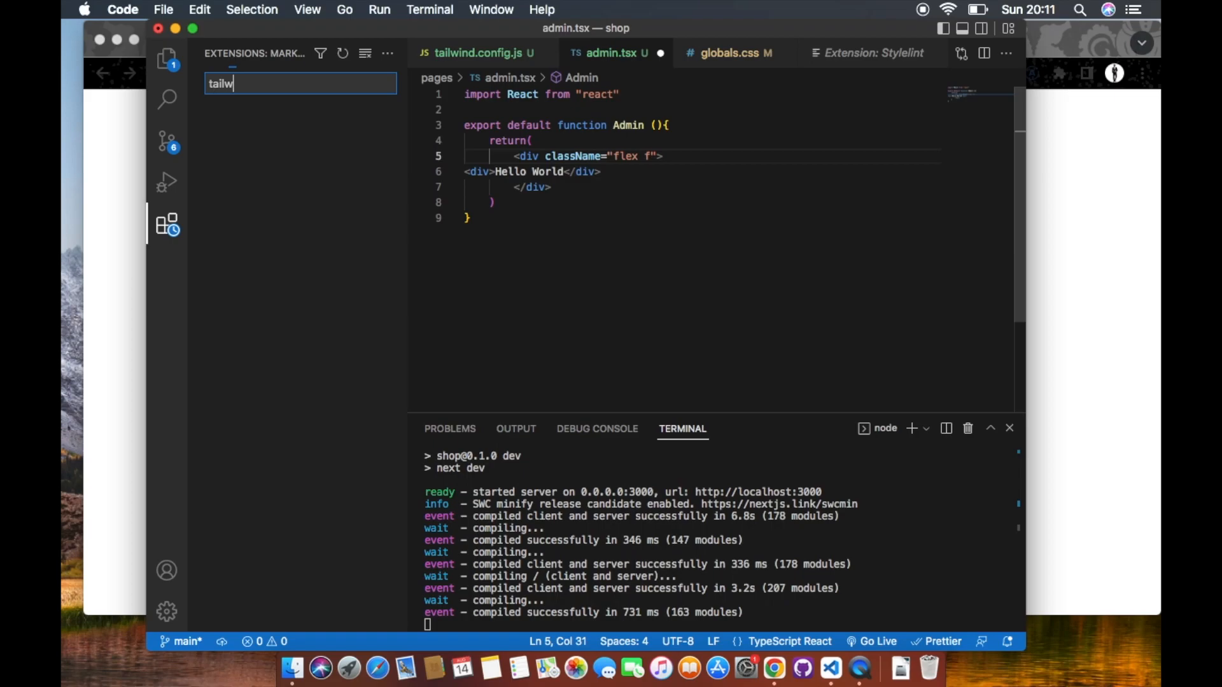
type("ind")
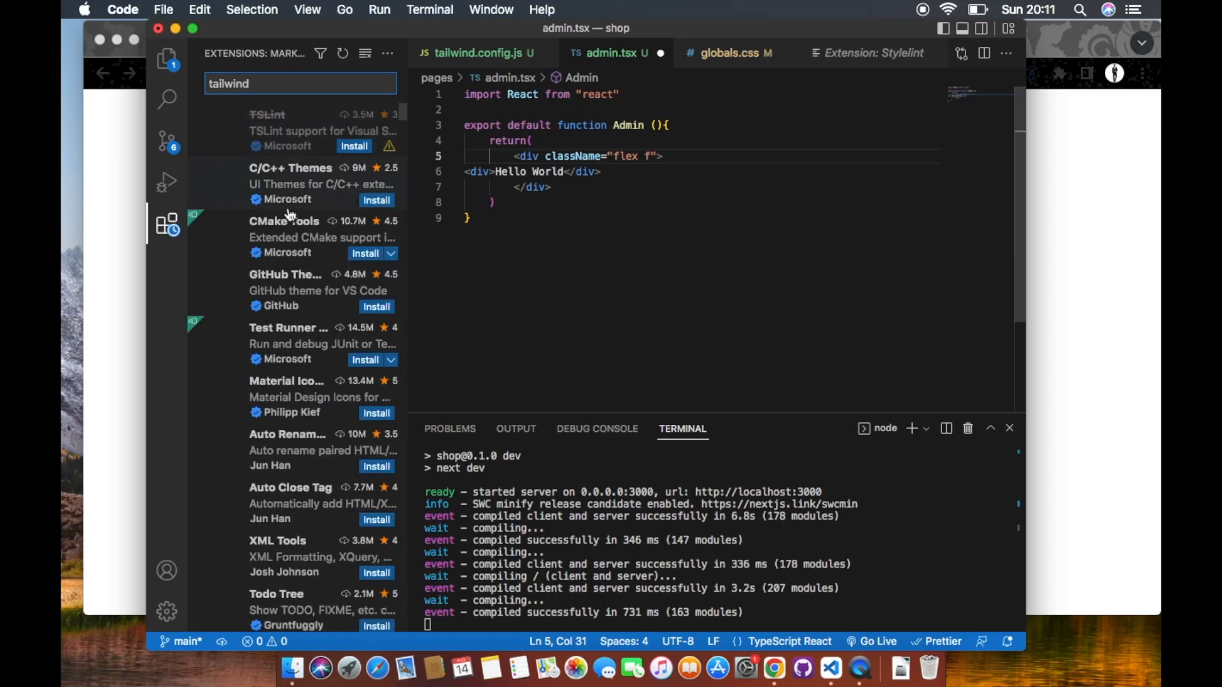
left_click(300, 130)
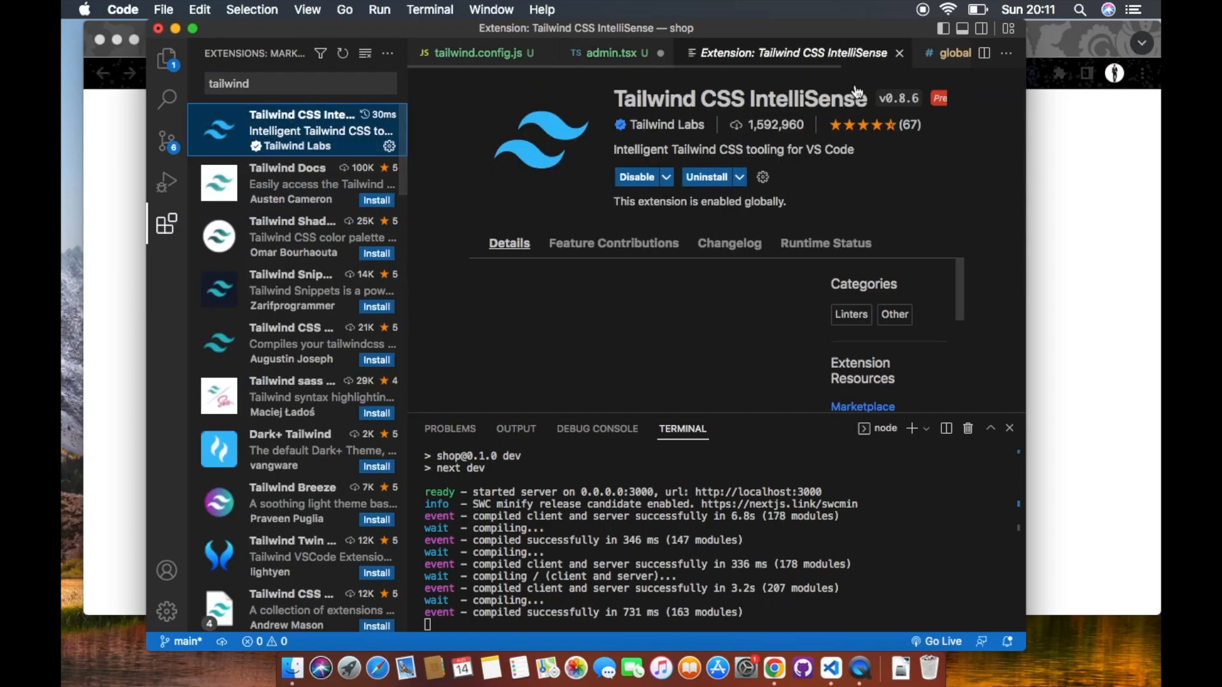
scroll("down", 3)
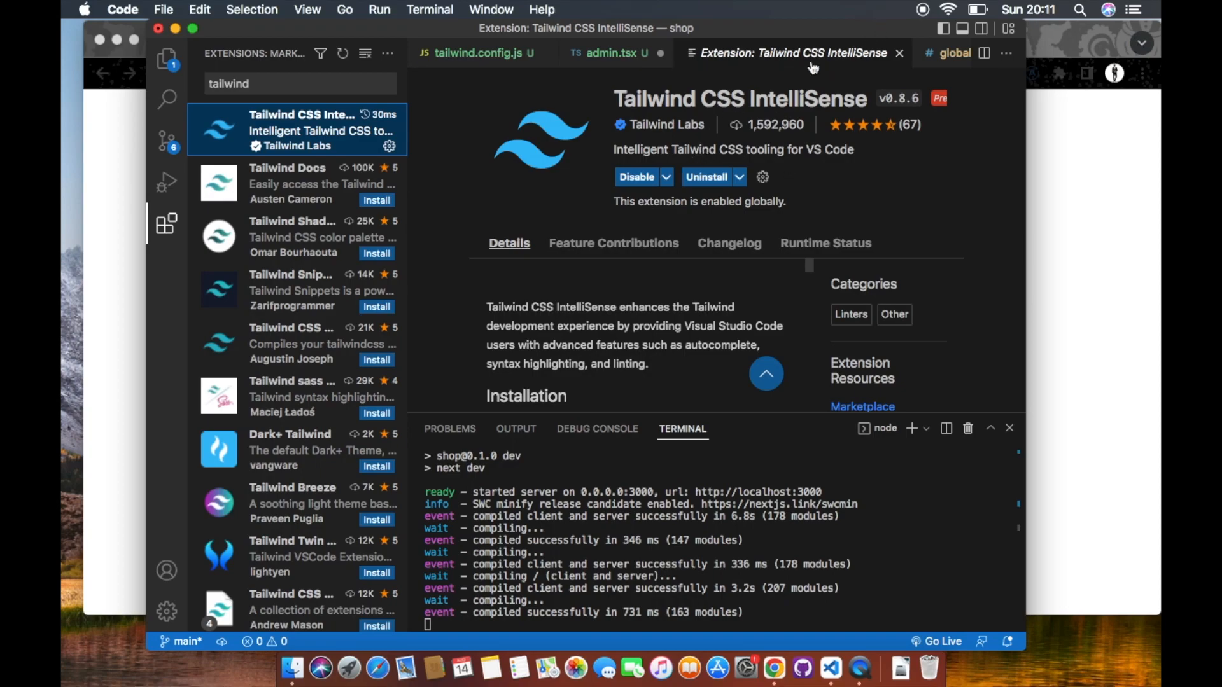
left_click(608, 52)
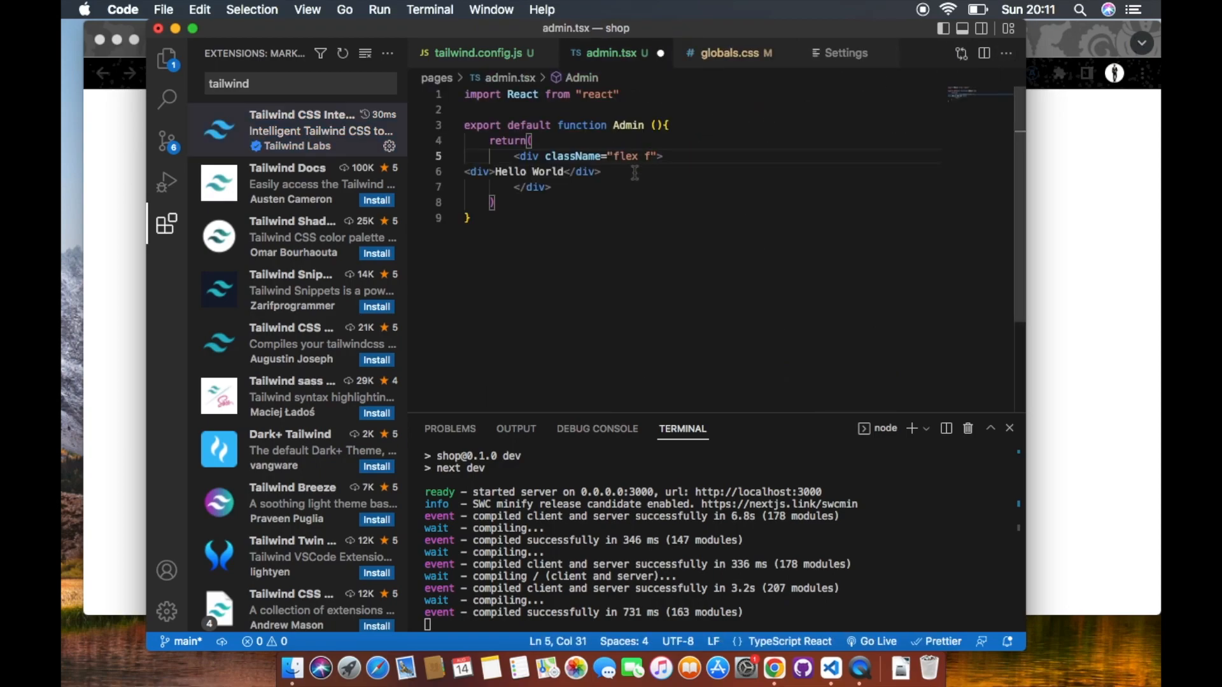
Remove the stray 'f' so the wrapper's classes read 'flex justify-center items-center'
key("Backspace")
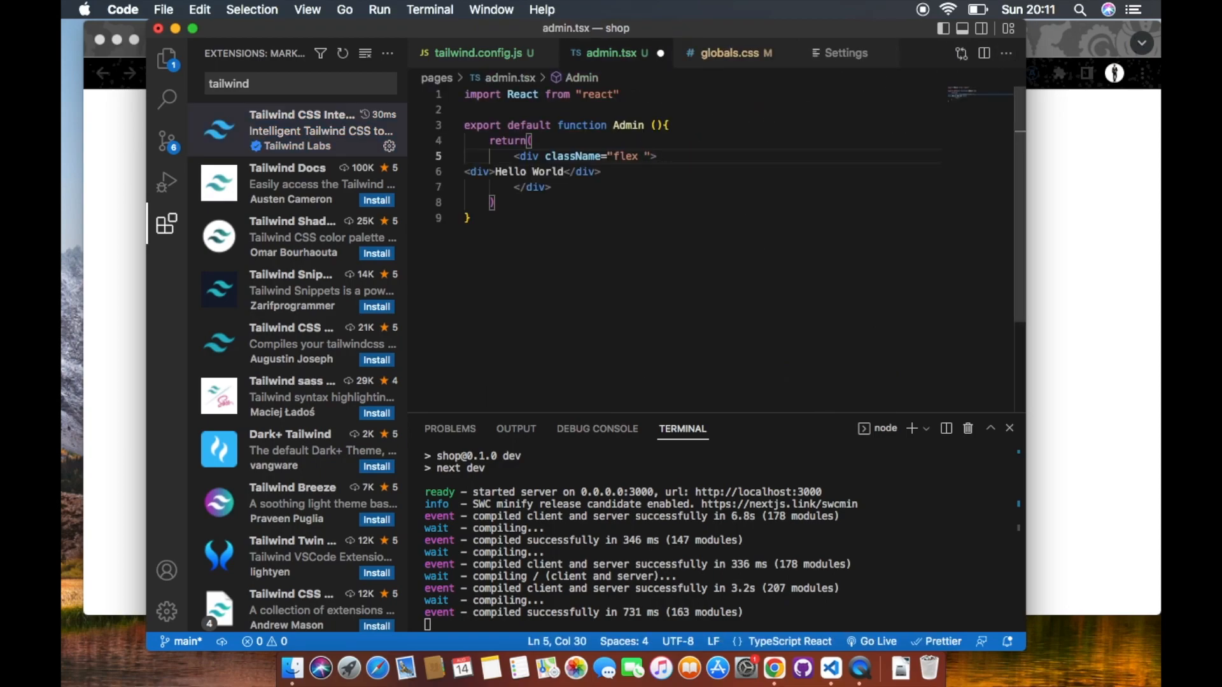
type("jus")
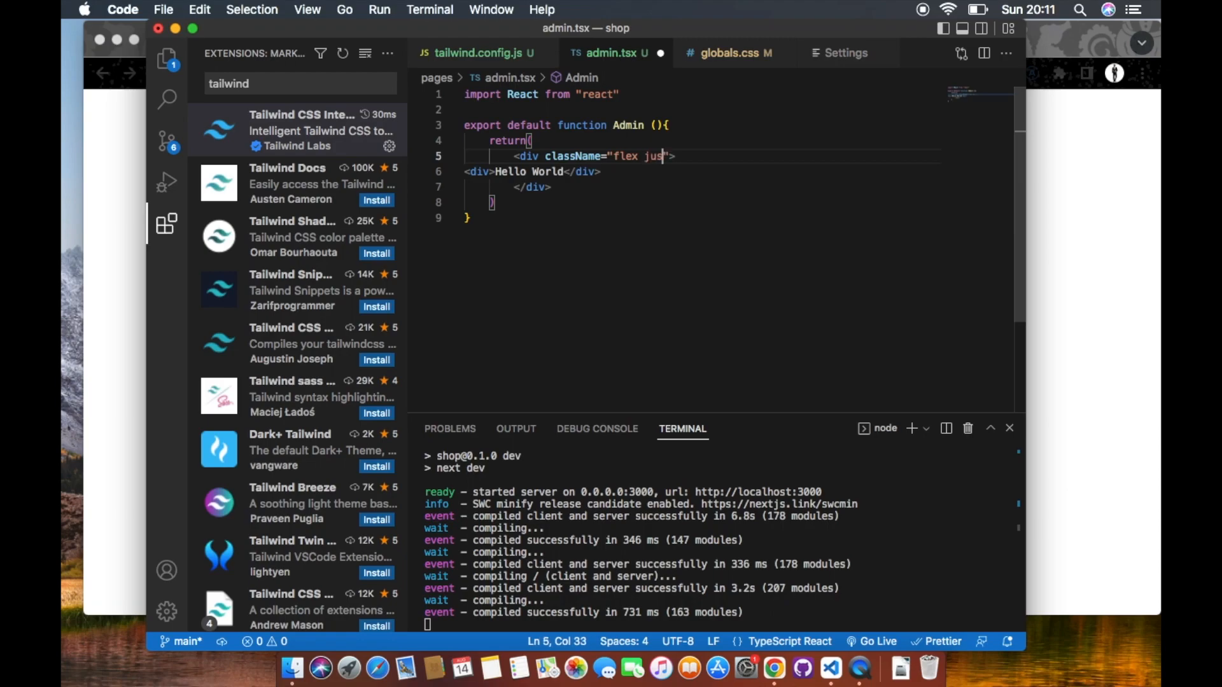
mouse_move(166, 59)
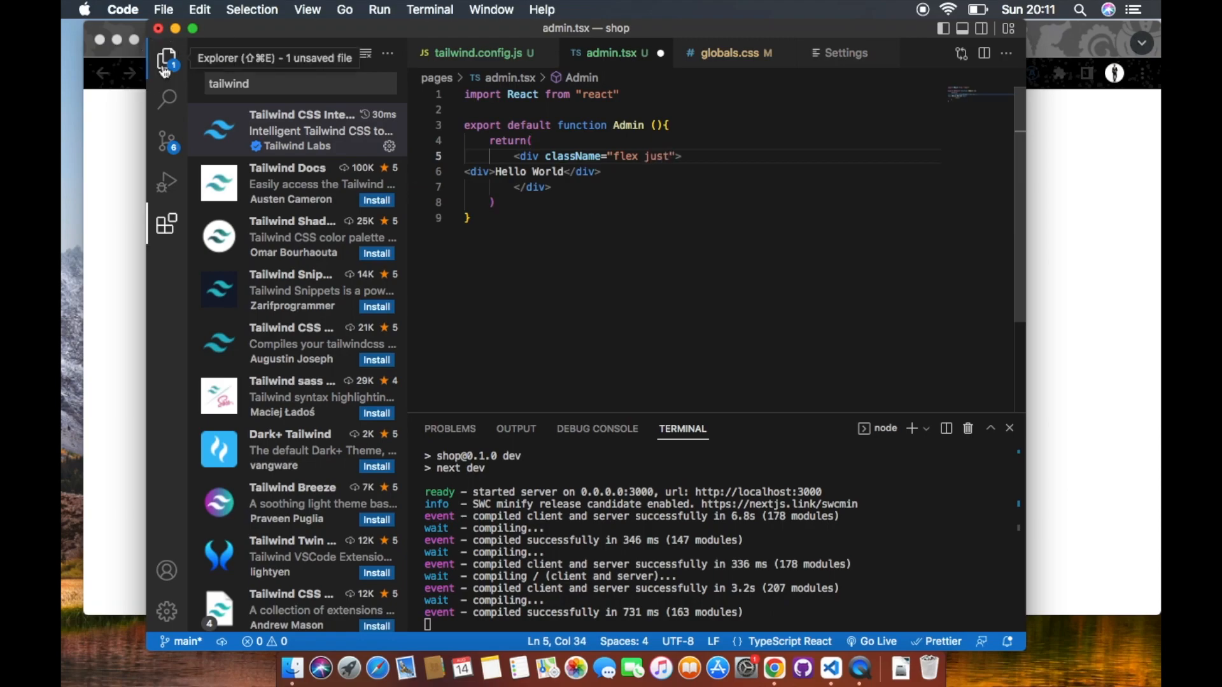
left_click(166, 60)
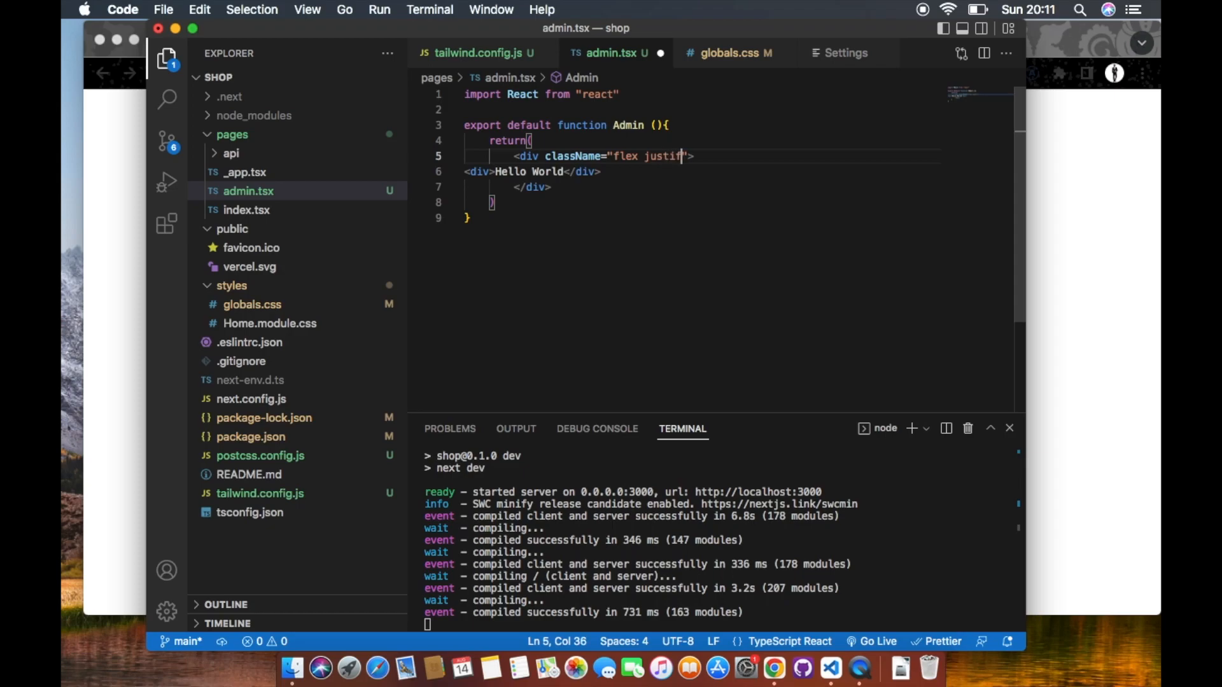
type("y")
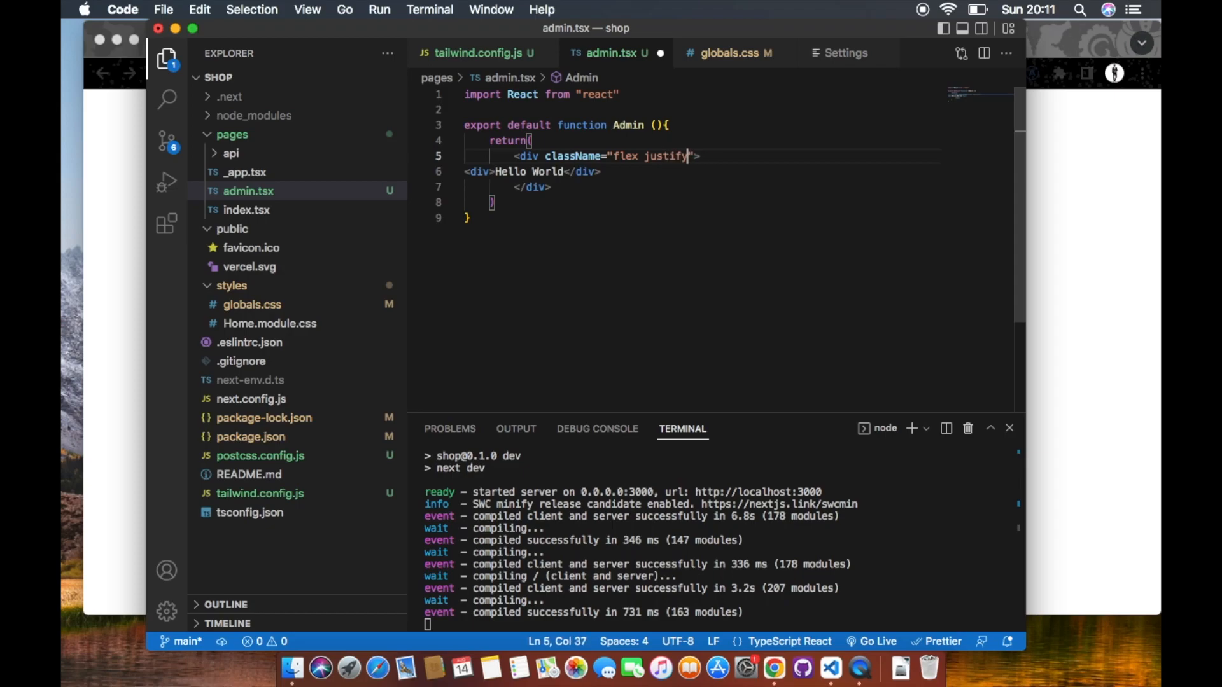
type("-center")
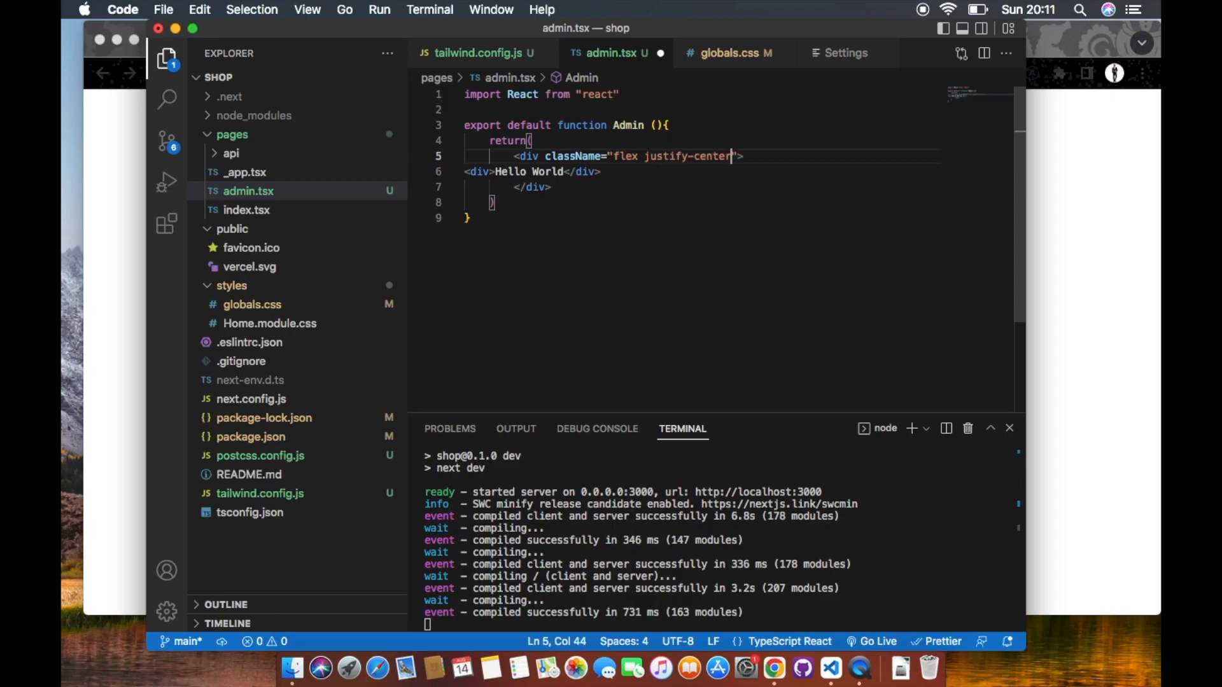
type("items-center")
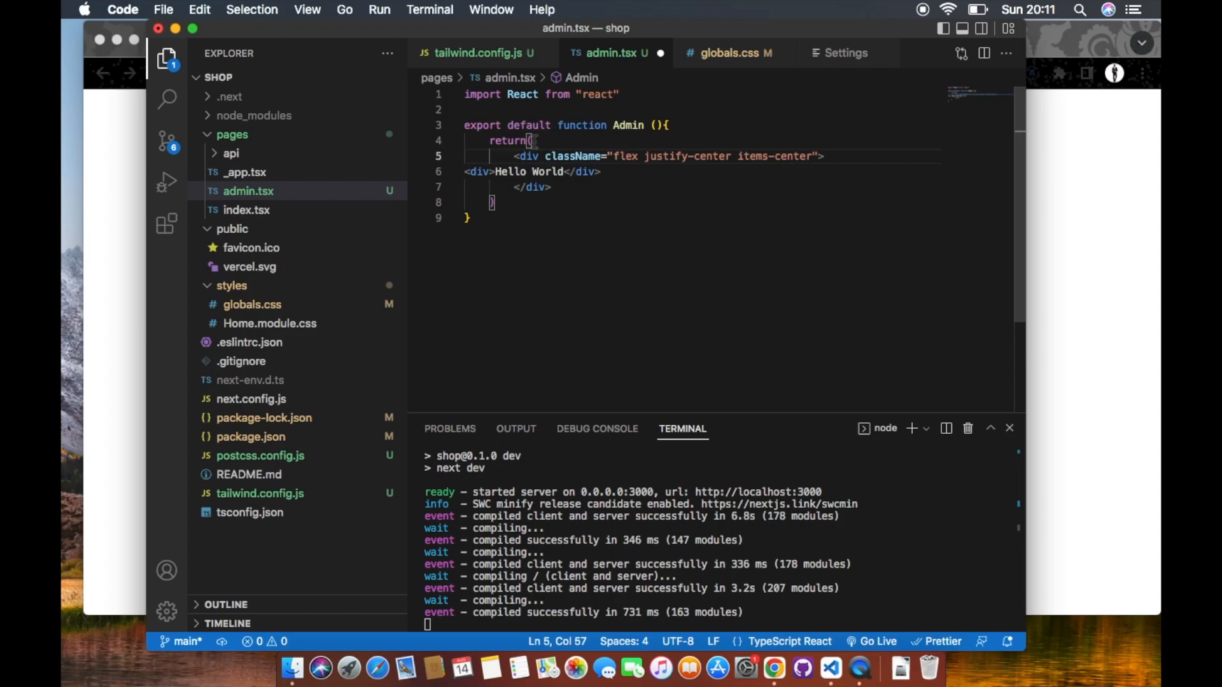
Read Tailwind's Flex utilities docs in Chrome, then return to the Next.js app tab
left_click(774, 669)
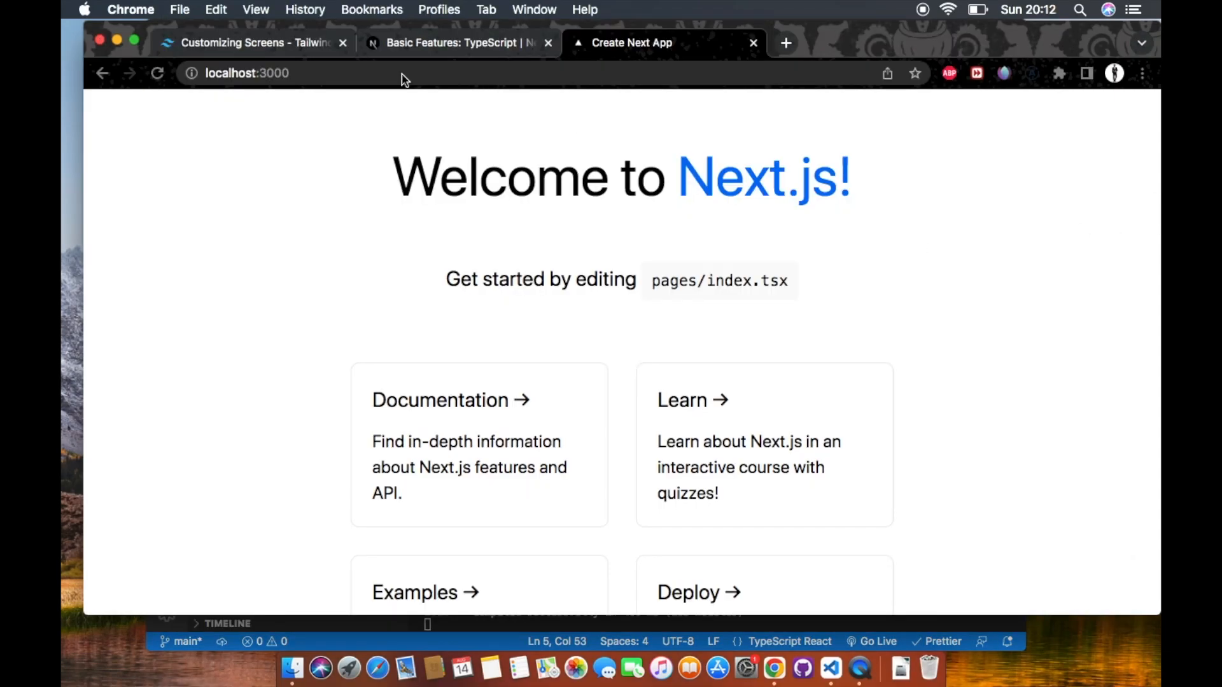
left_click(250, 42)
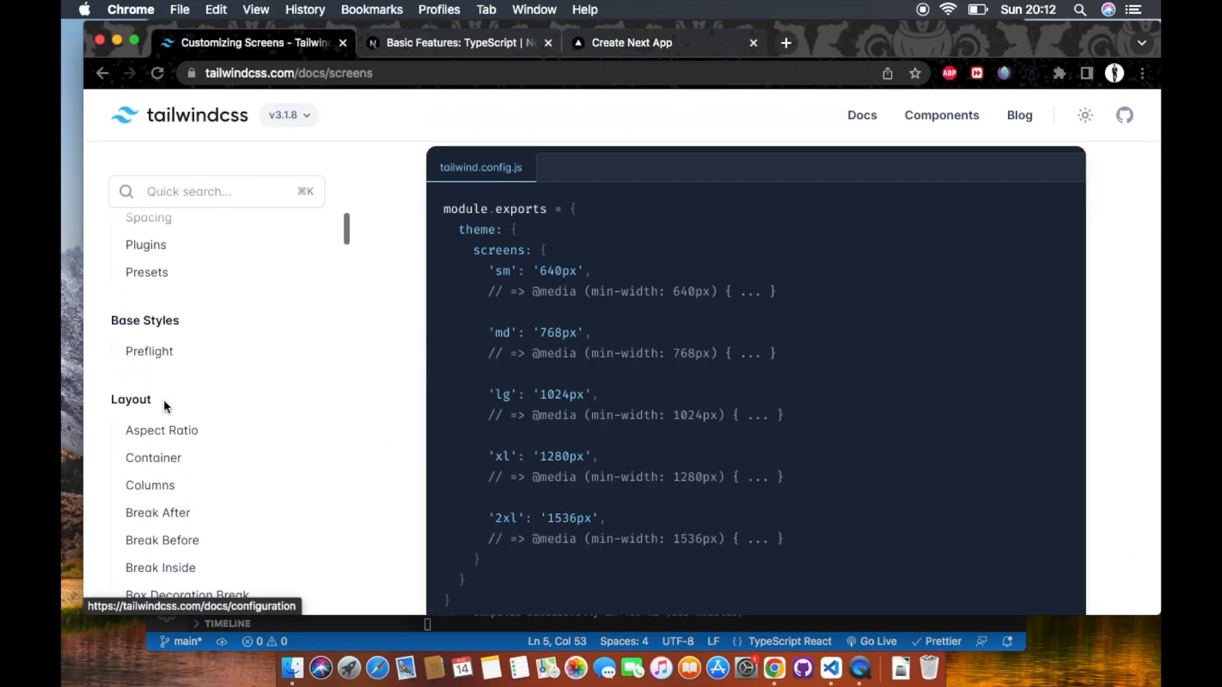
scroll("down", 3)
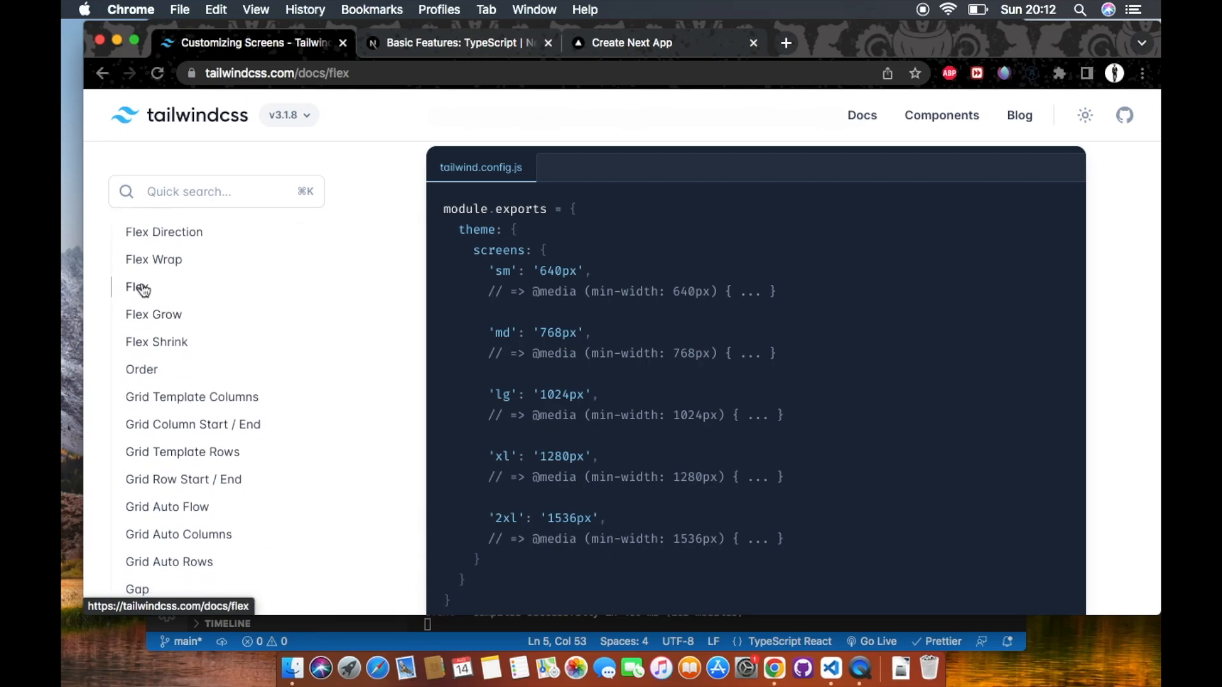
left_click(137, 287)
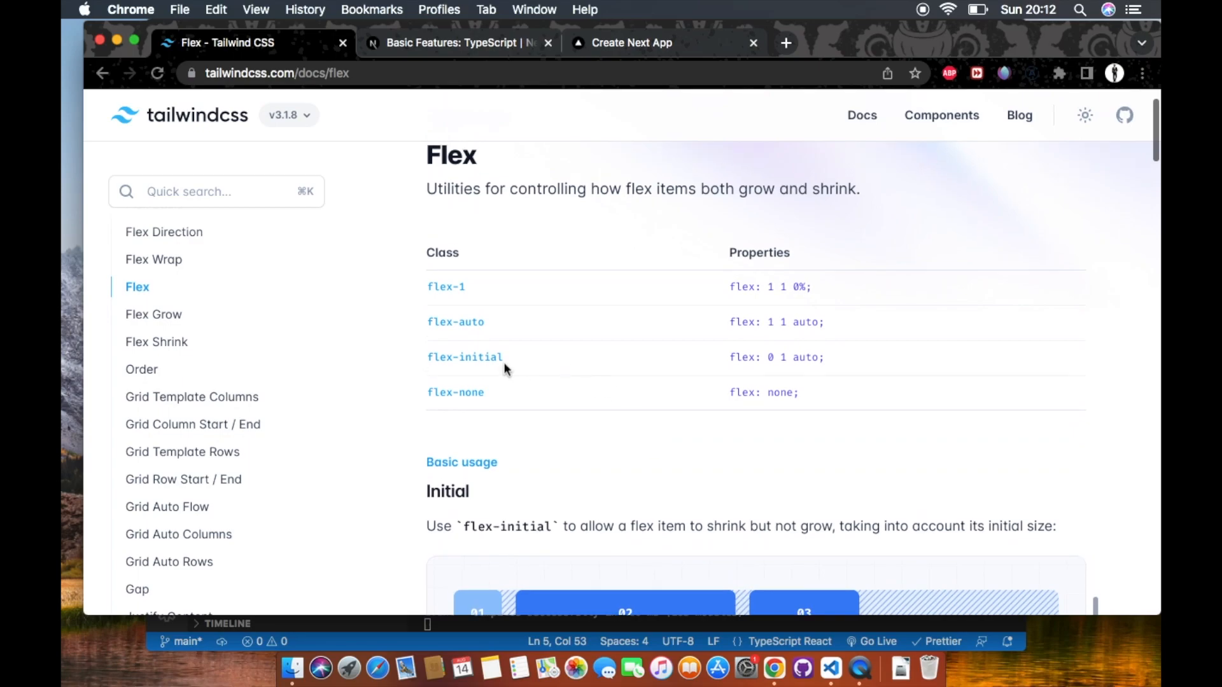
mouse_move(816, 362)
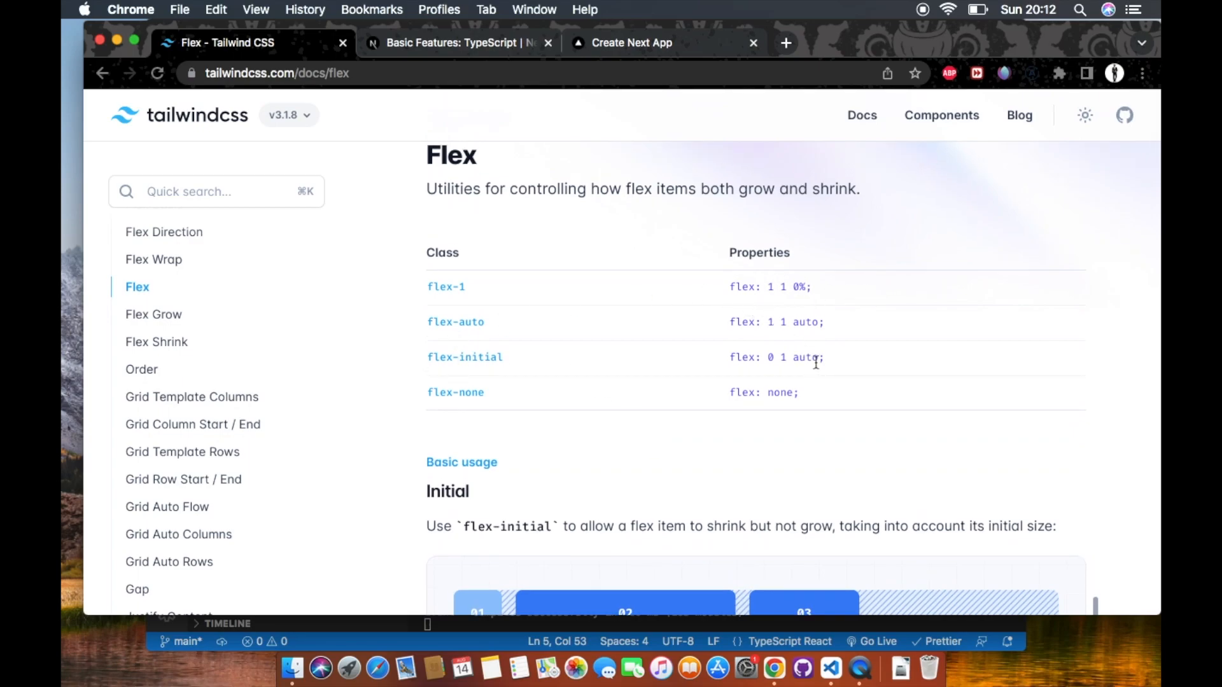
scroll("down", 3)
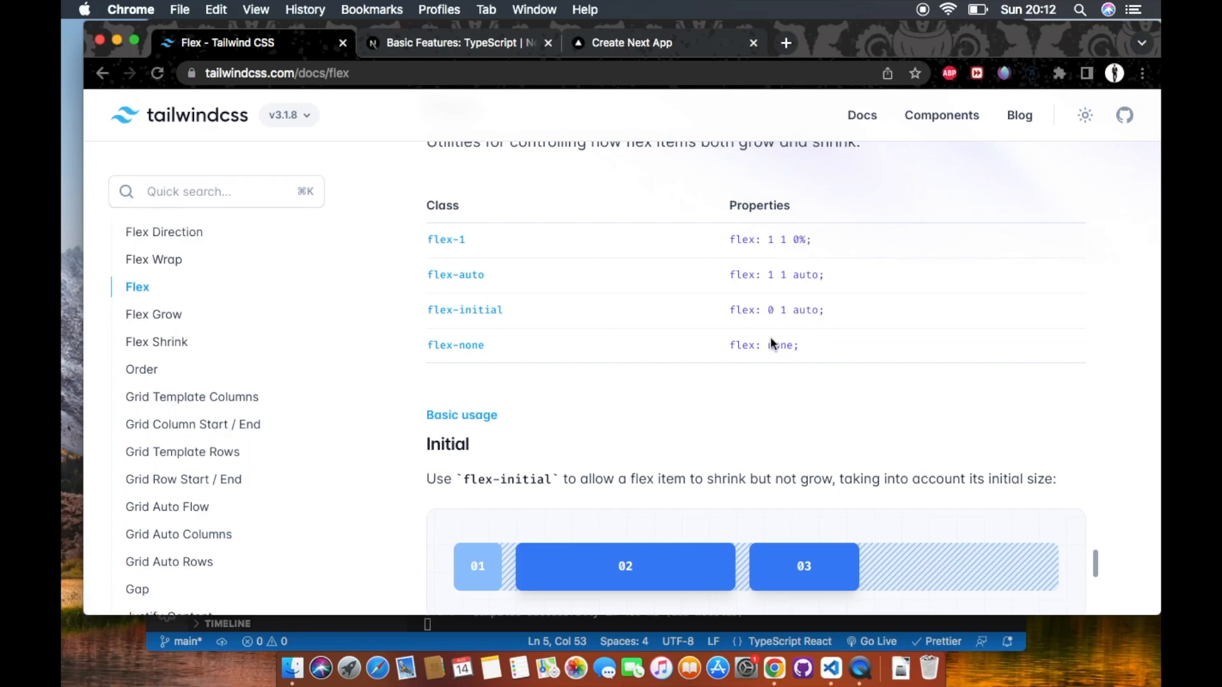
mouse_move(518, 87)
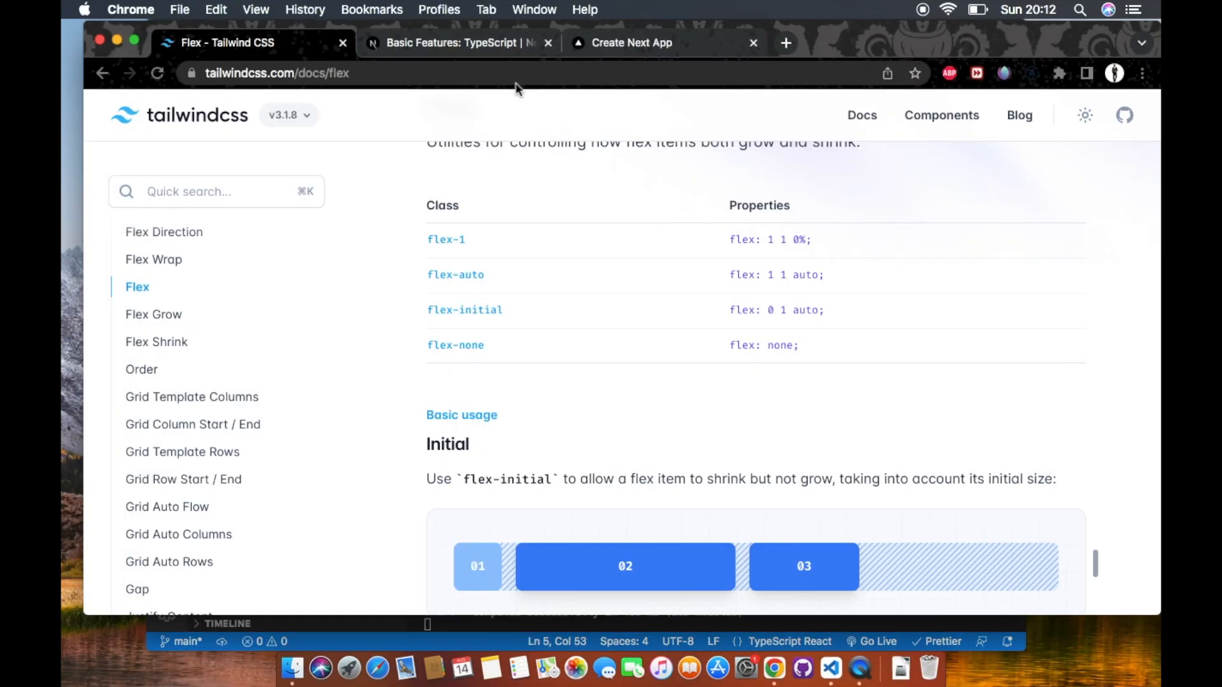
left_click(663, 43)
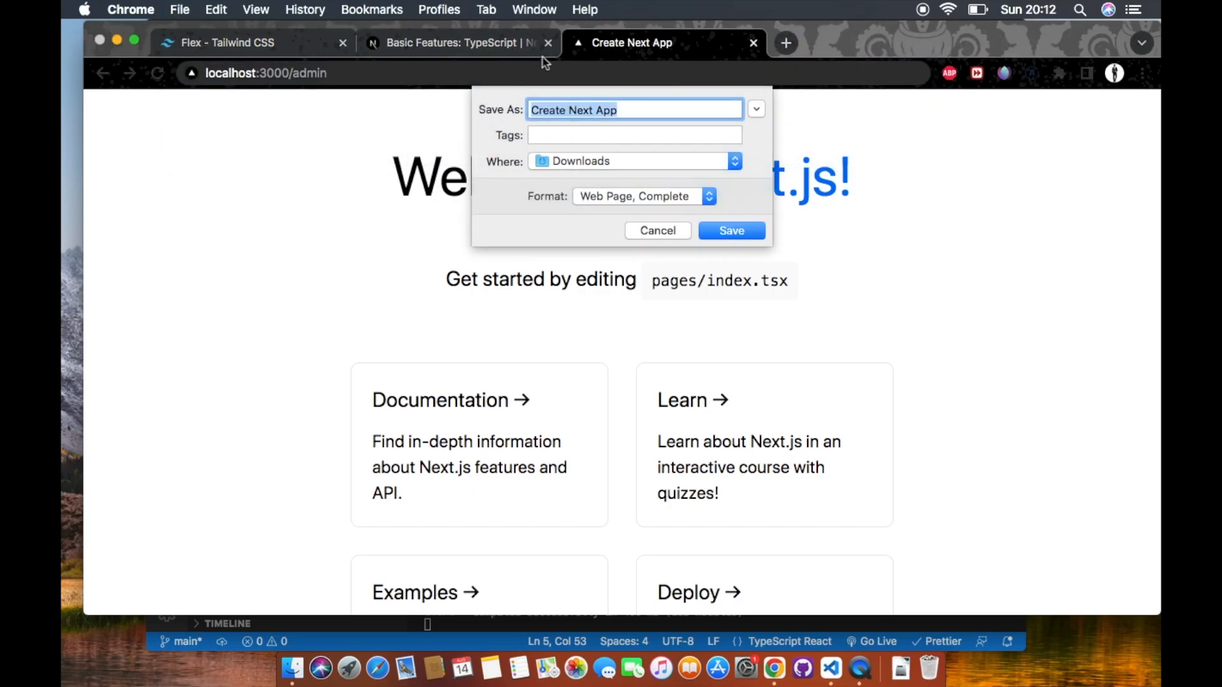
Dismiss the Save As dialog, load localhost:3000/admin, and start an h-s class in admin.tsx
left_click(657, 230)
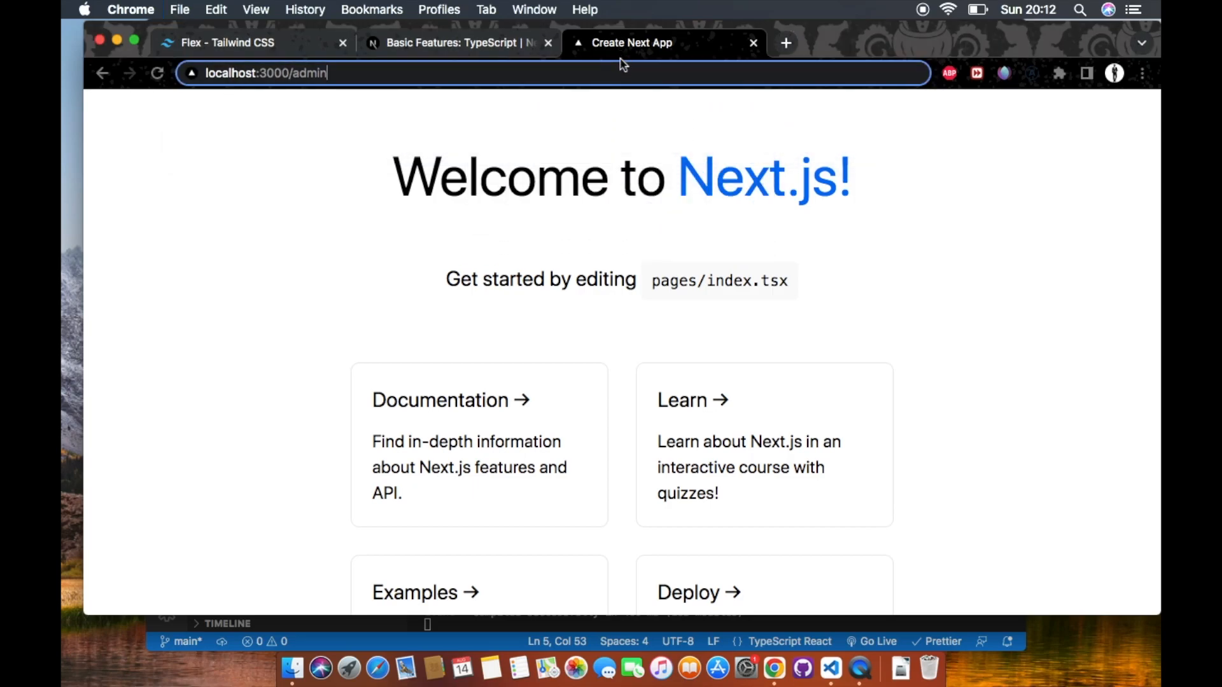
key("Return")
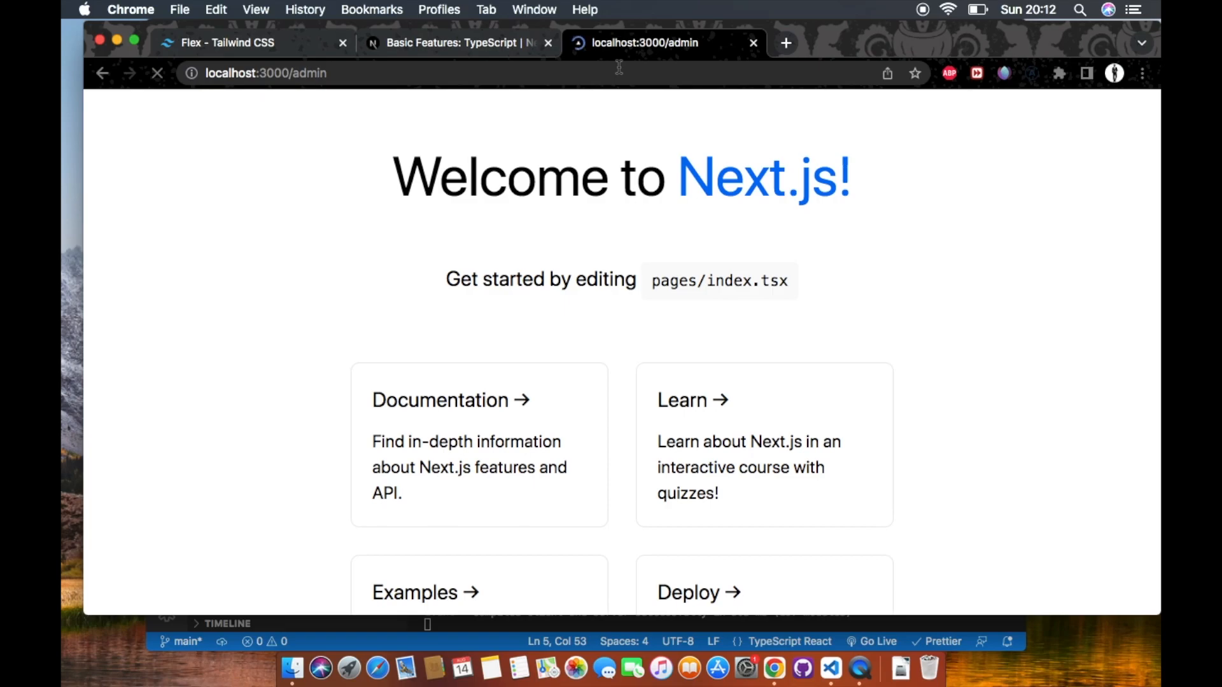
left_click(156, 73)
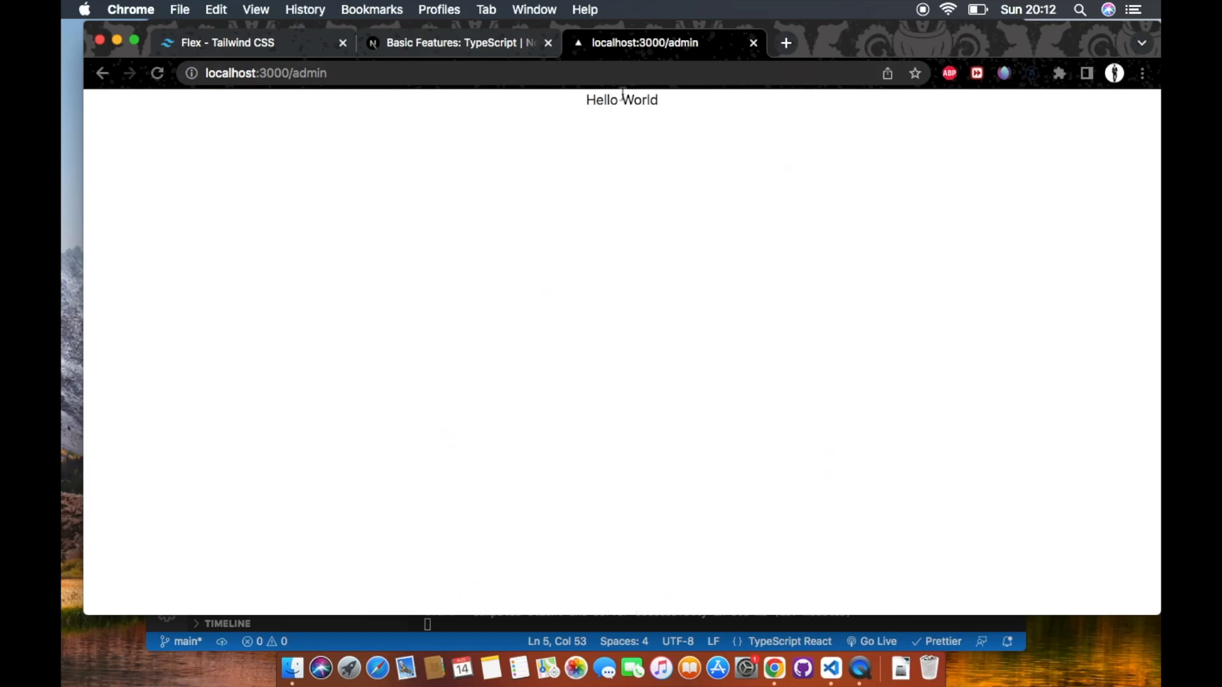
left_click(830, 669)
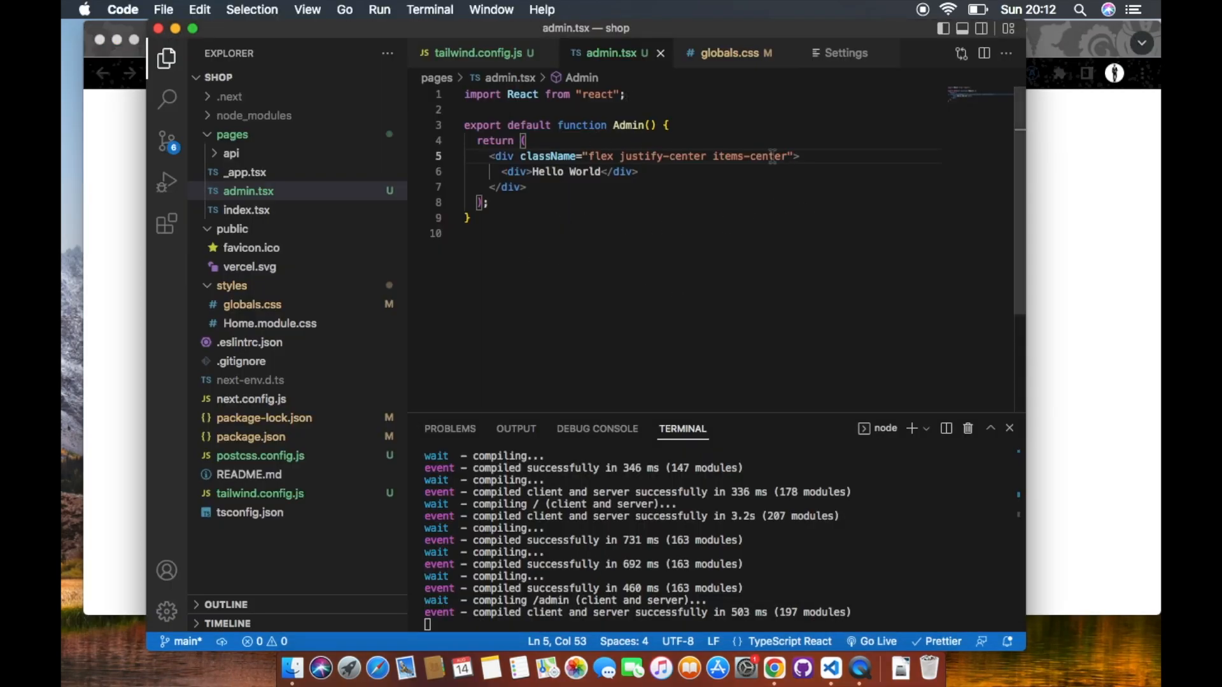
type("h-s")
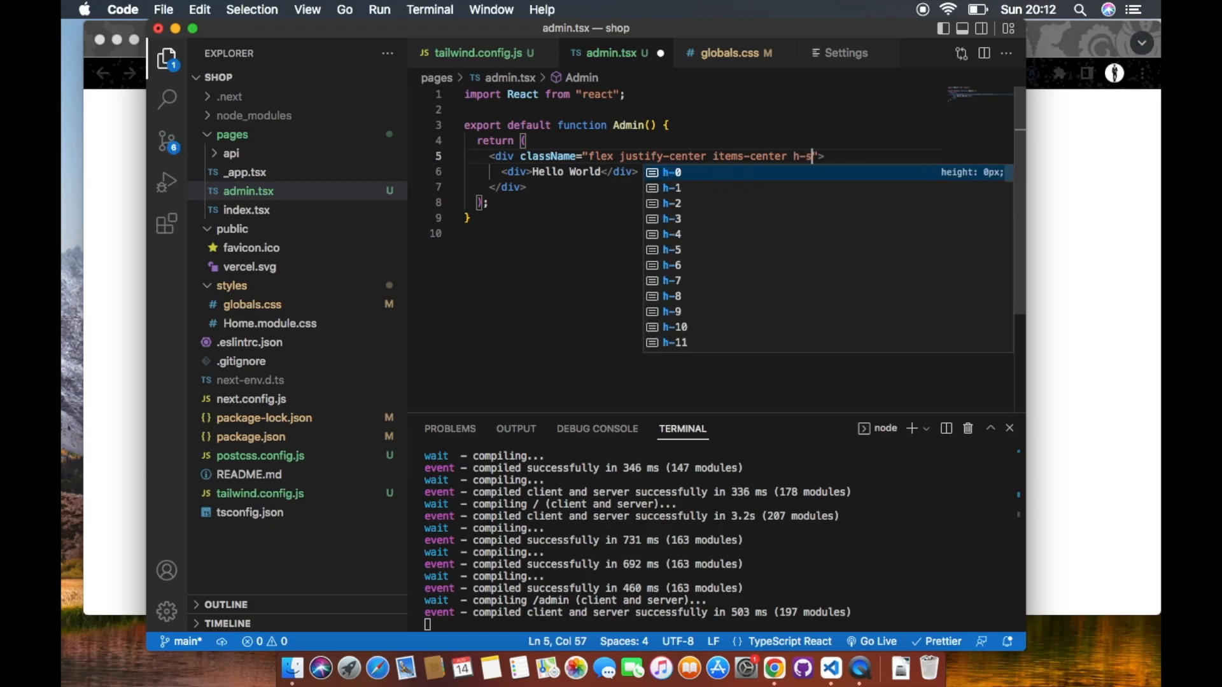